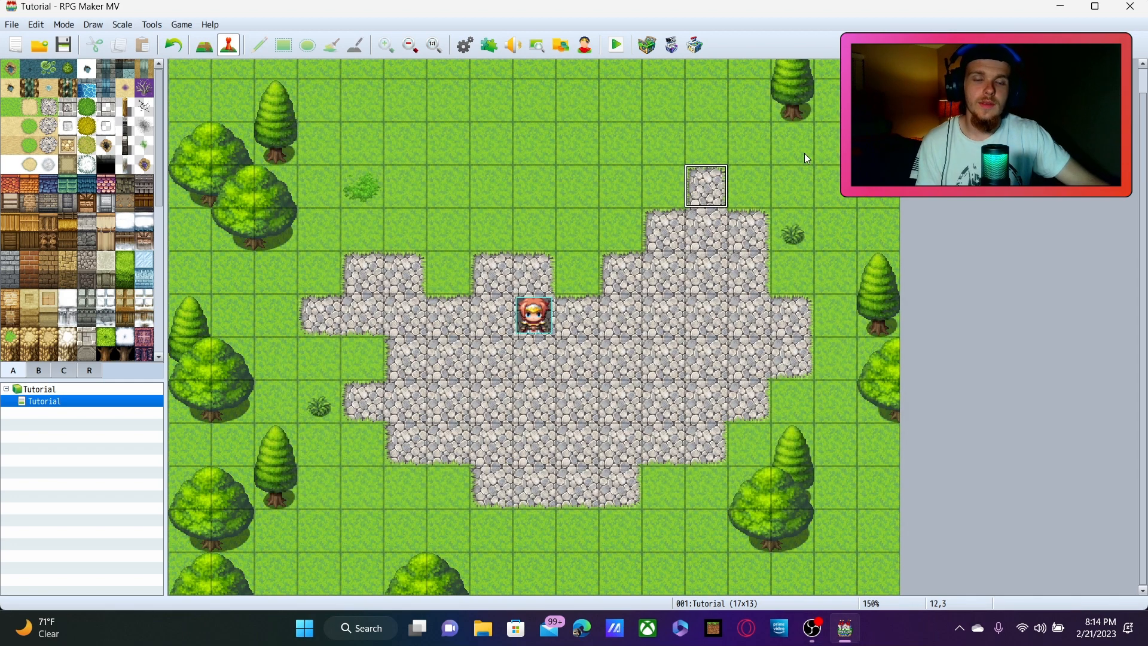
mouse_move(330, 70)
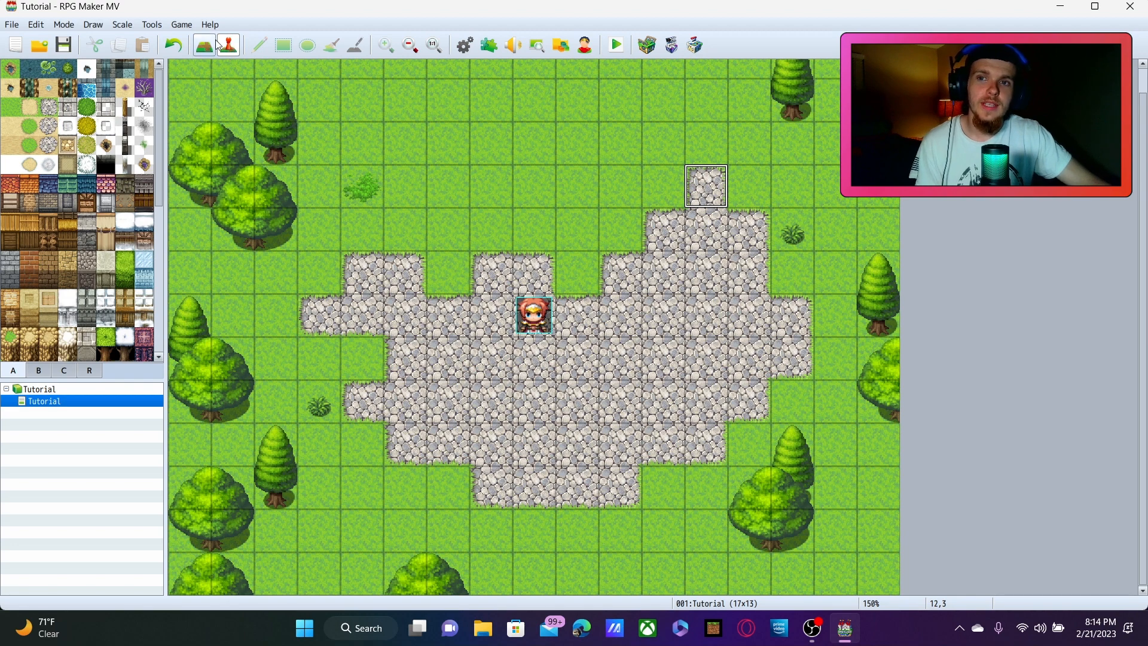
- Place a new event on the top stone-path tile and name it Npc 1
left_click(227, 45)
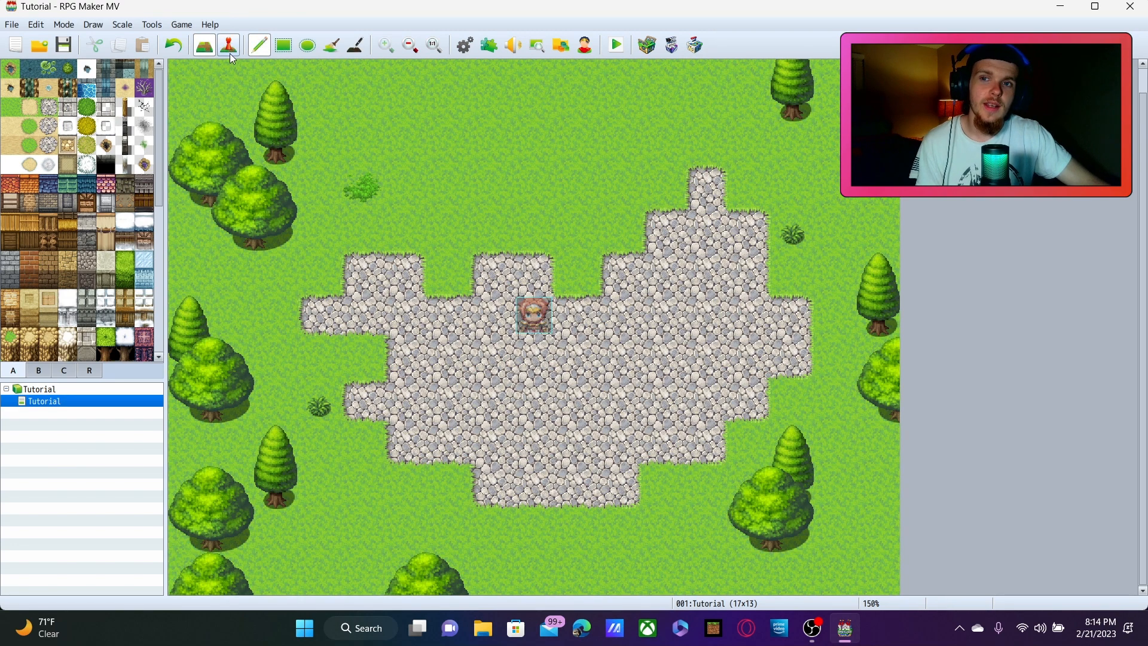
left_click(228, 45)
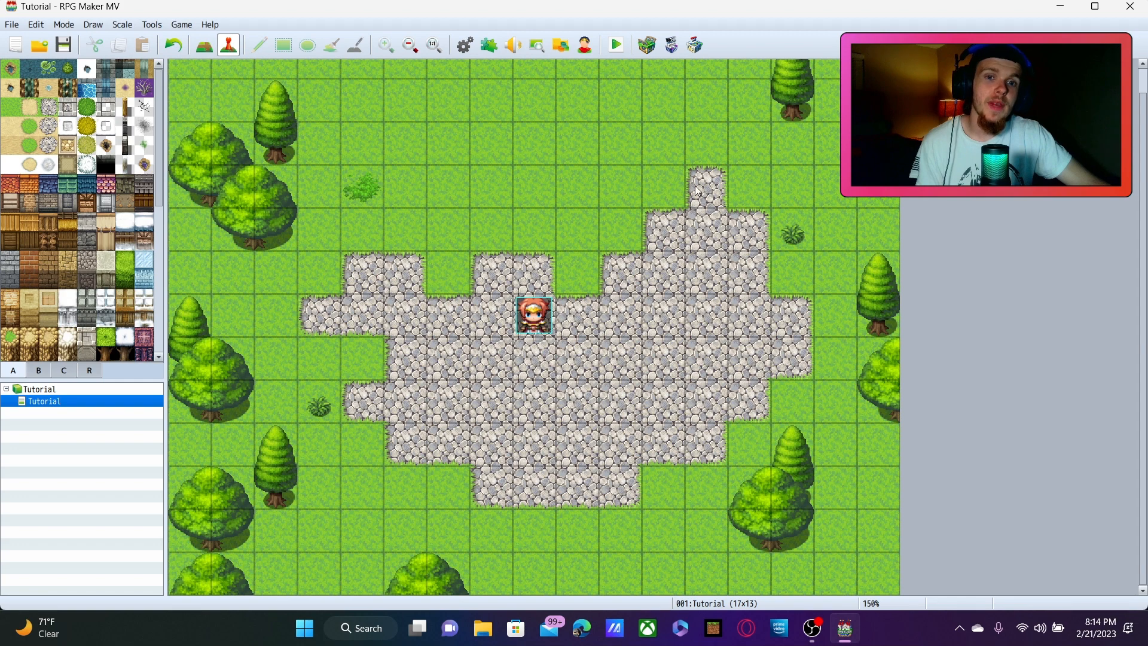
mouse_move(704, 187)
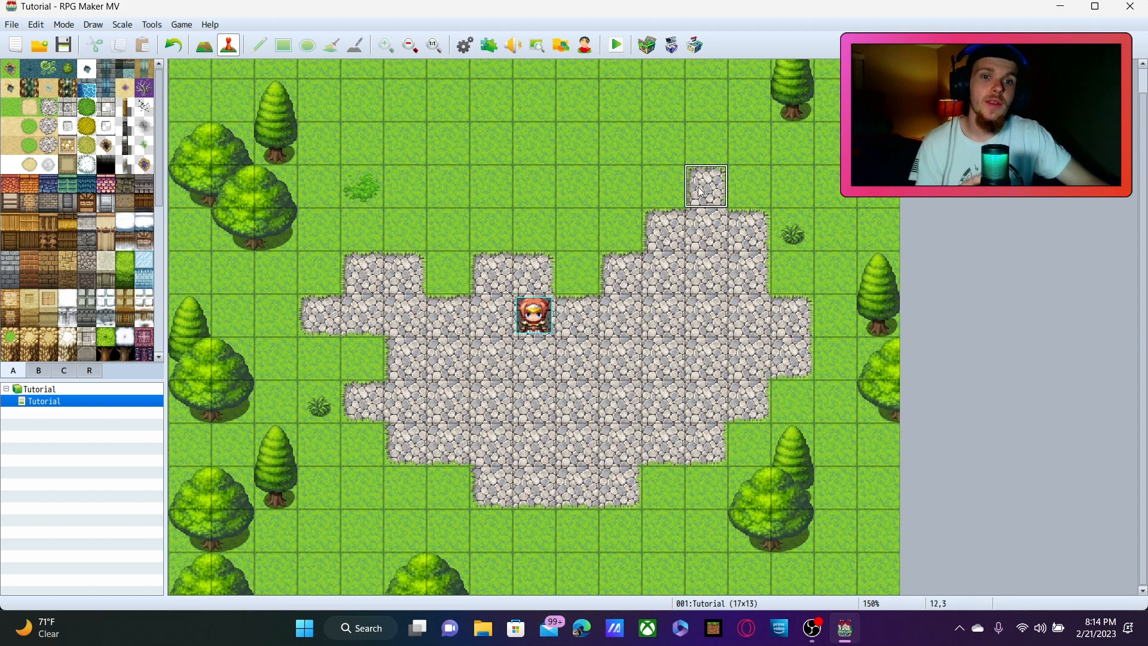
double_click(705, 185)
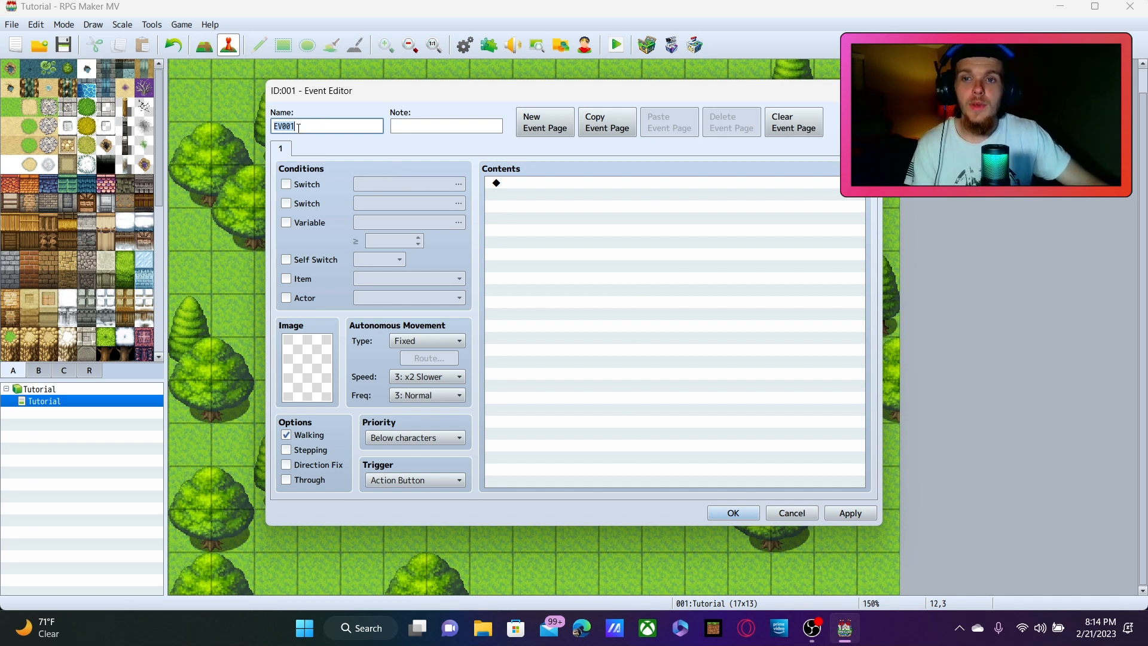
mouse_move(326, 126)
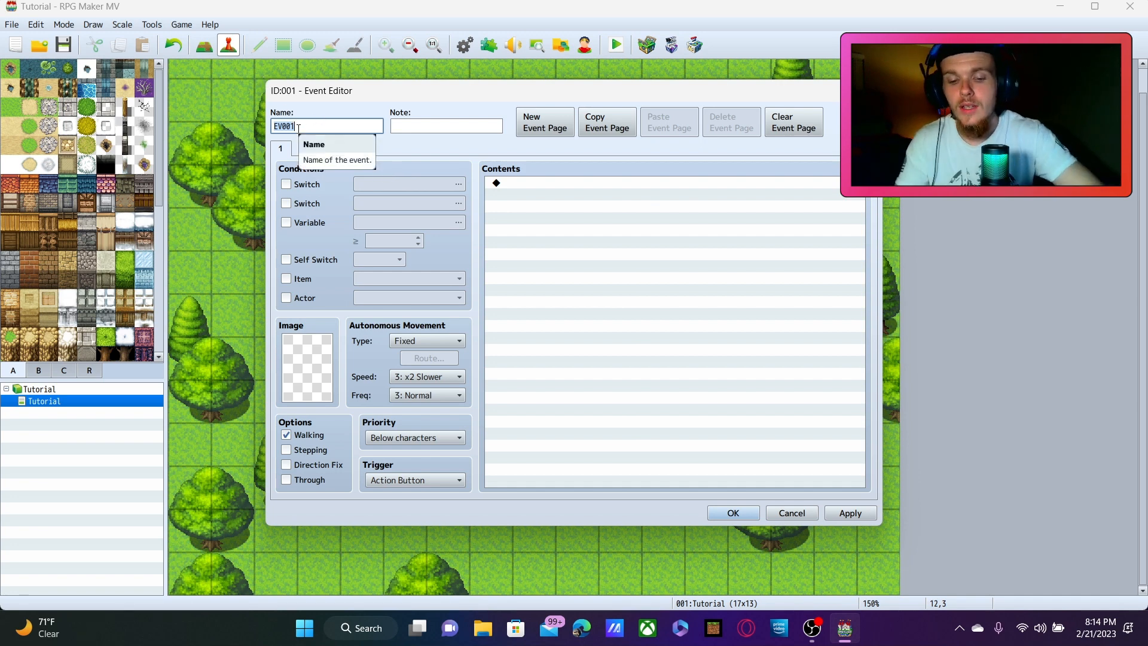
type("Npc 1")
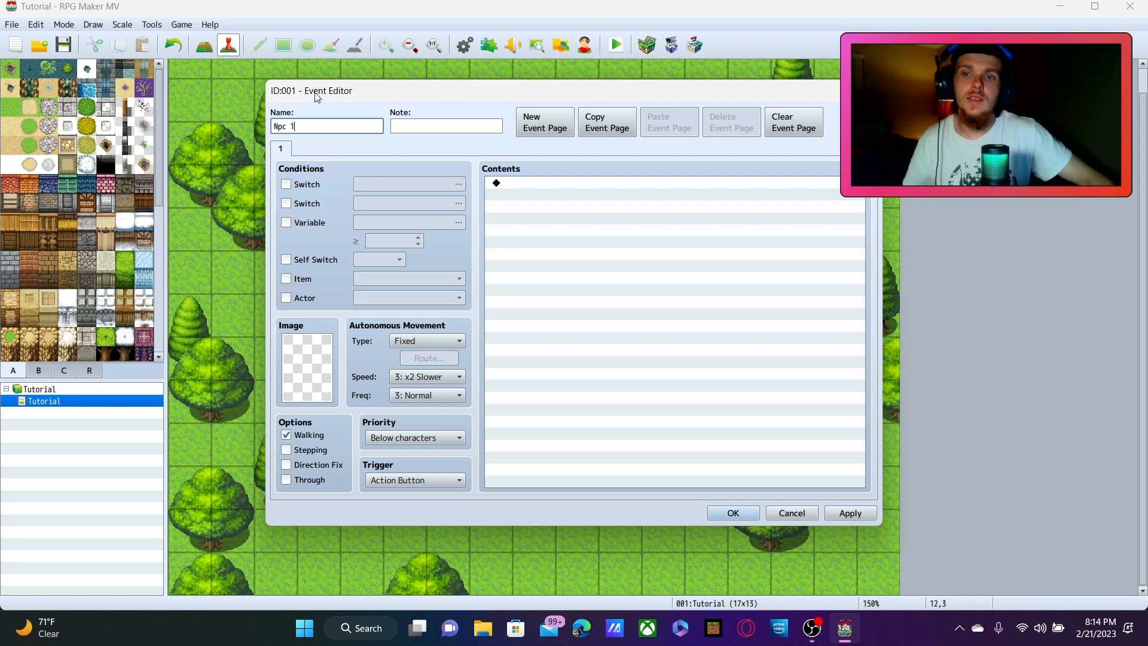
mouse_move(326, 353)
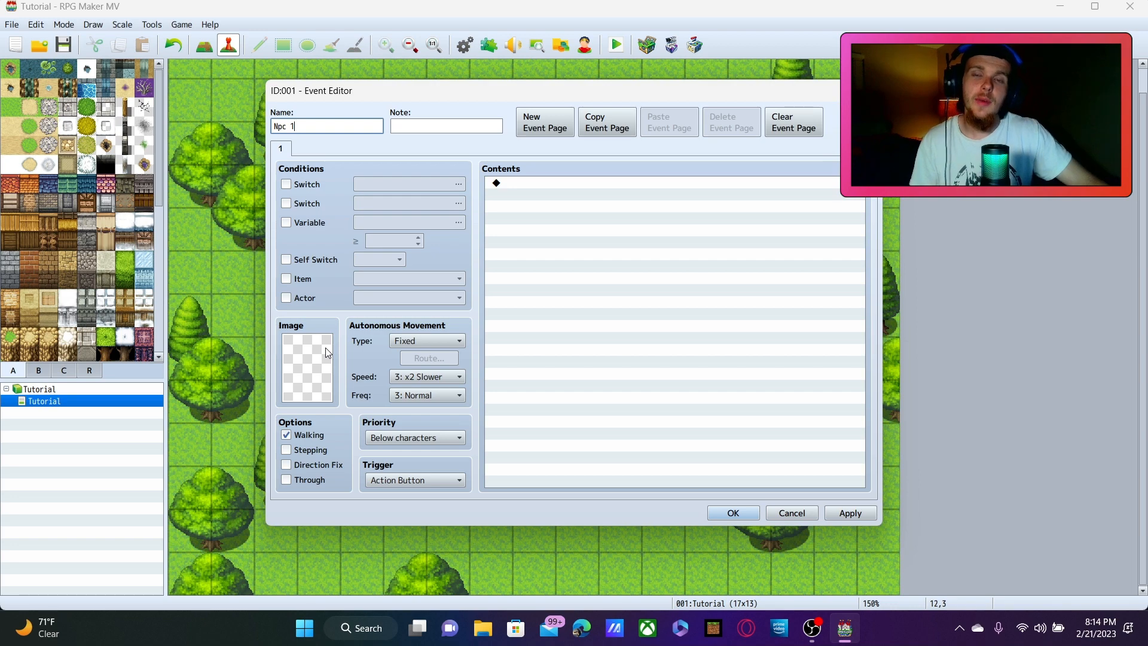
mouse_move(307, 366)
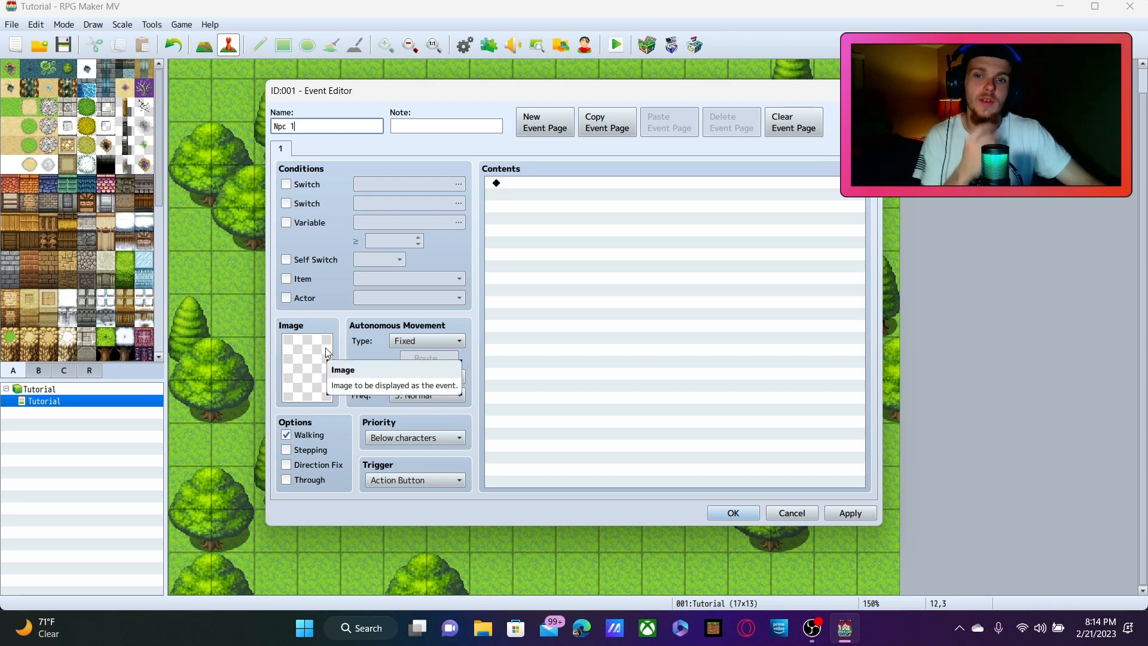
- Set Npc 1's image to the bald old man sprite from People1 and save the event
left_click(307, 369)
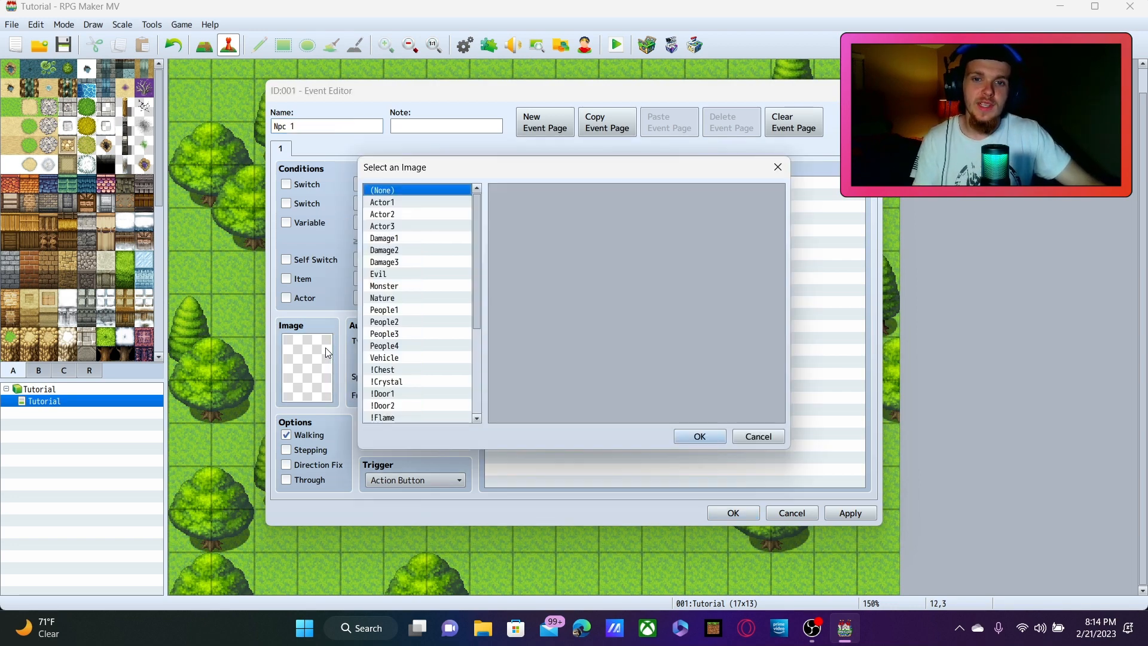
mouse_move(414, 321)
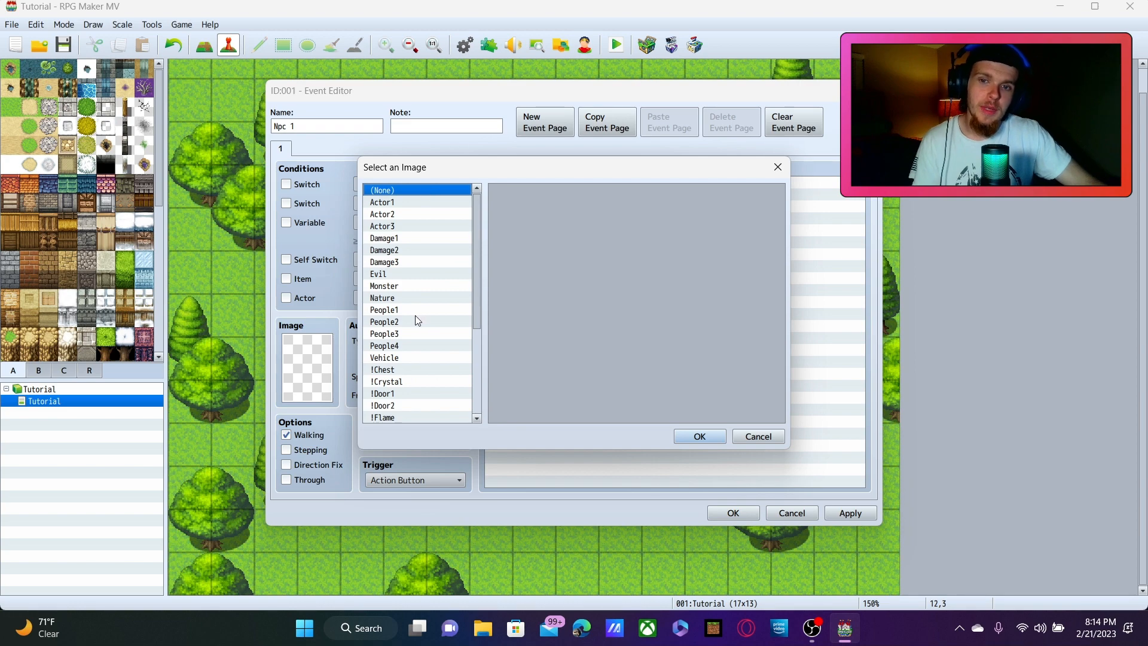
left_click(384, 309)
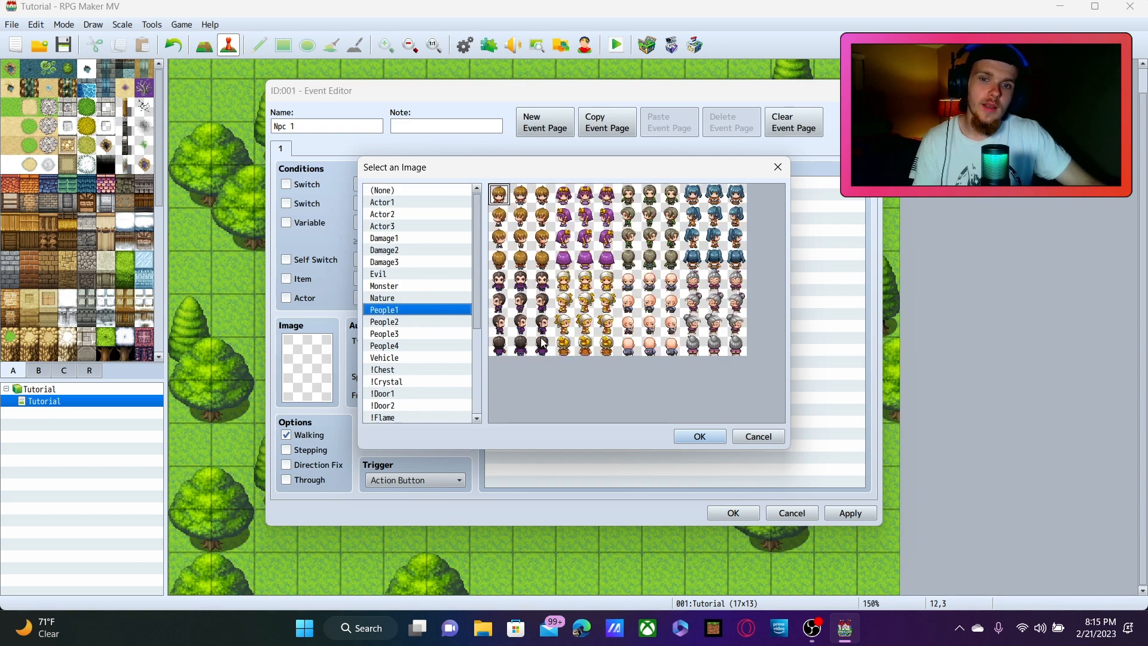
left_click(648, 280)
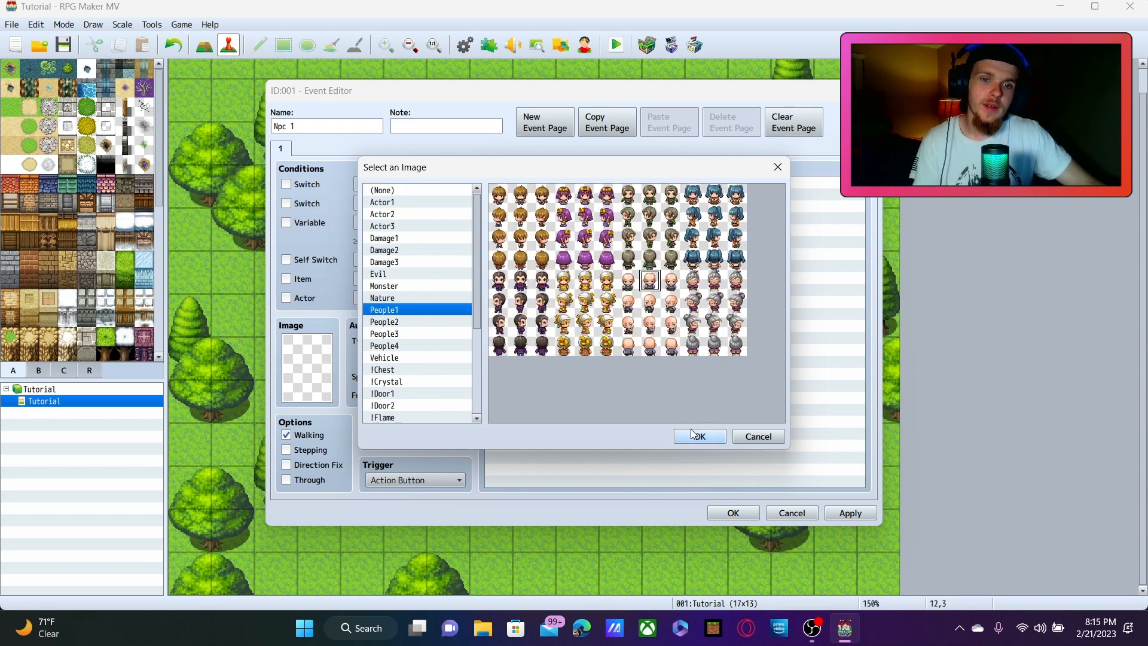
left_click(699, 435)
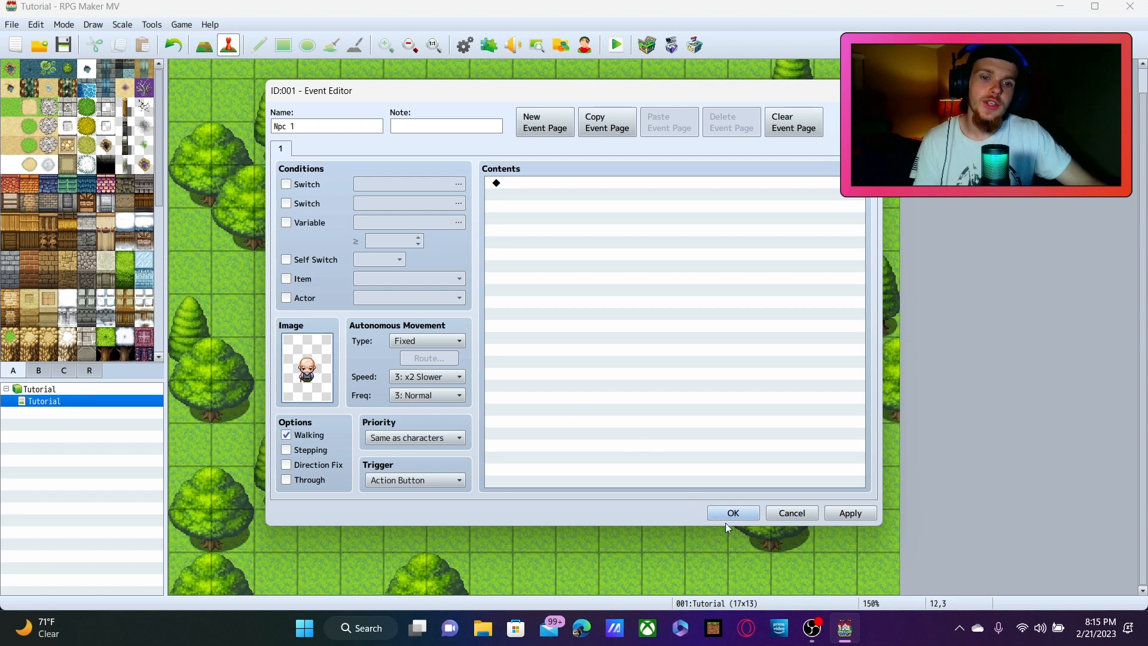
left_click(732, 512)
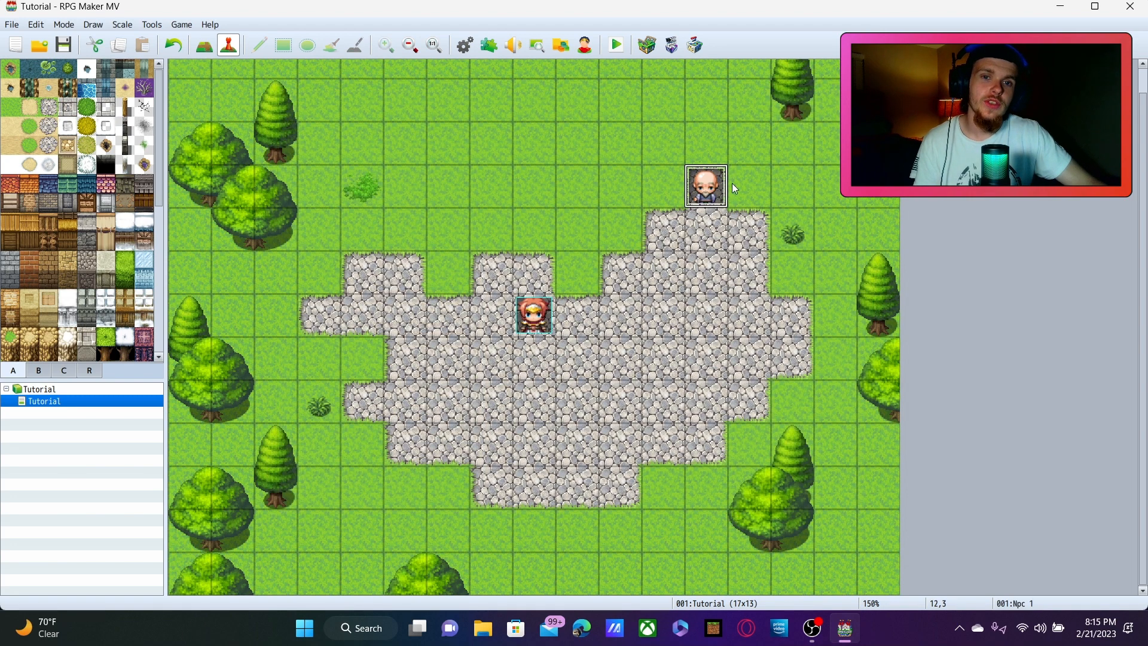
mouse_move(703, 197)
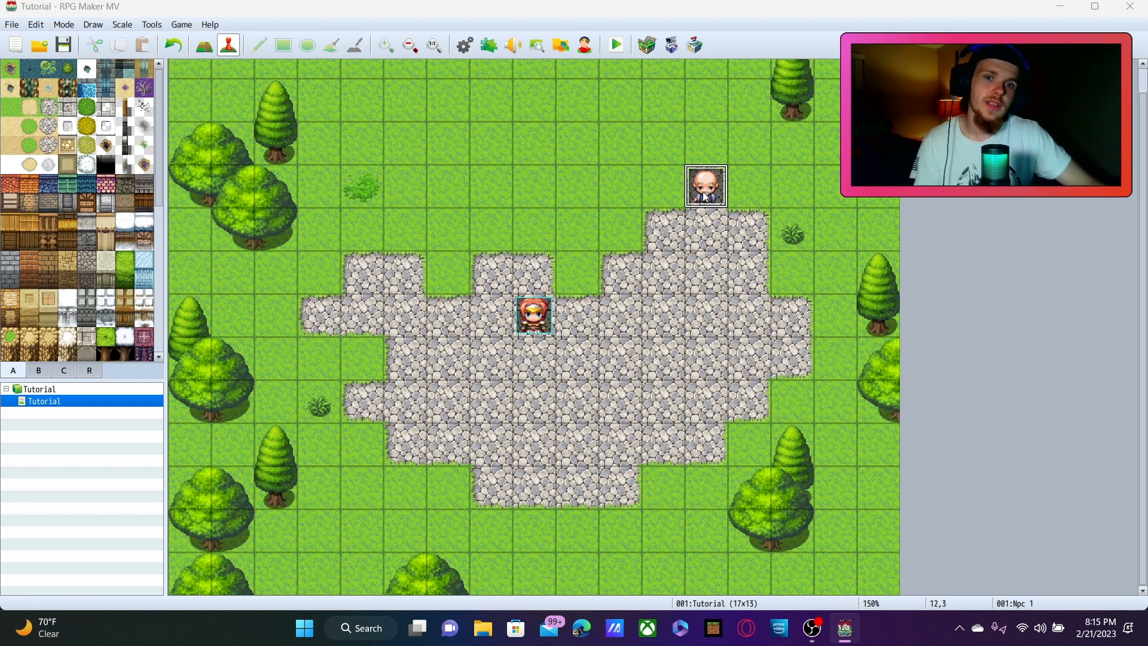
- Reopen Npc 1 and review the Autonomous Movement Type options, keeping Fixed
double_click(703, 185)
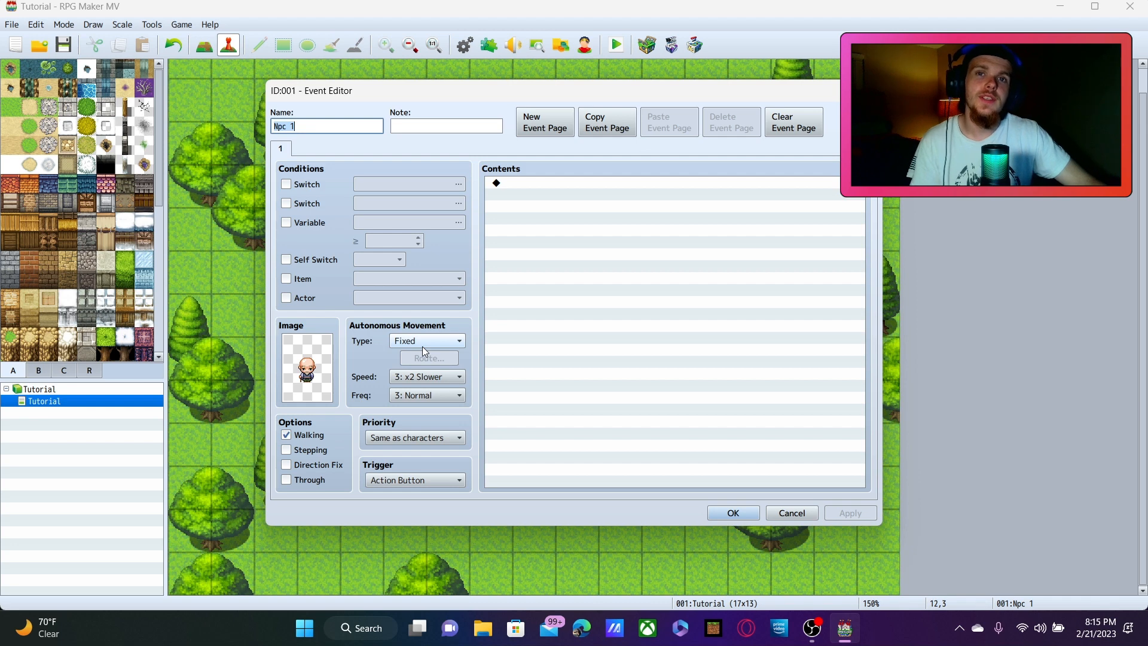
mouse_move(427, 340)
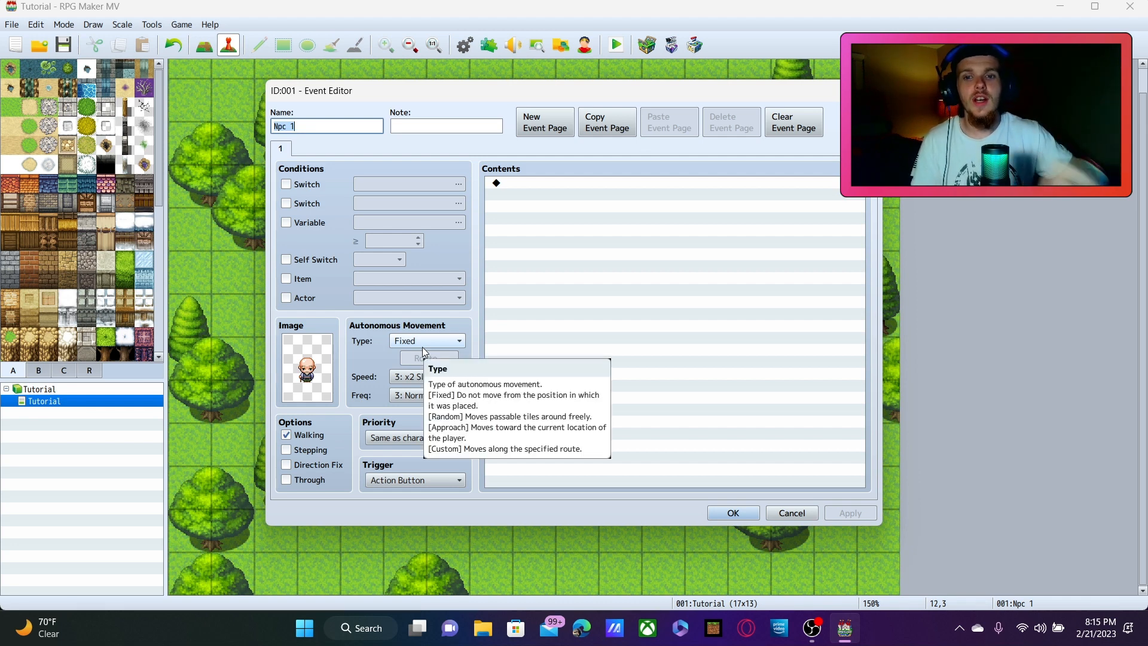
left_click(460, 340)
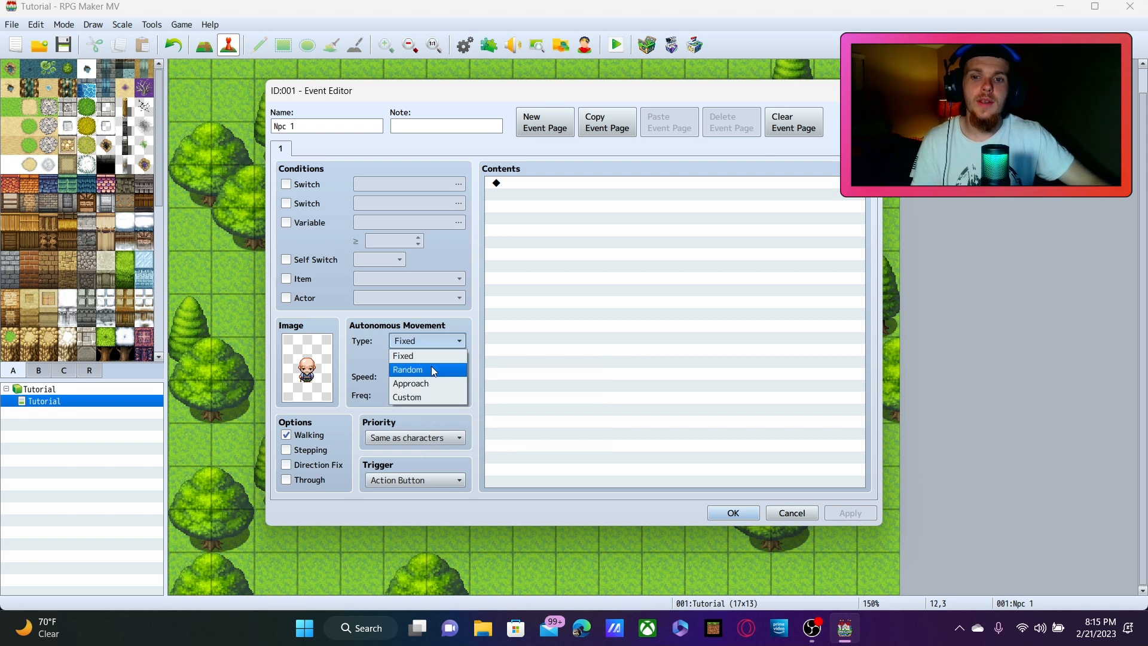
mouse_move(424, 383)
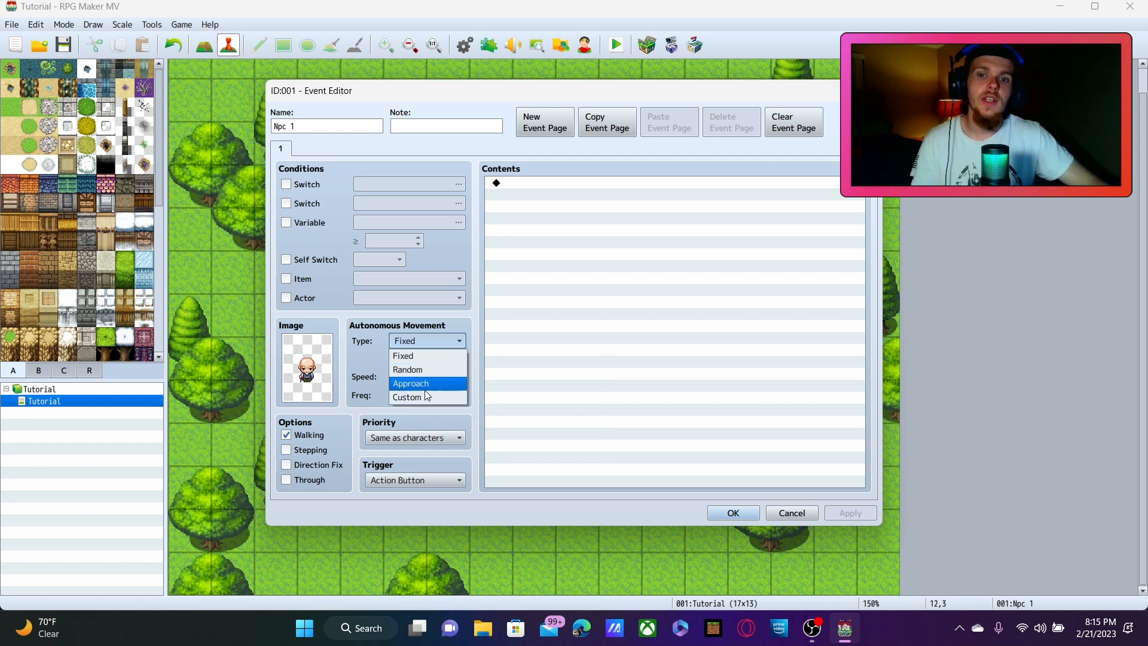
mouse_move(407, 369)
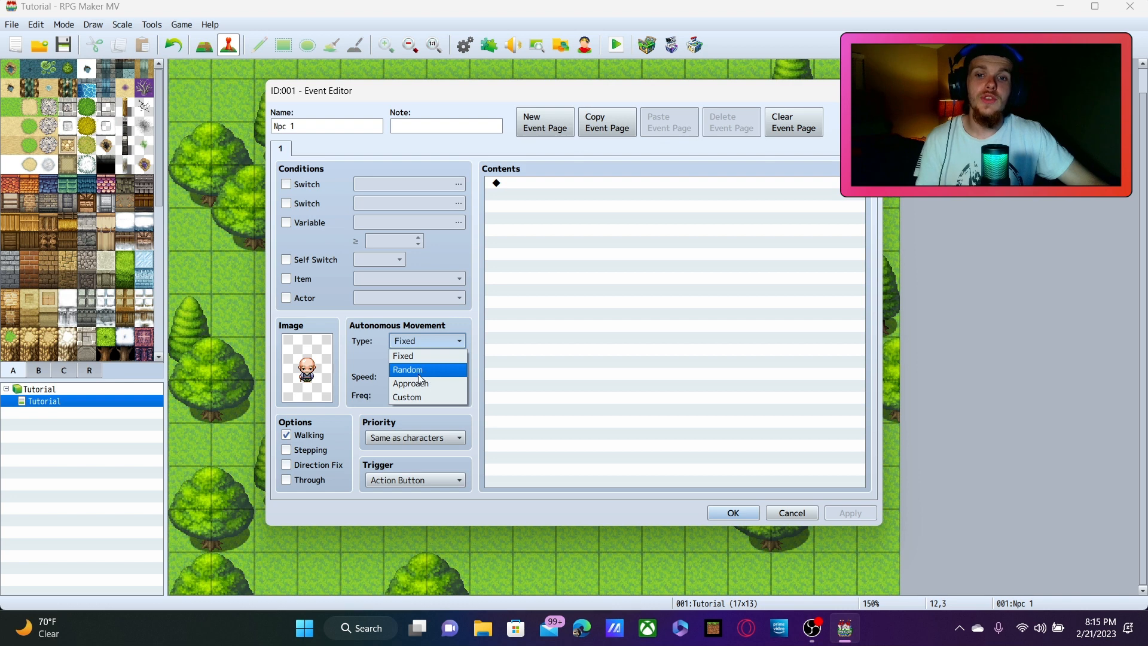
mouse_move(411, 383)
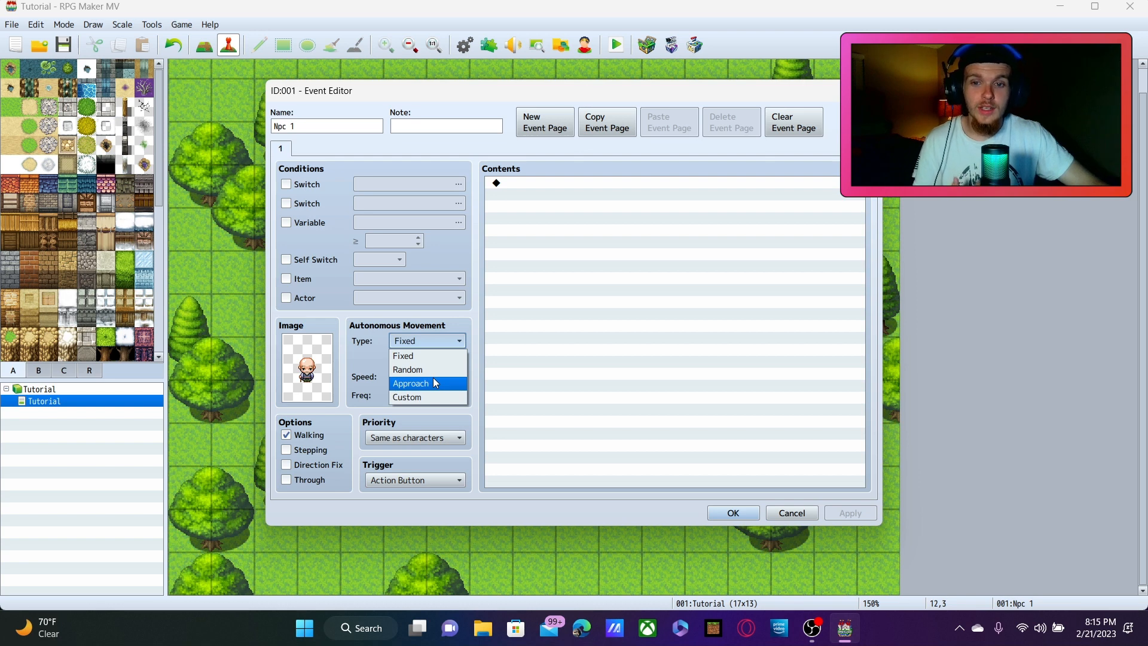
mouse_move(584, 185)
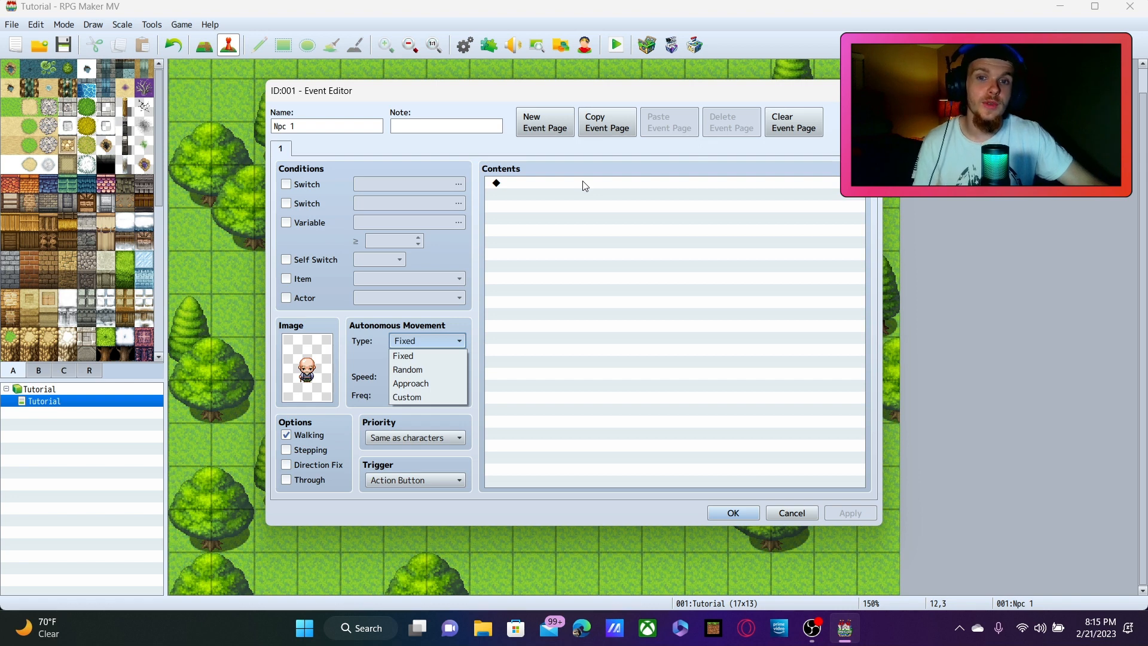
mouse_move(428, 412)
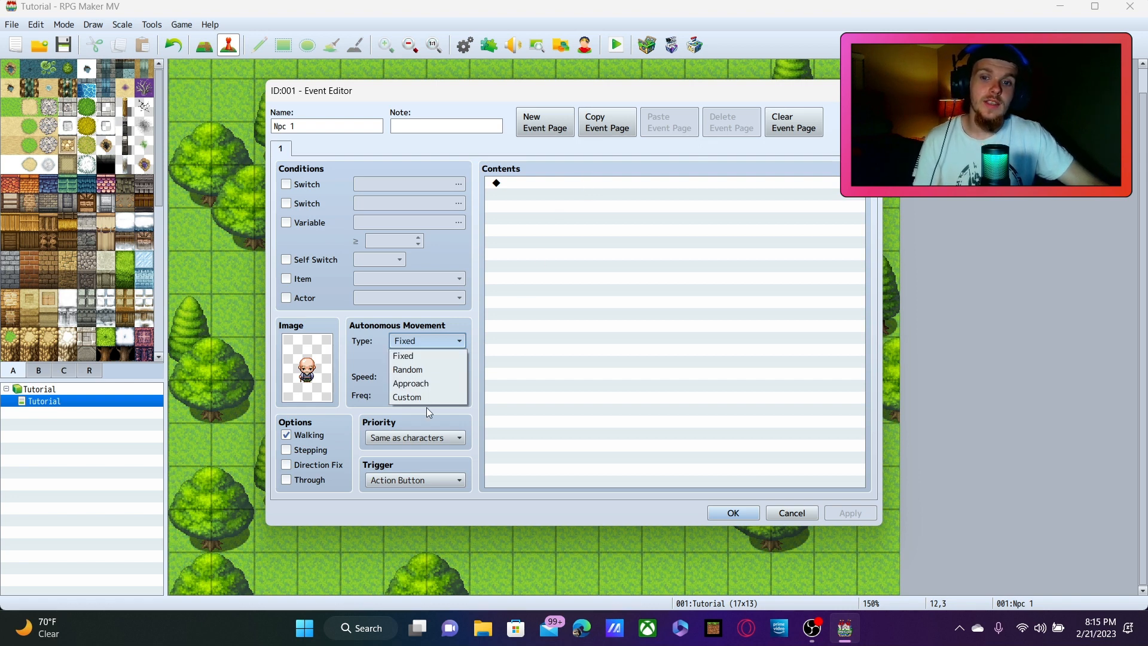
mouse_move(715, 254)
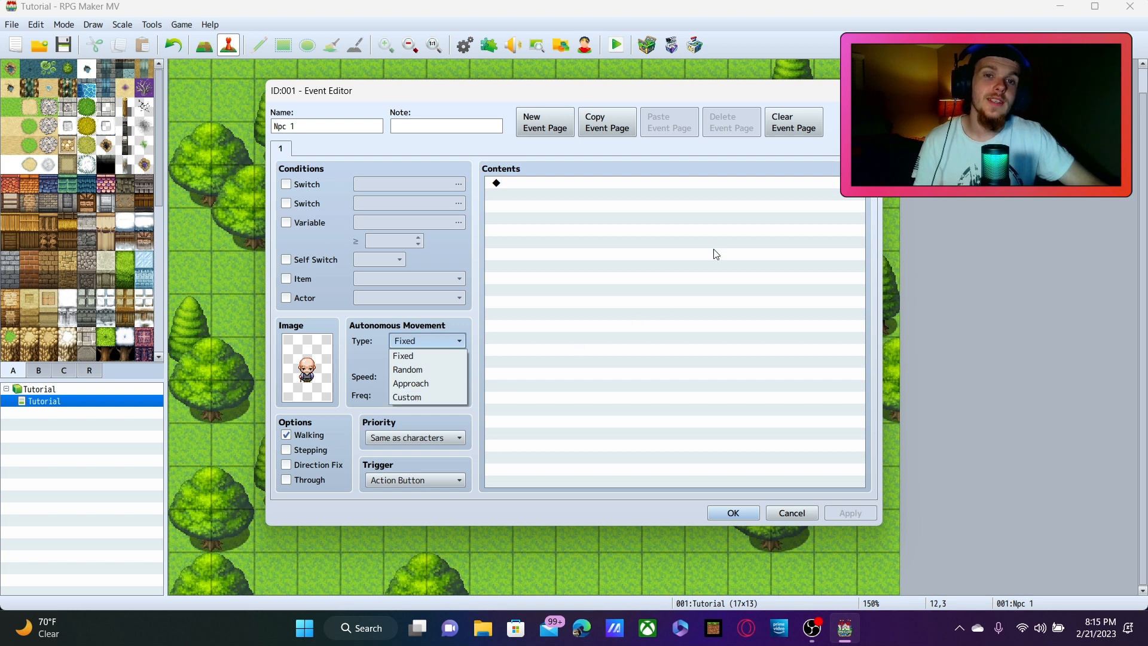
mouse_move(465, 261)
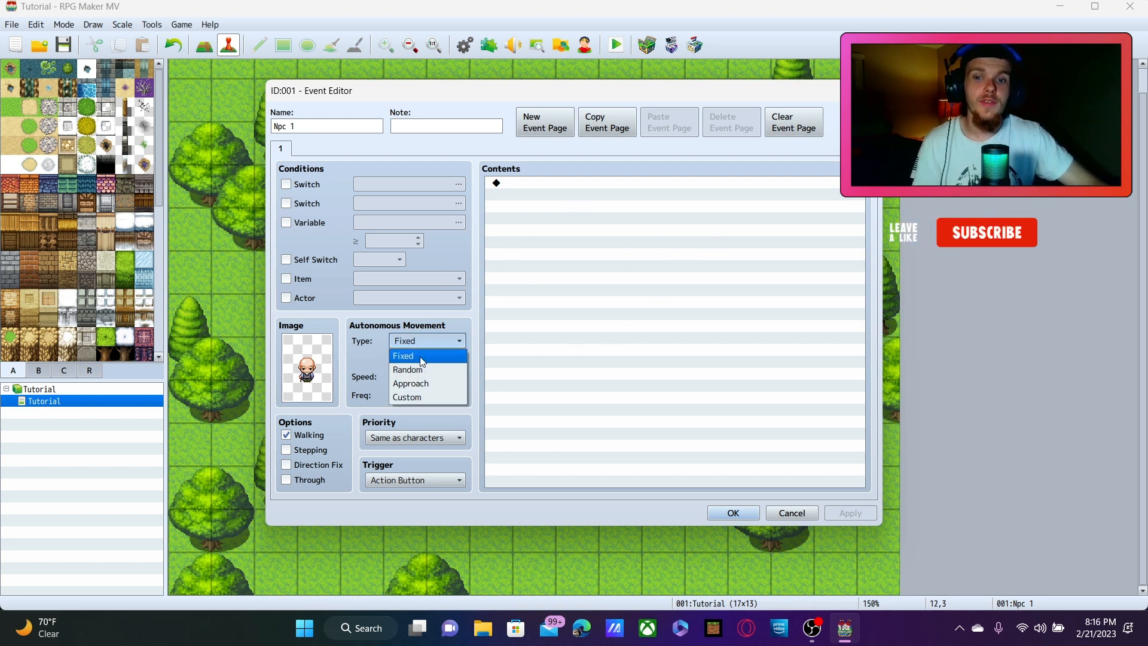
left_click(403, 355)
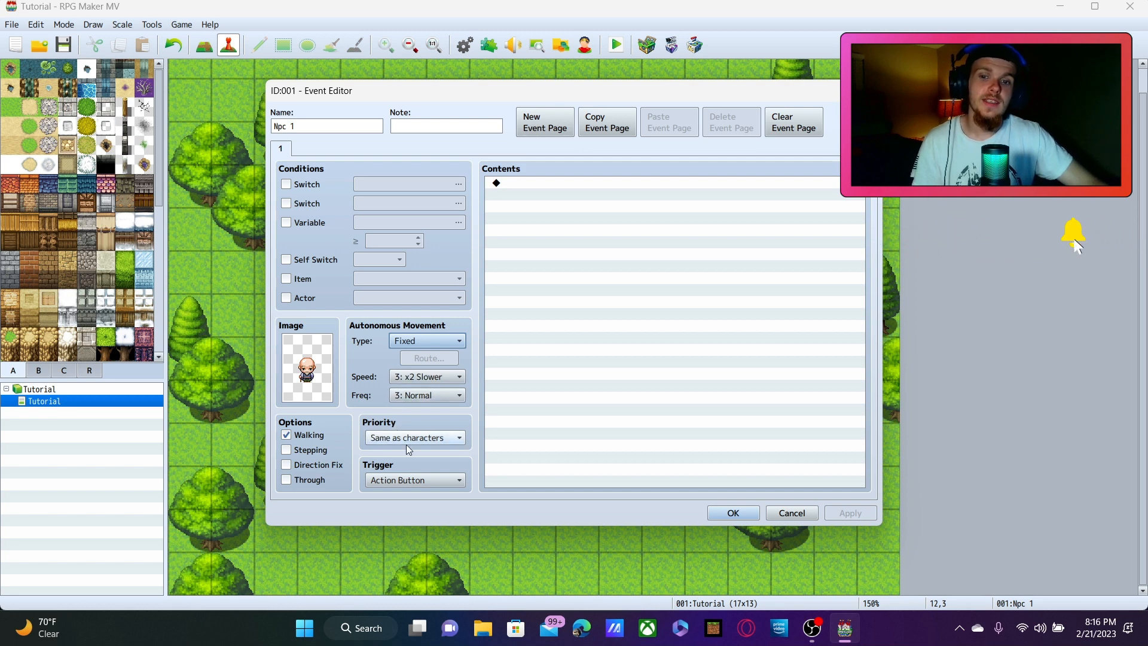
mouse_move(408, 450)
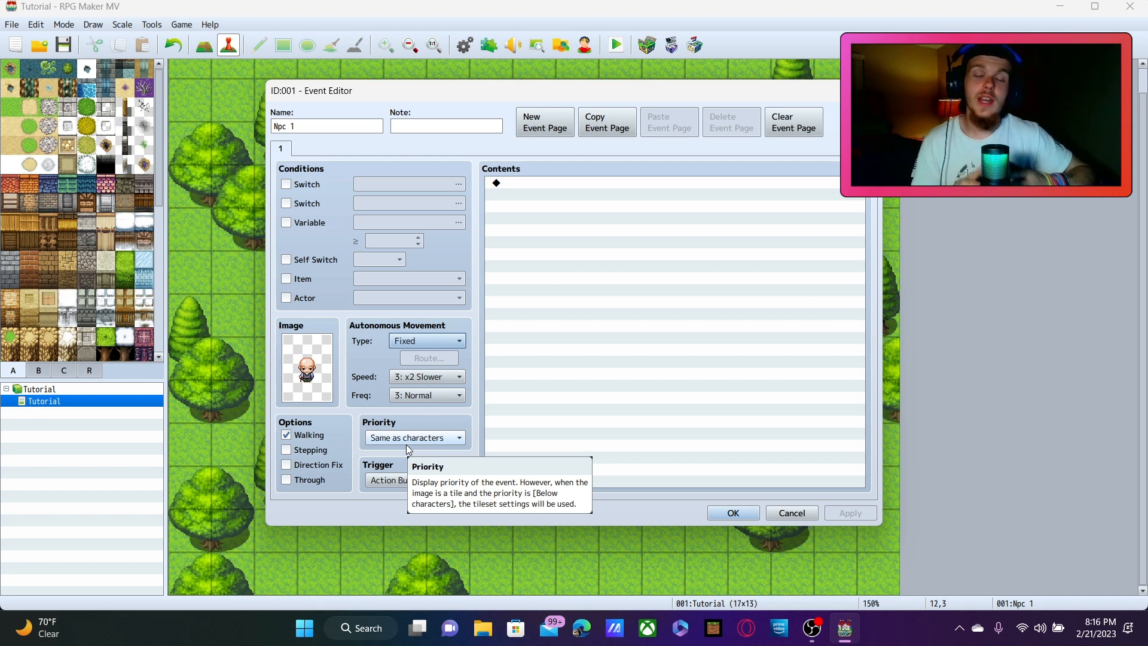
mouse_move(385, 479)
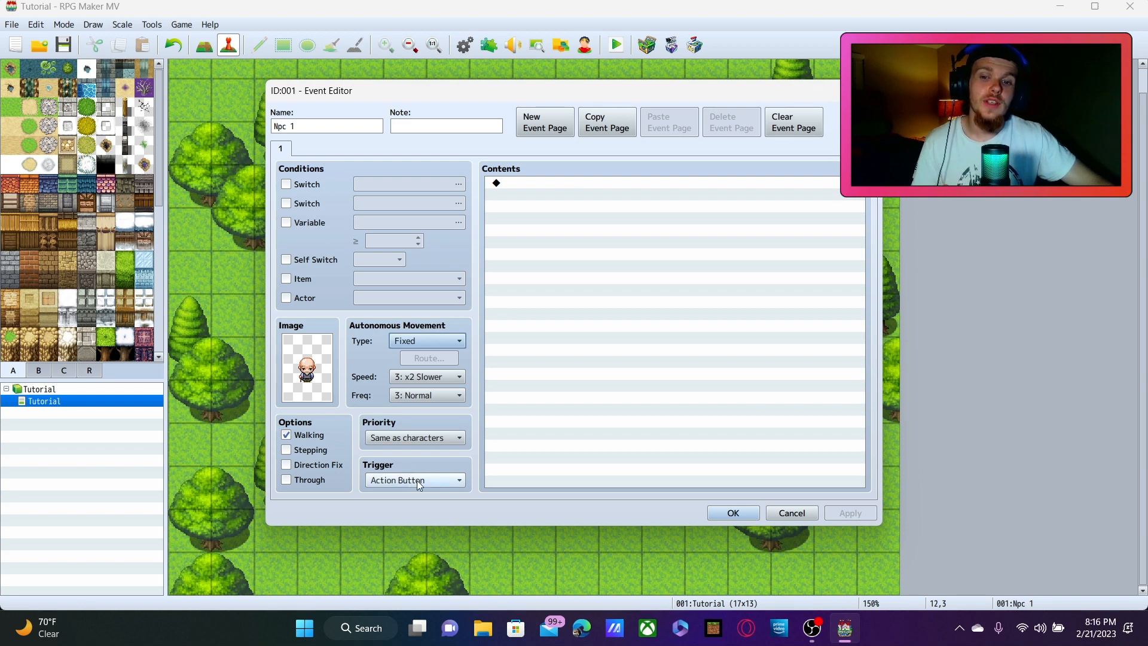
mouse_move(414, 479)
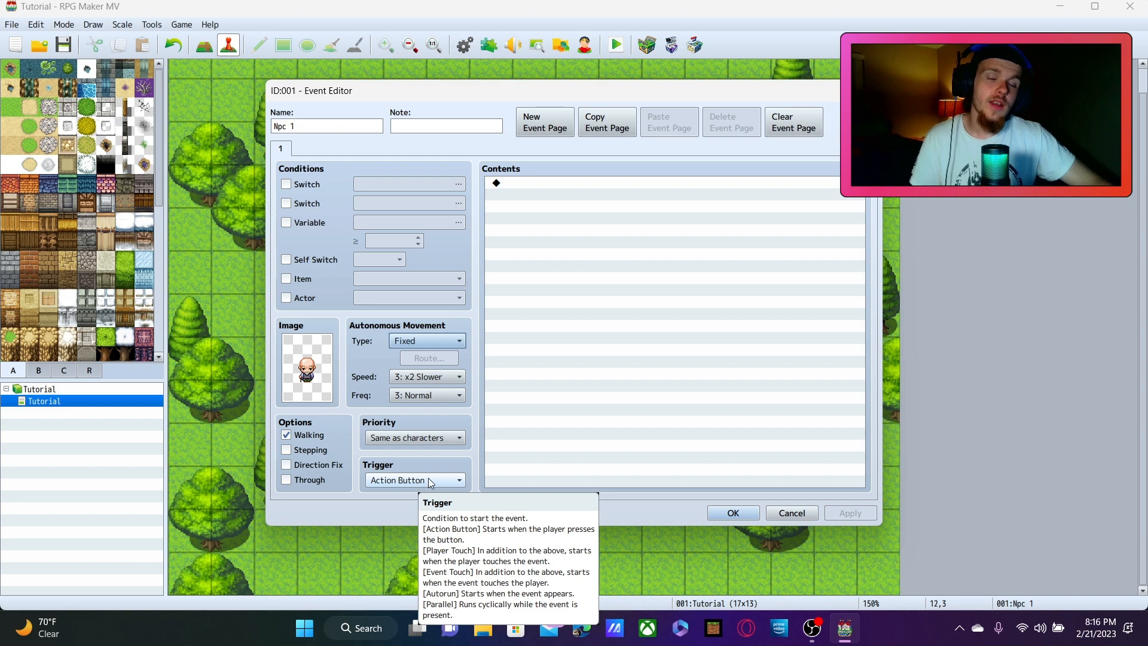
left_click(415, 479)
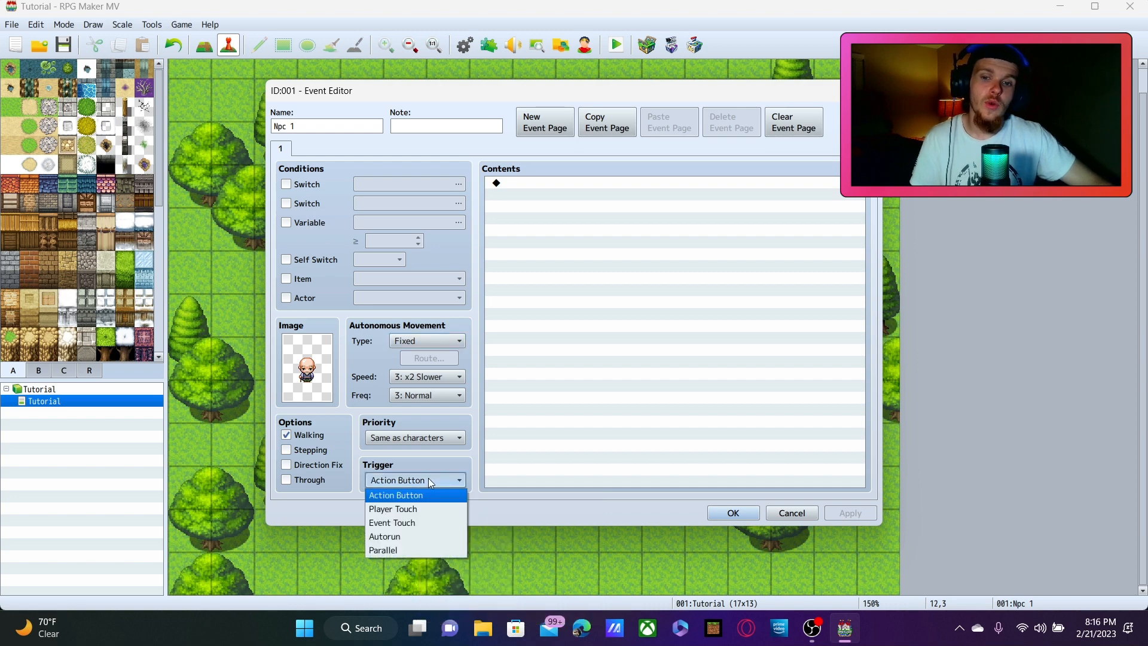
mouse_move(392, 508)
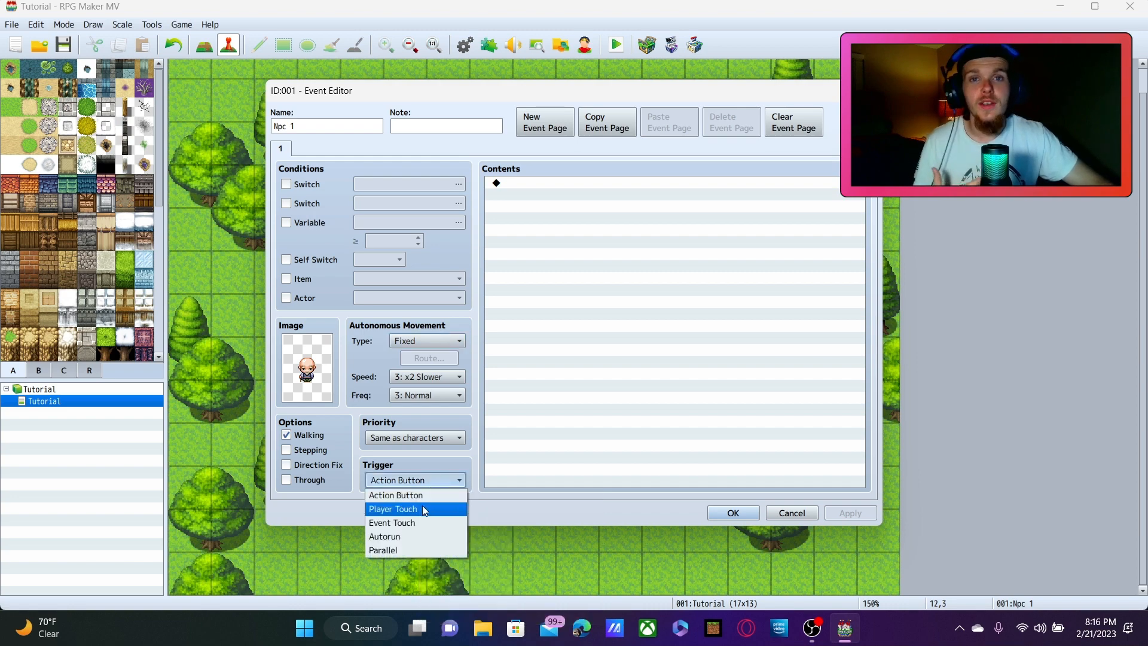
mouse_move(414, 522)
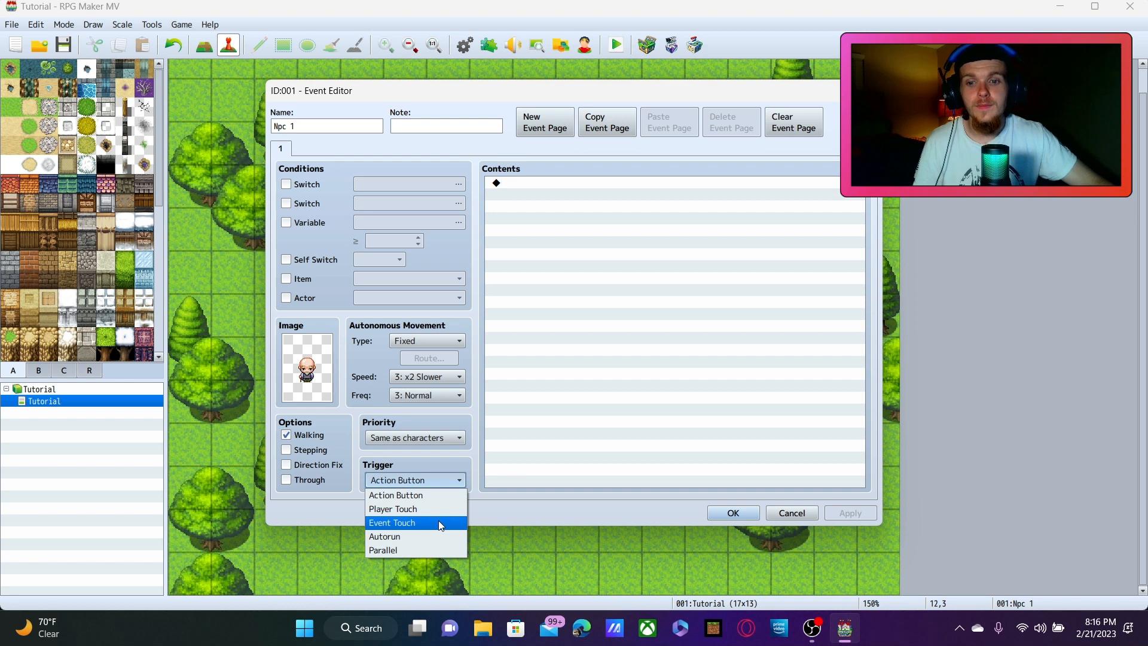
mouse_move(415, 531)
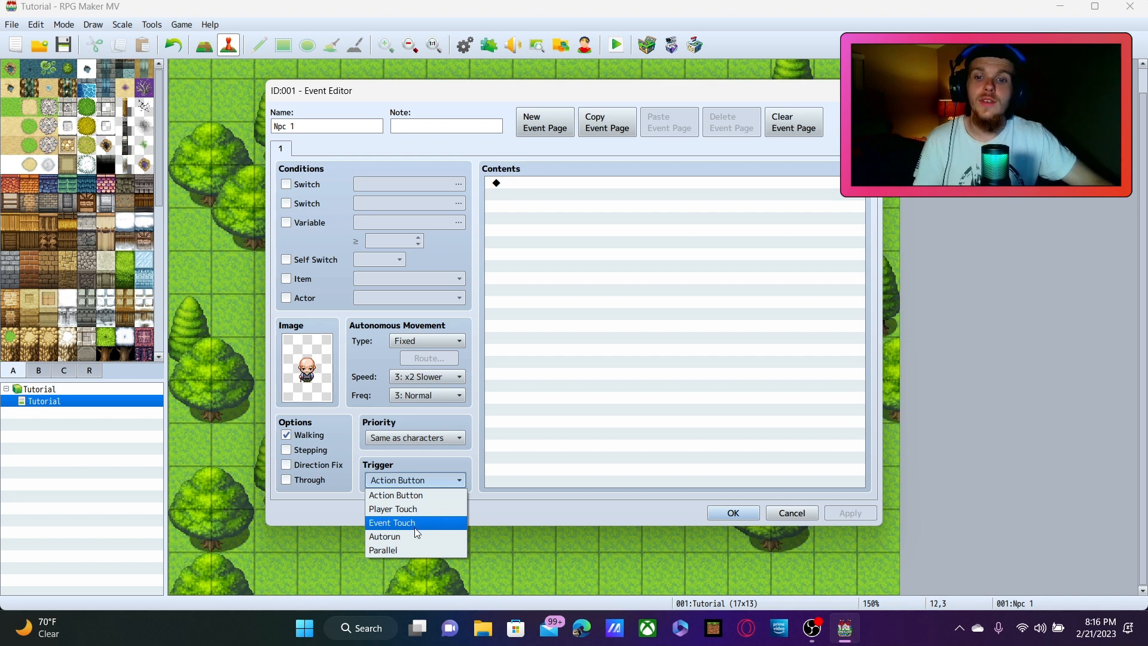
mouse_move(417, 536)
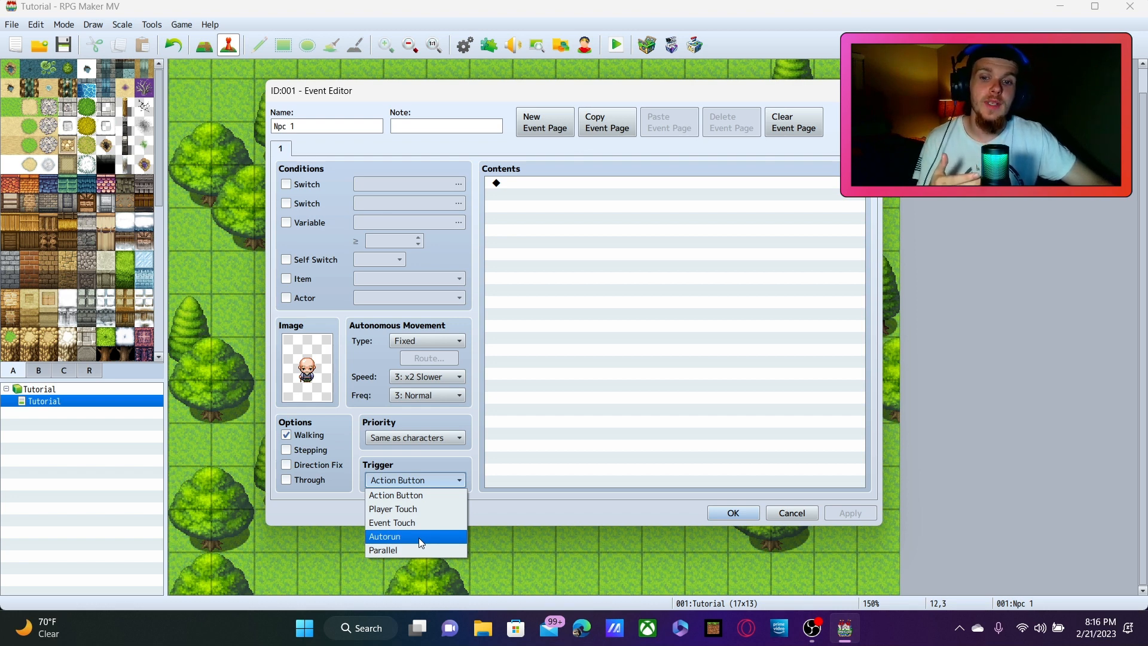
mouse_move(421, 550)
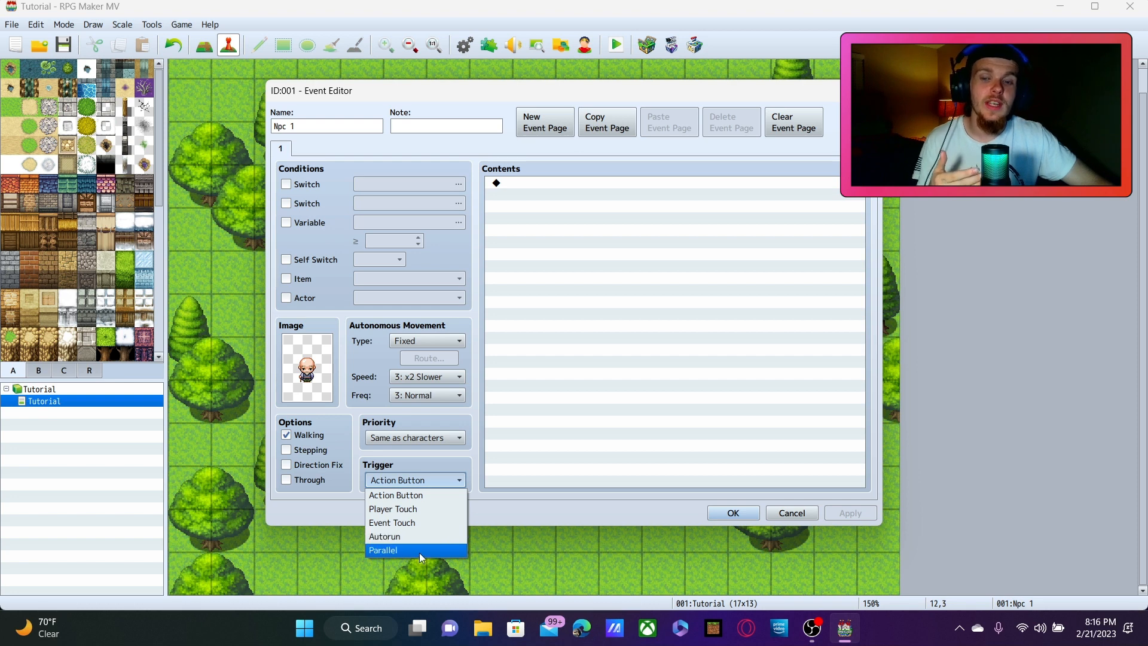
mouse_move(410, 535)
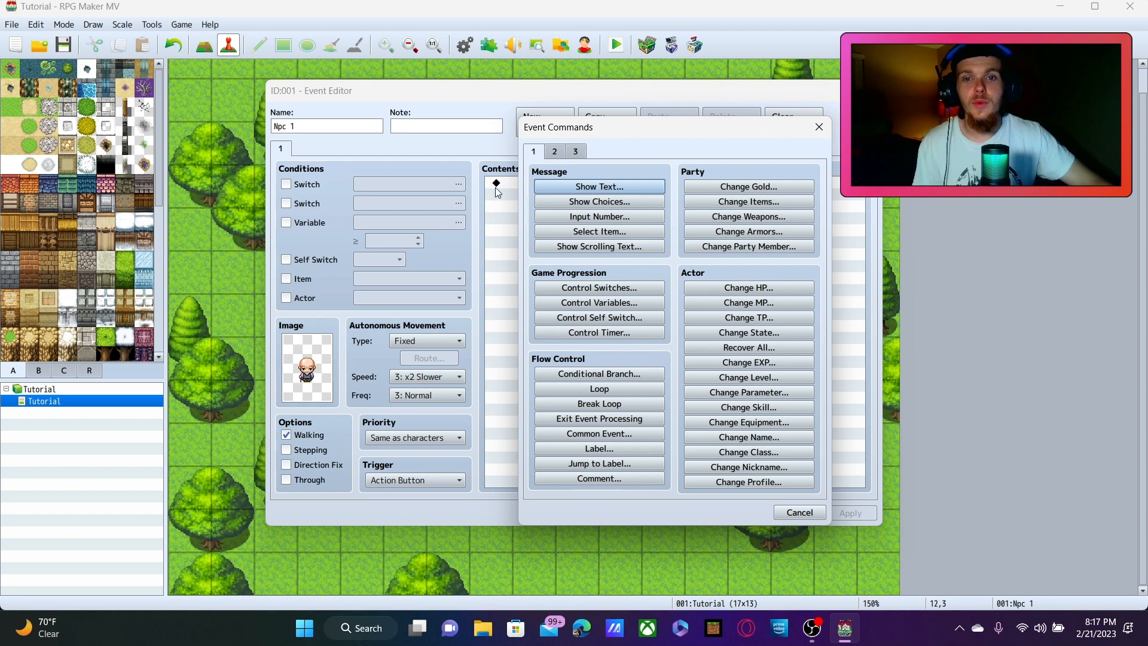
mouse_move(553, 177)
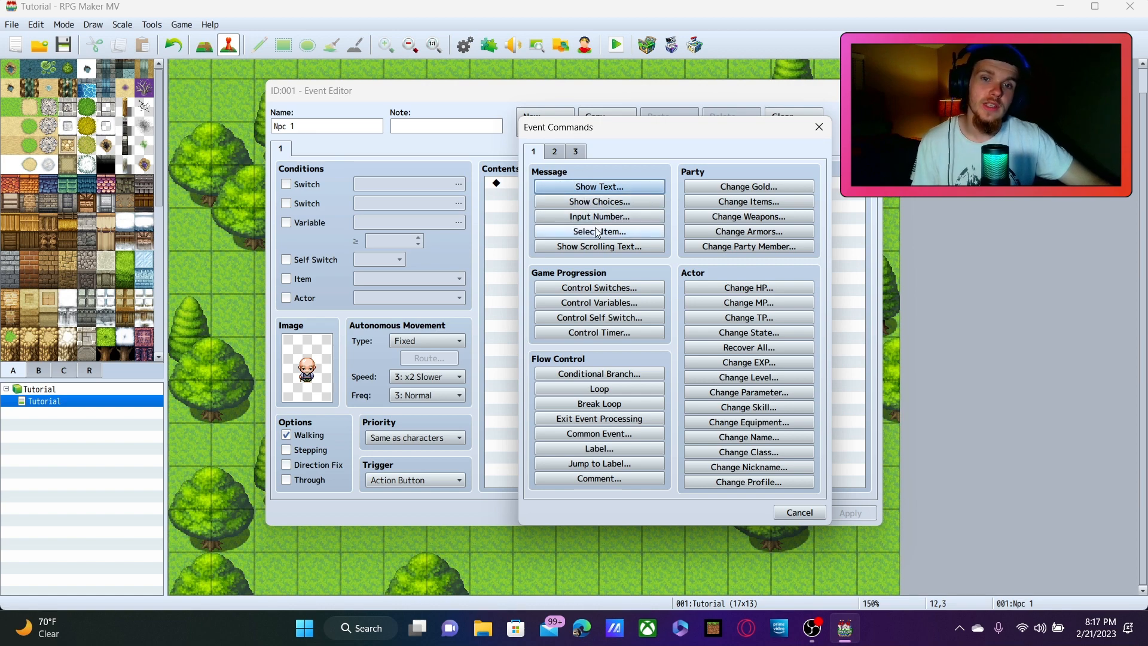
mouse_move(581, 257)
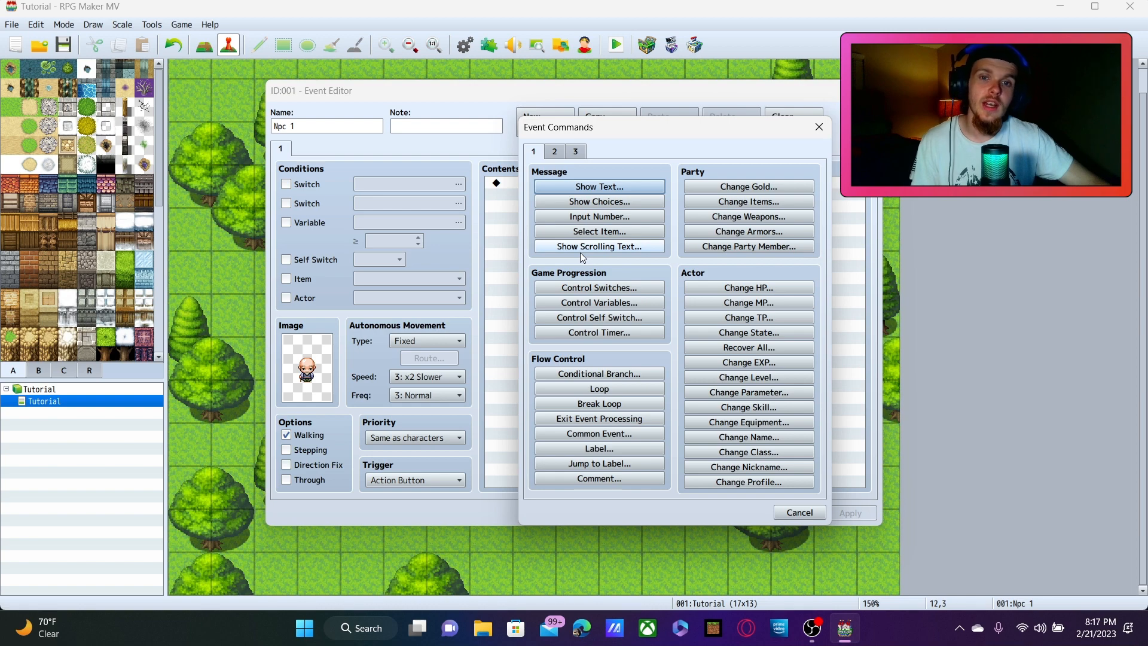
mouse_move(705, 170)
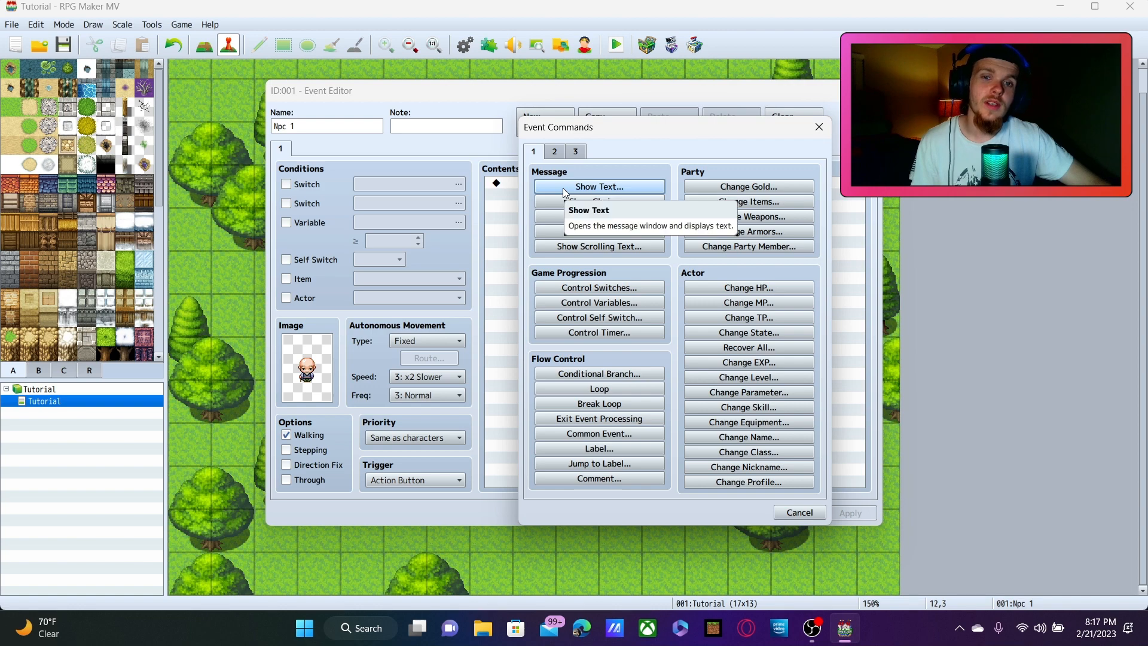
- Choose Show Text from the Message commands on page 1
left_click(598, 186)
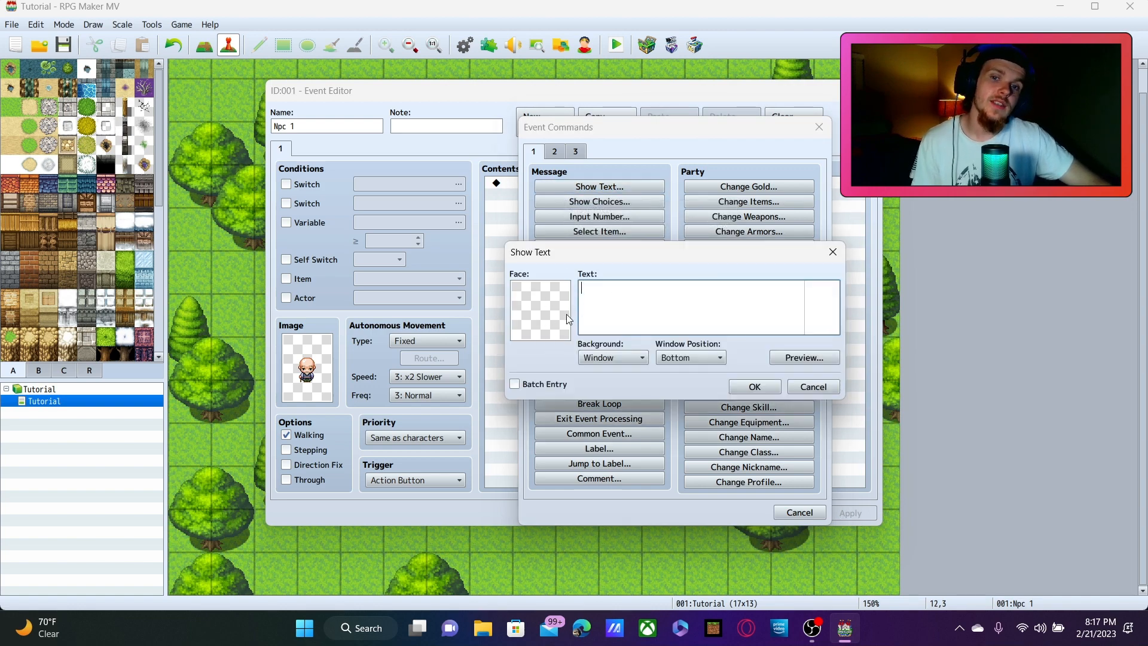
- Pick the People1 bald old man face and enter 'Greetings fellow traveler!'
left_click(540, 310)
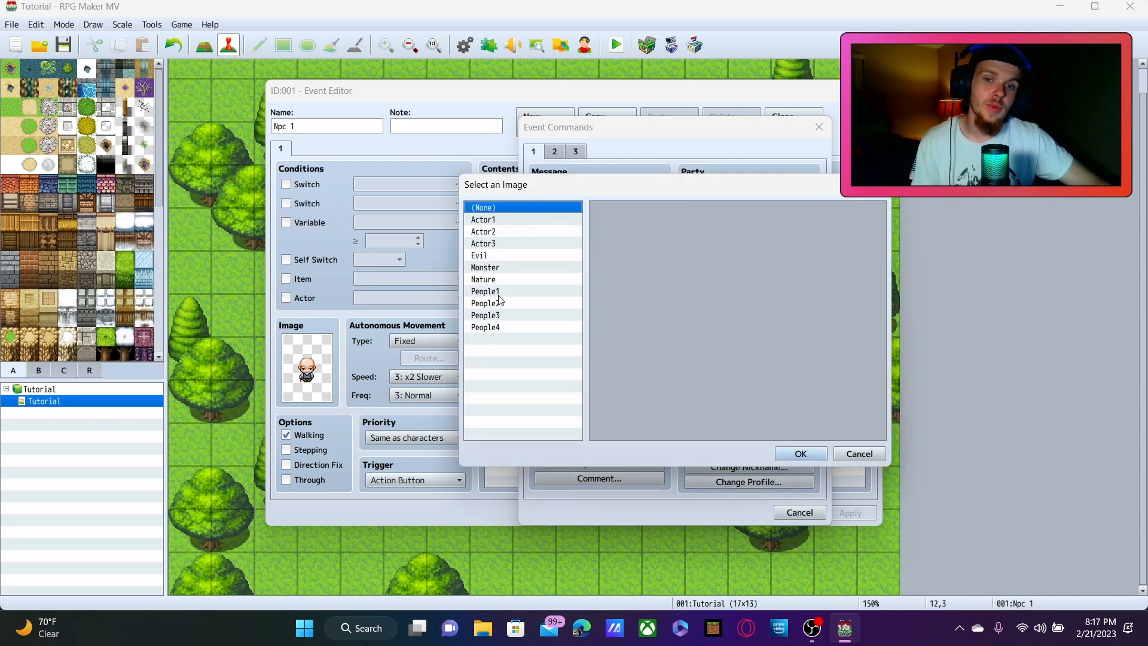
left_click(485, 290)
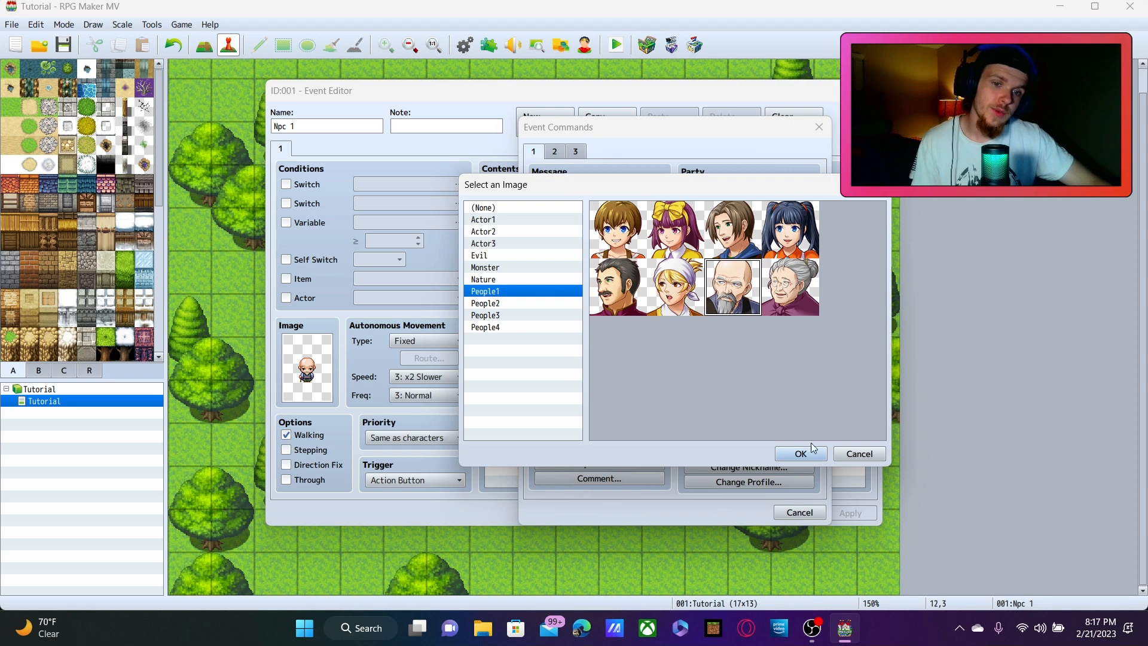
left_click(799, 454)
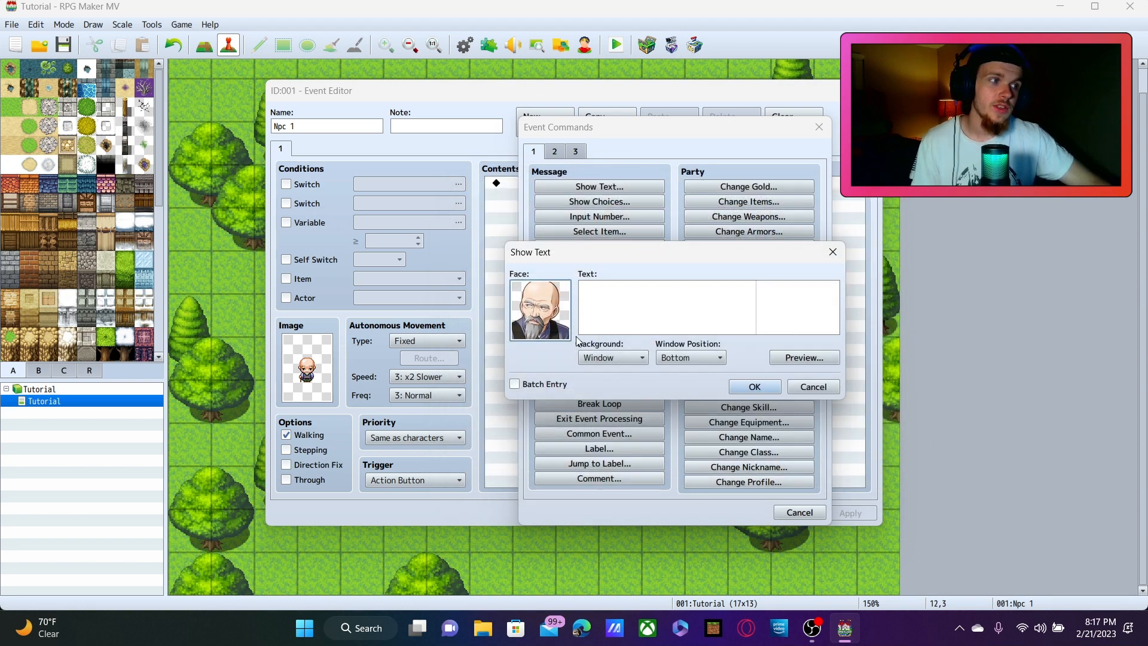
left_click(666, 316)
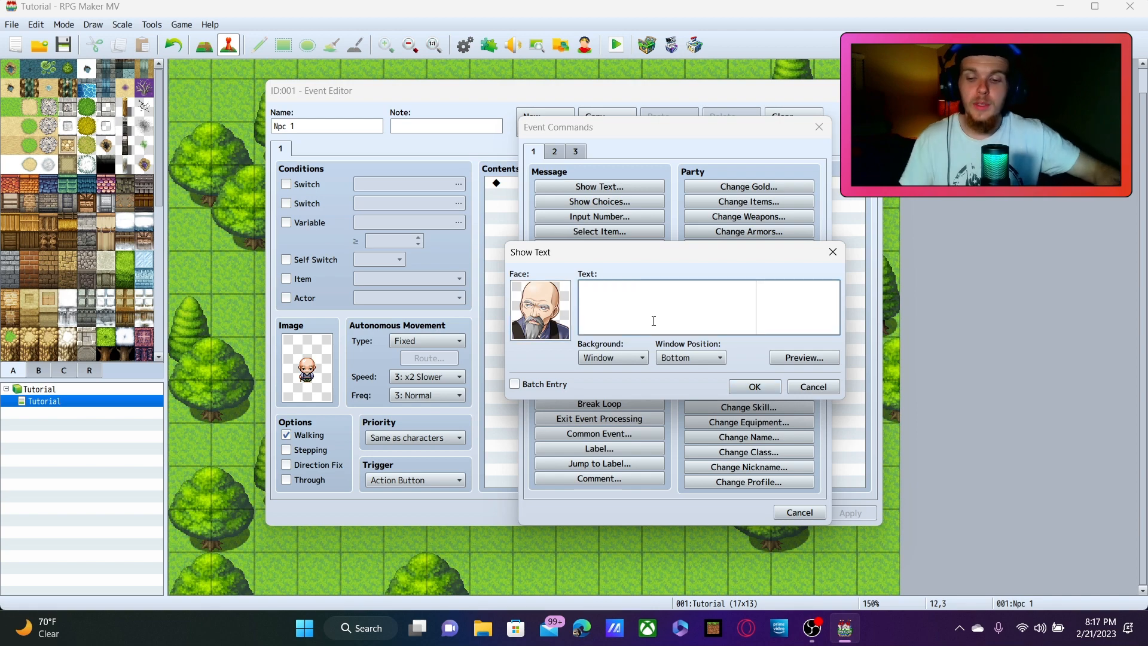
type("Gree")
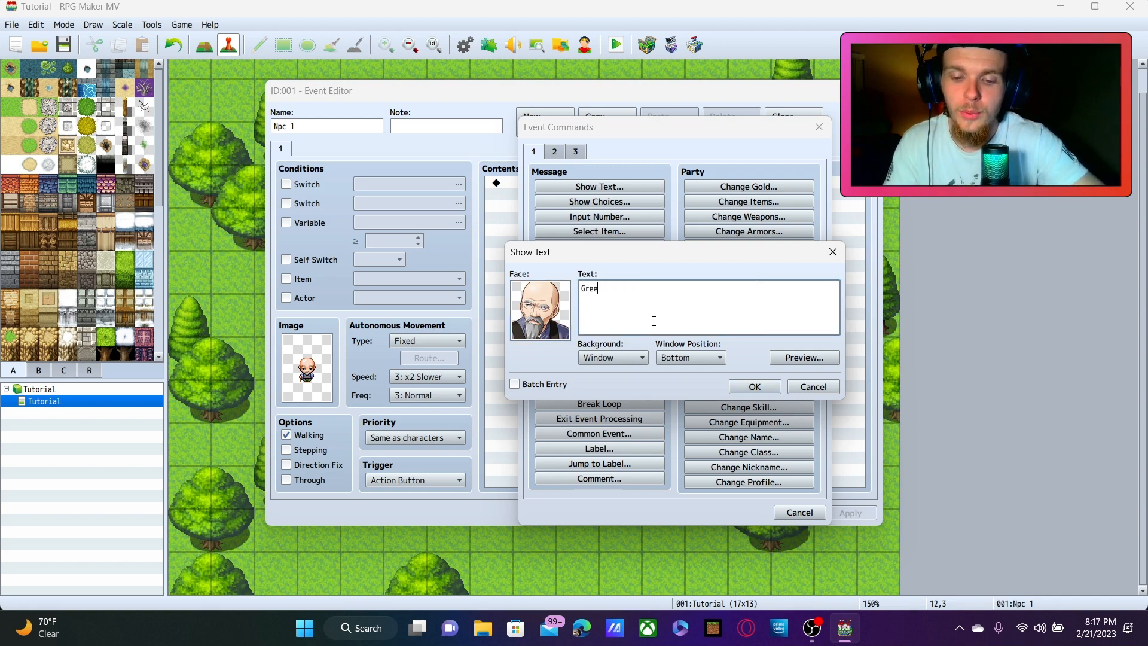
type("tings f")
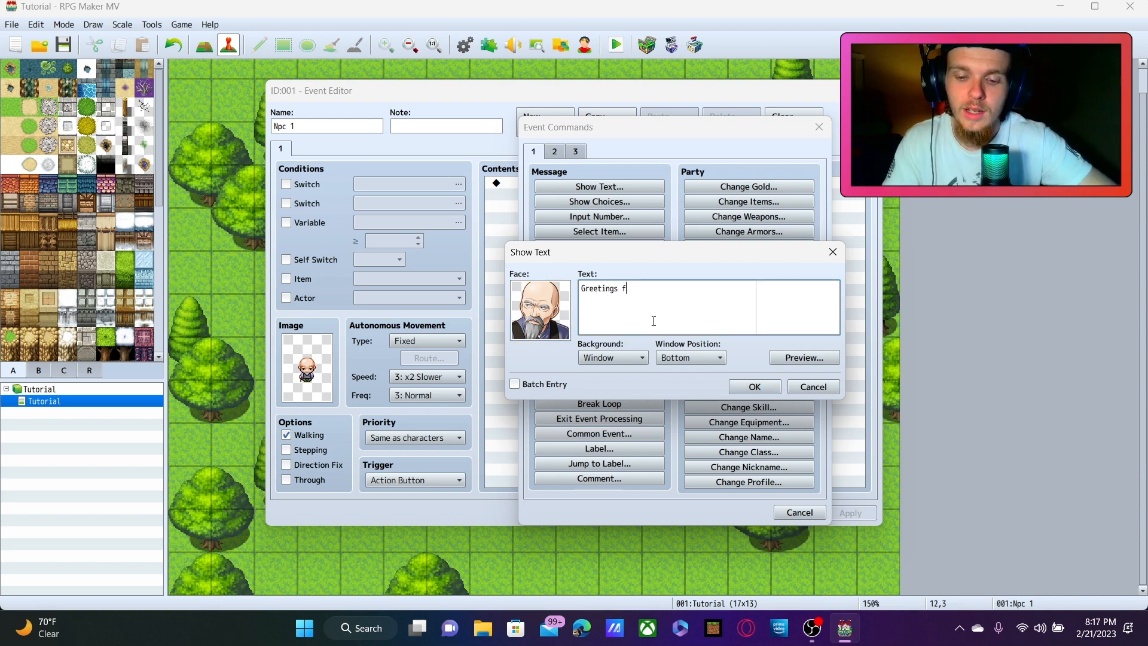
type("ellow tr")
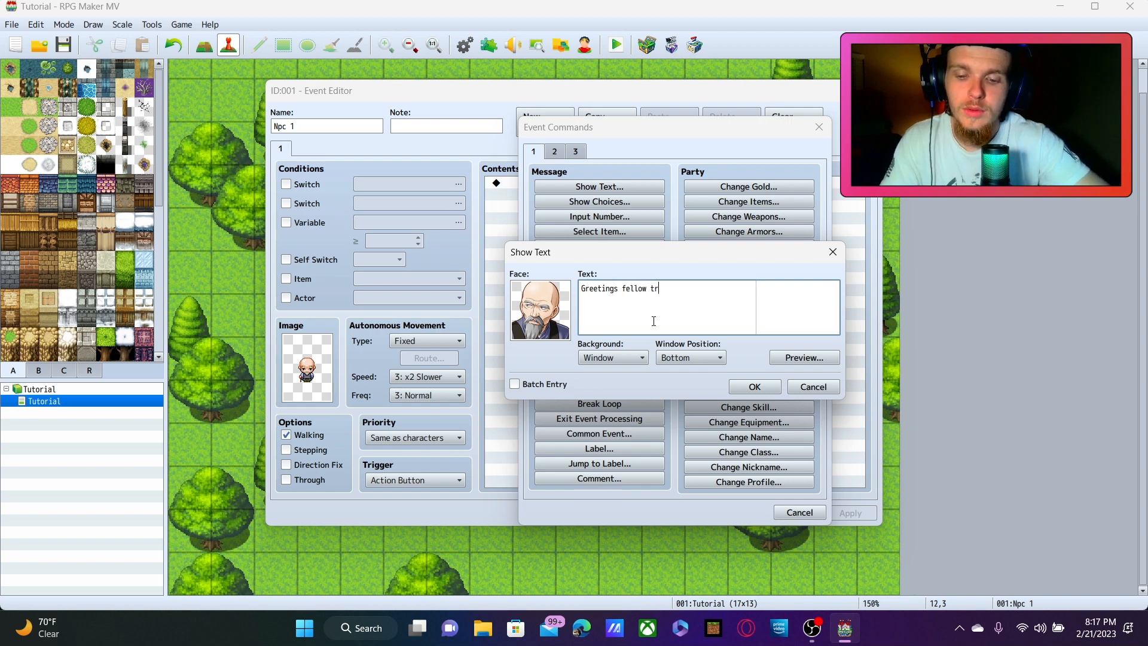
type("aveler")
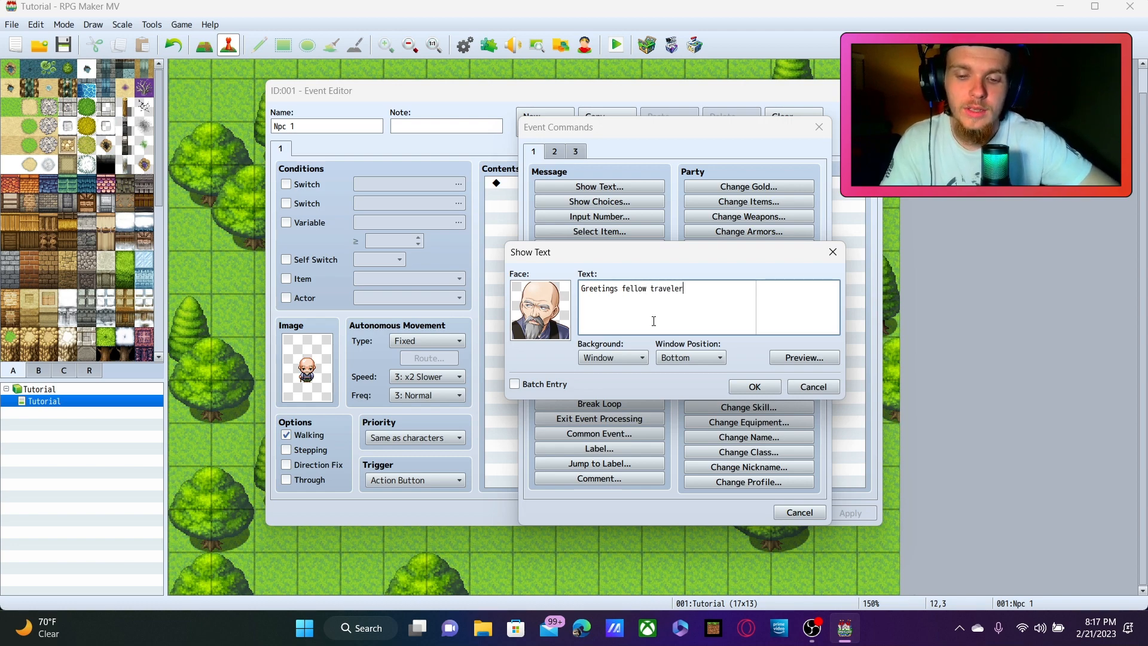
type("!")
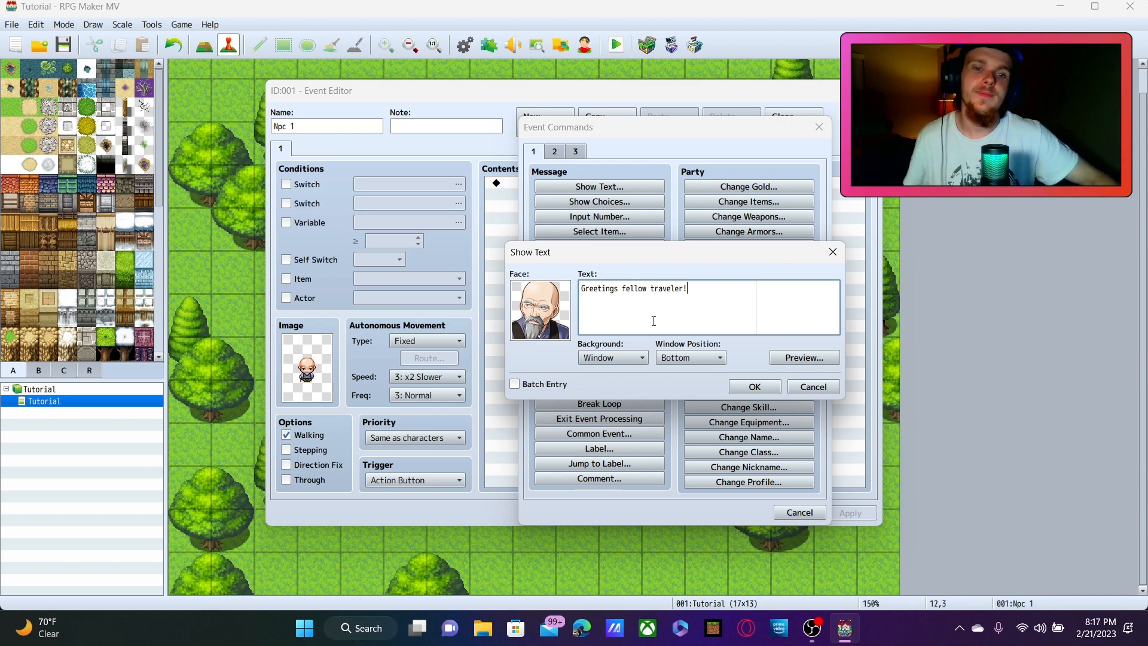
- Keep the Window background and Bottom position, preview, and confirm the message
left_click(612, 357)
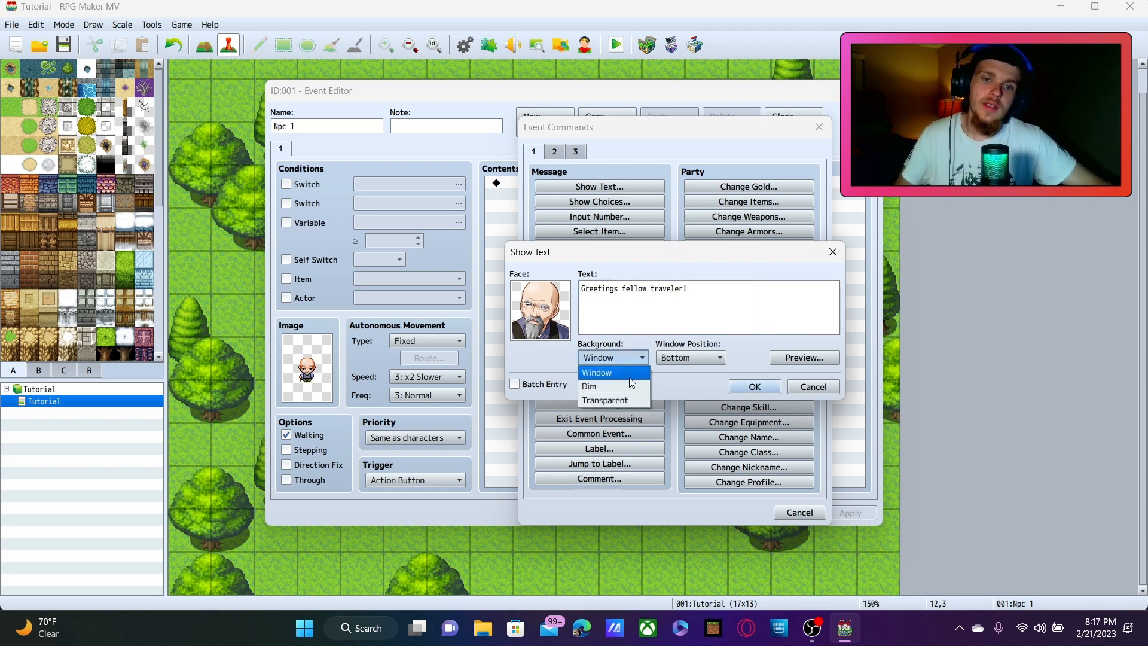
mouse_move(623, 400)
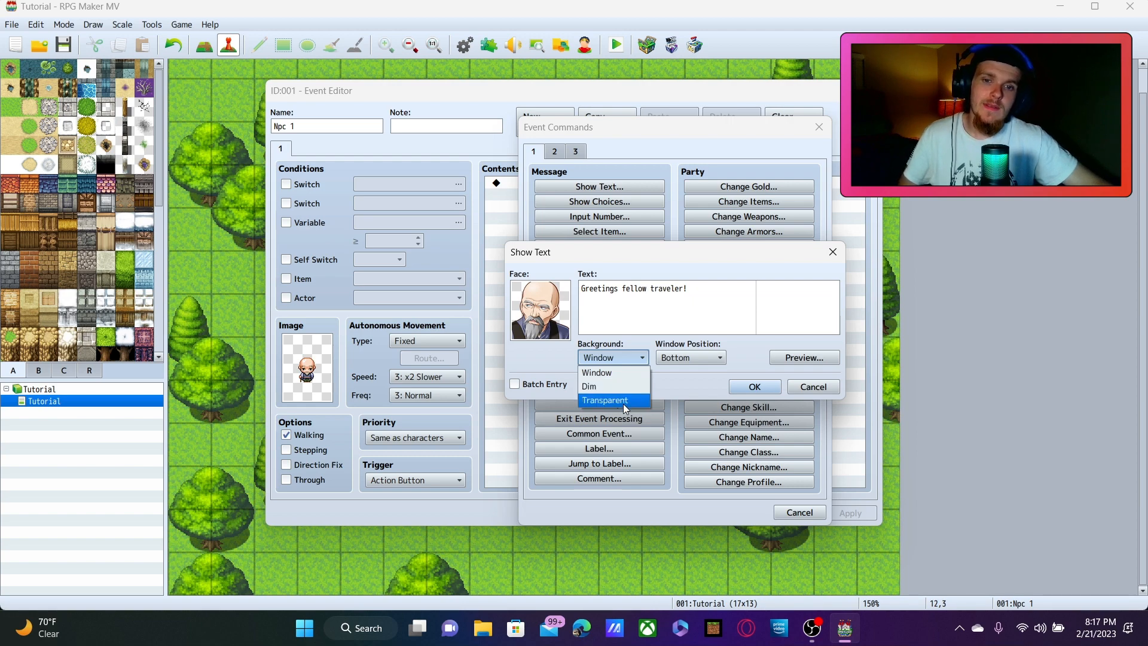
left_click(597, 373)
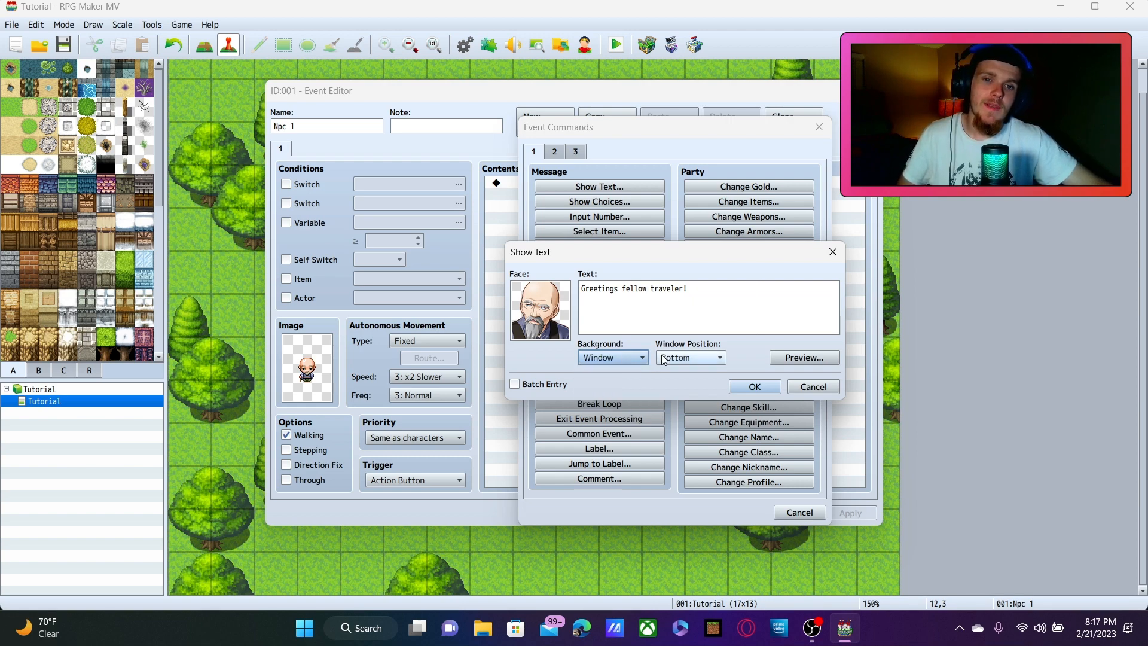
left_click(688, 357)
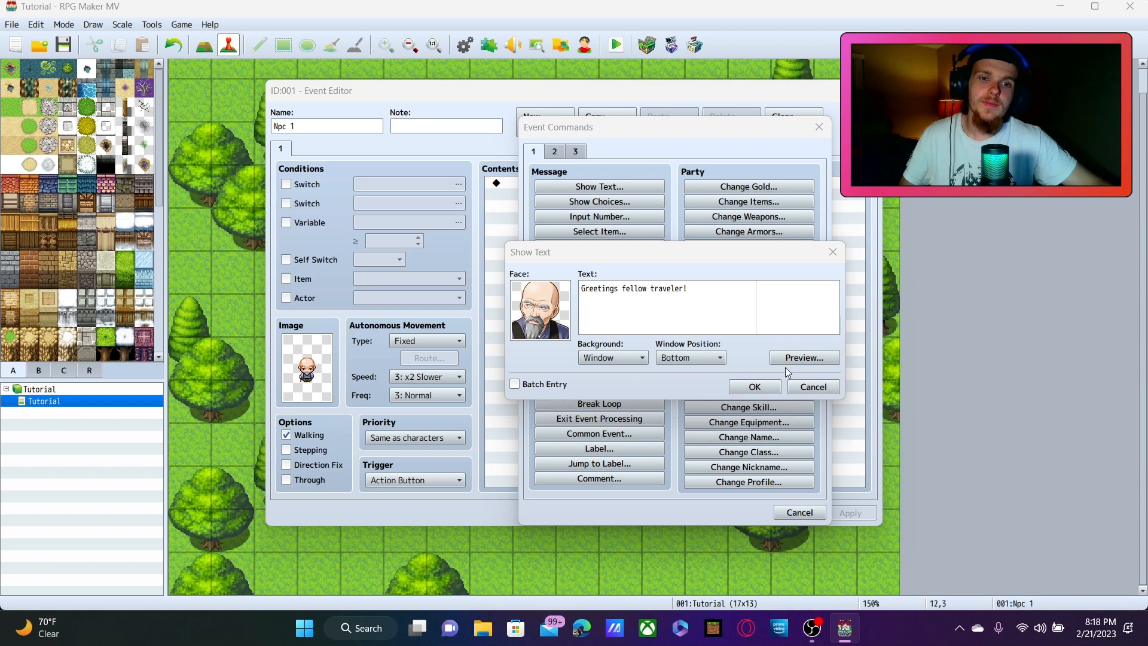
mouse_move(787, 364)
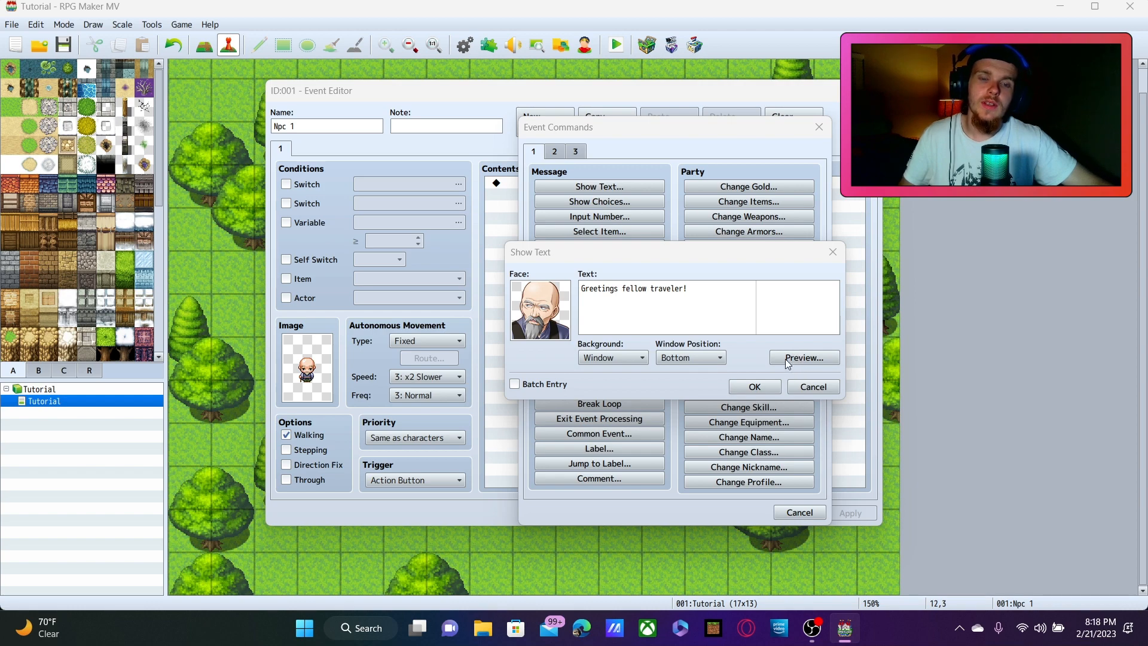
left_click(803, 357)
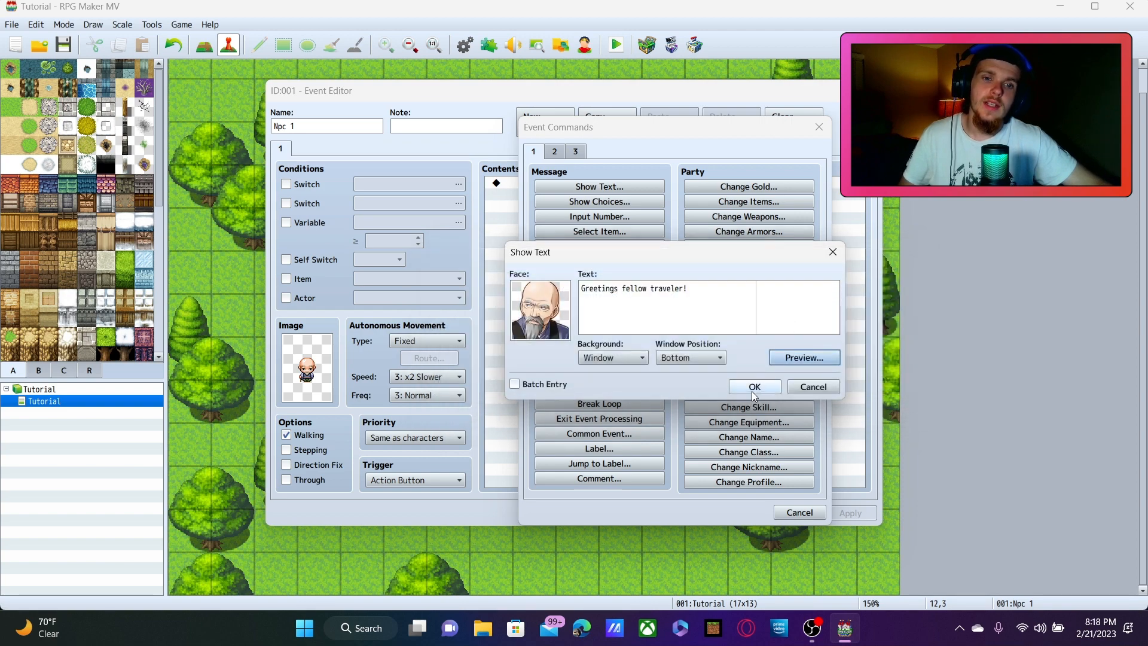
left_click(753, 387)
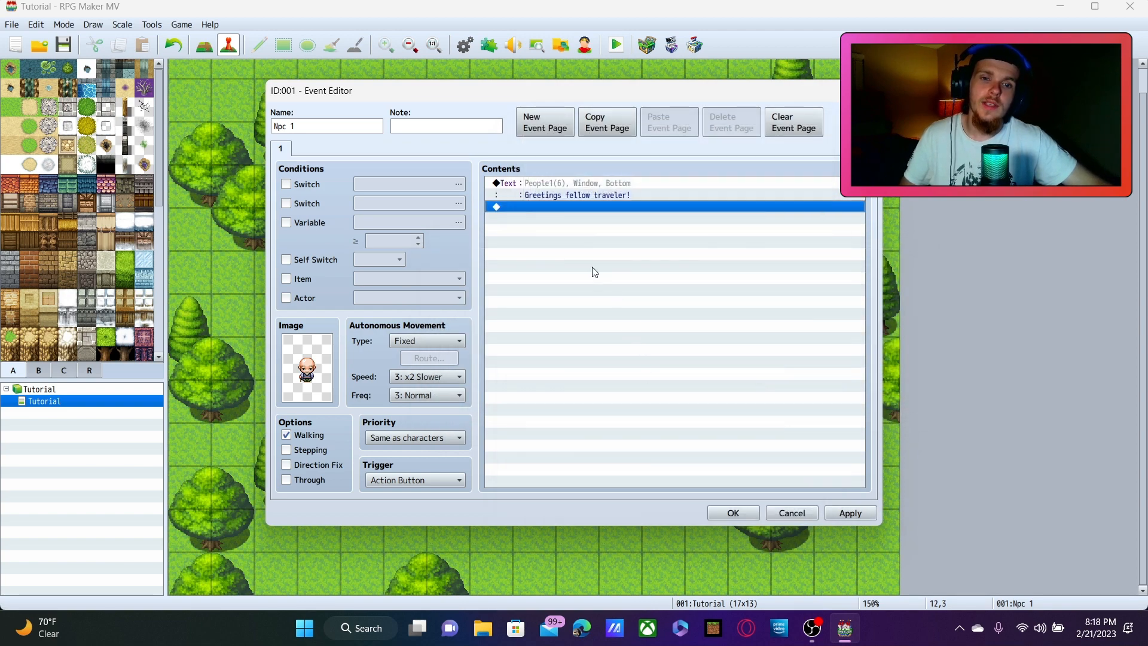
mouse_move(790, 512)
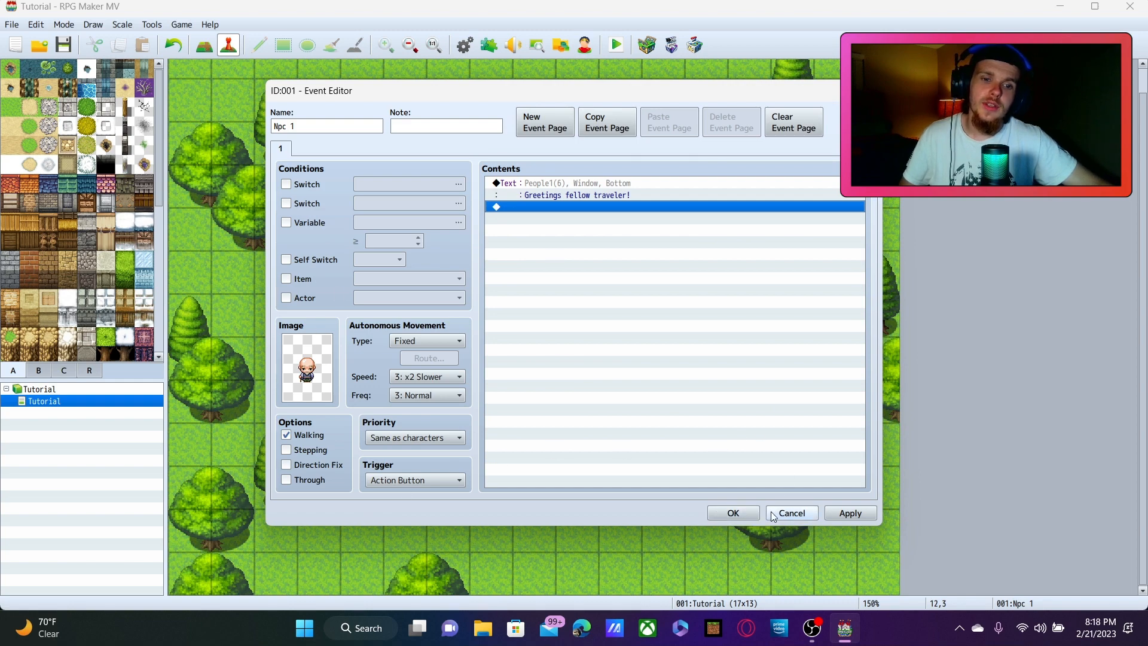
left_click(732, 512)
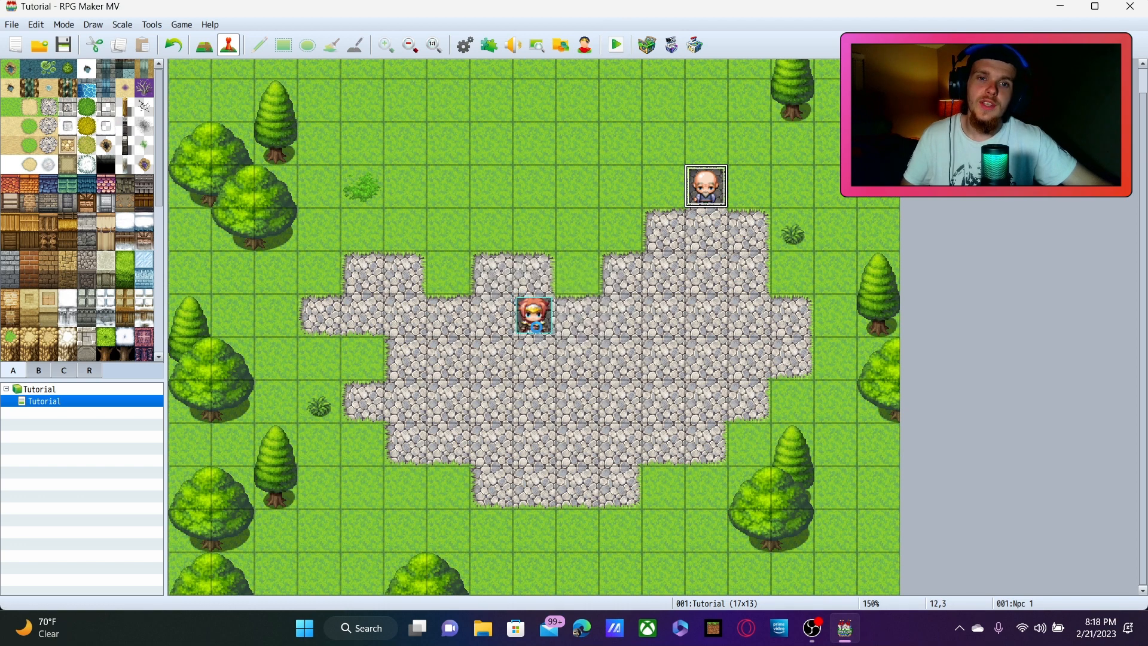
left_click(616, 46)
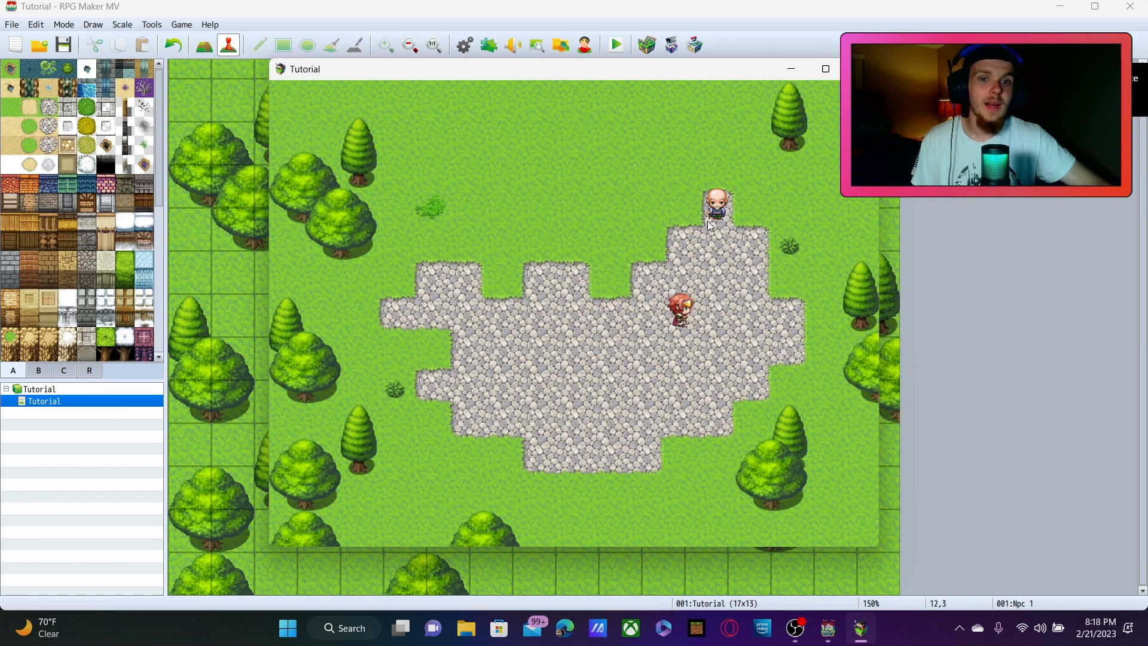
mouse_move(714, 236)
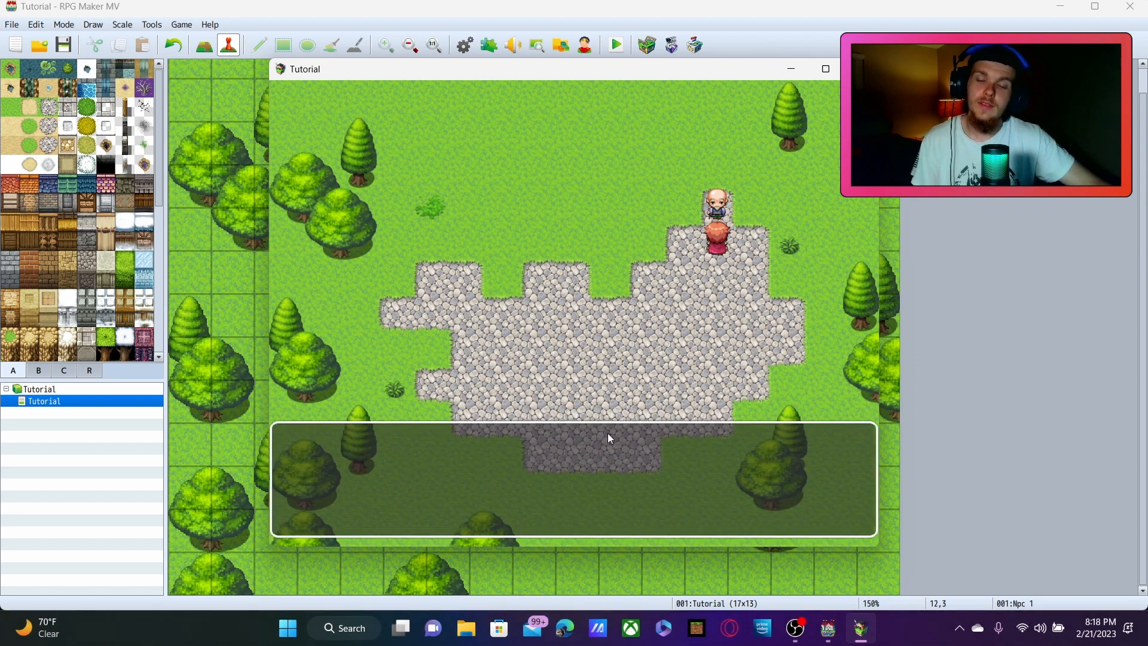
left_click(825, 68)
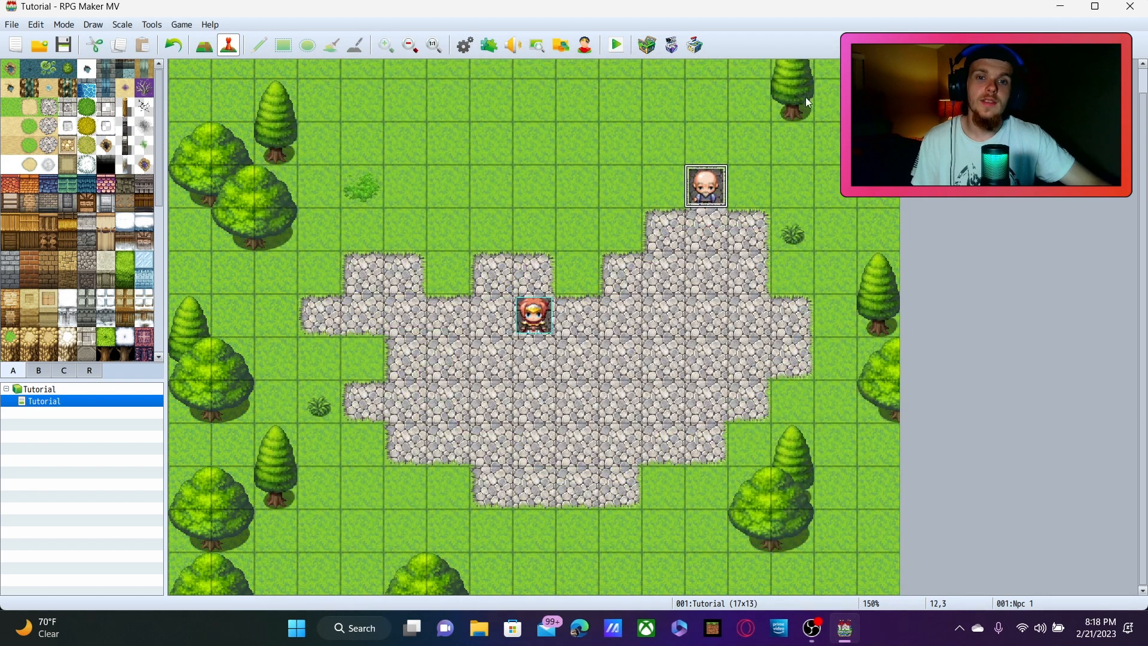
mouse_move(707, 198)
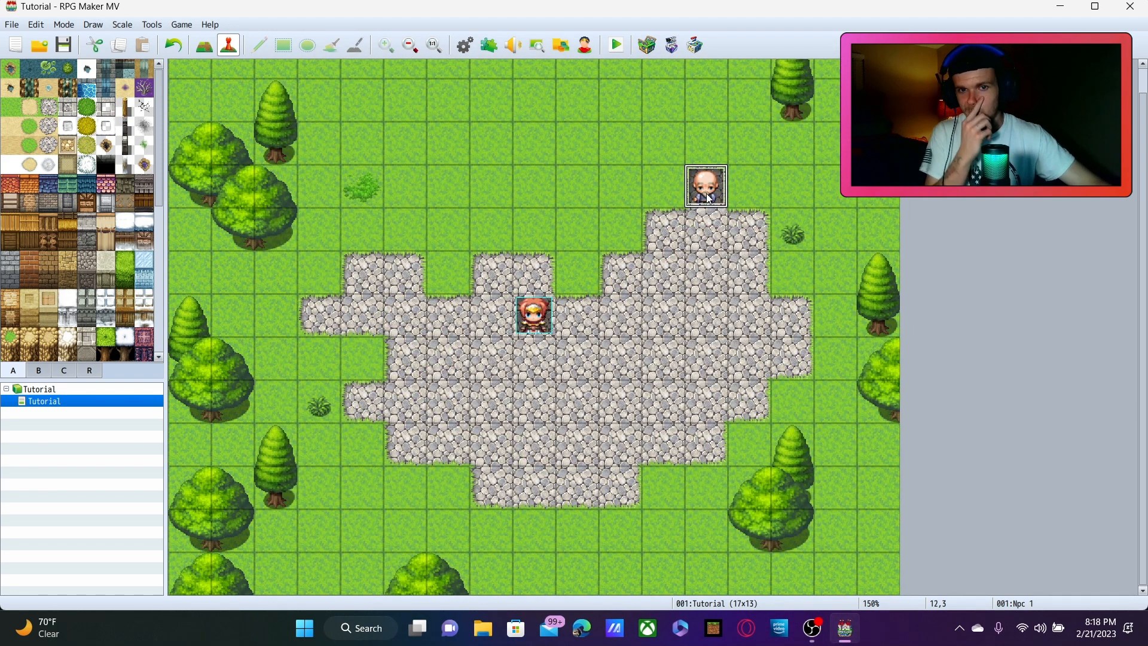
- Reopen Npc 1's event and select the empty line below the greeting
double_click(705, 185)
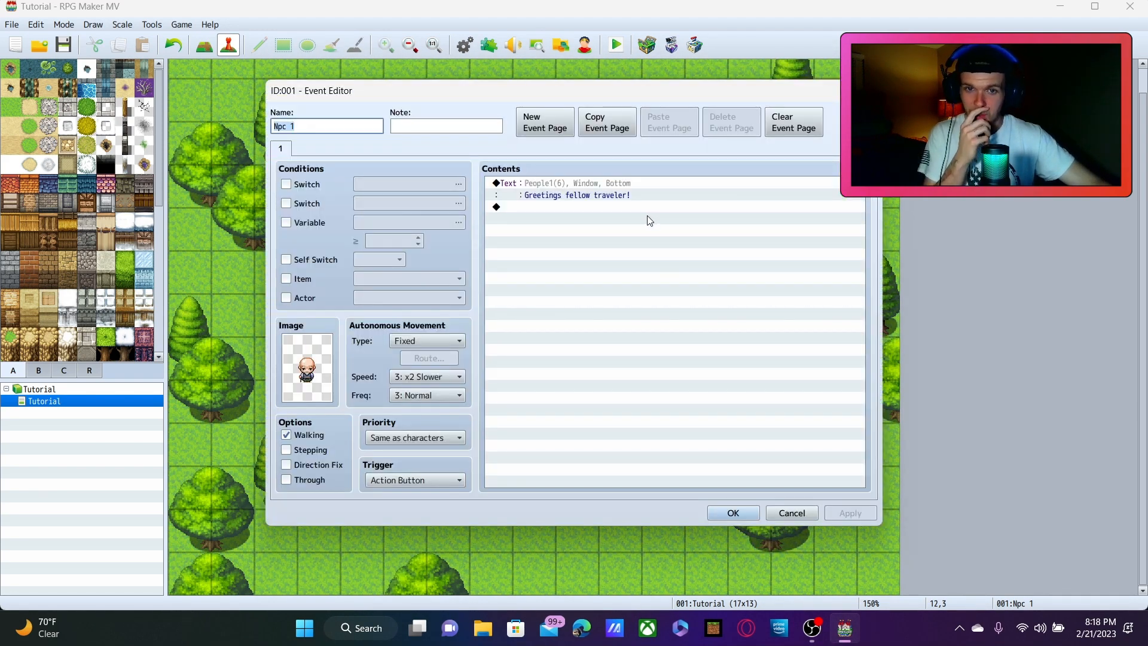
mouse_move(673, 218)
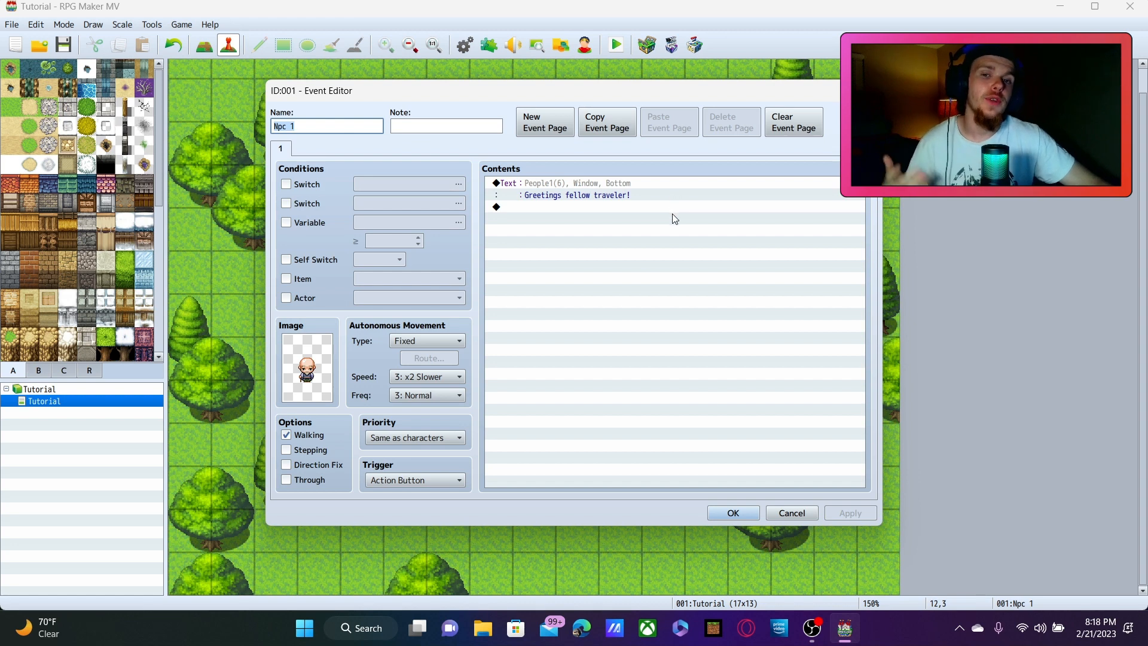
left_click(659, 206)
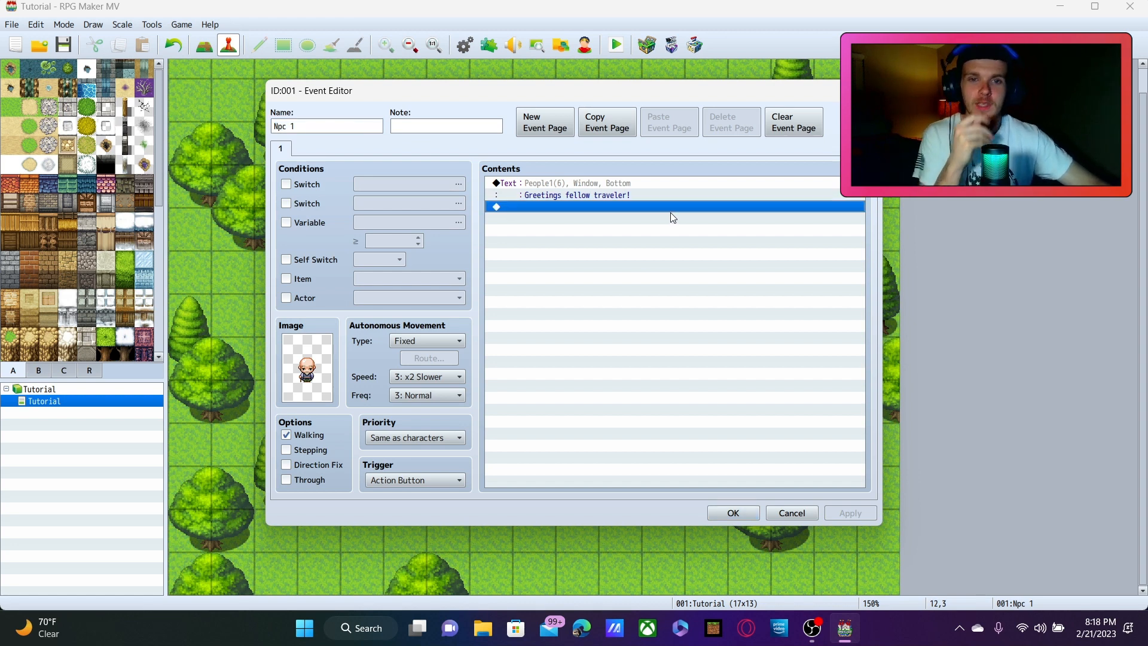
- Add Show Choices 'Hello my friend!' and 'Go away.', with Cancel left on Choice #2
double_click(671, 207)
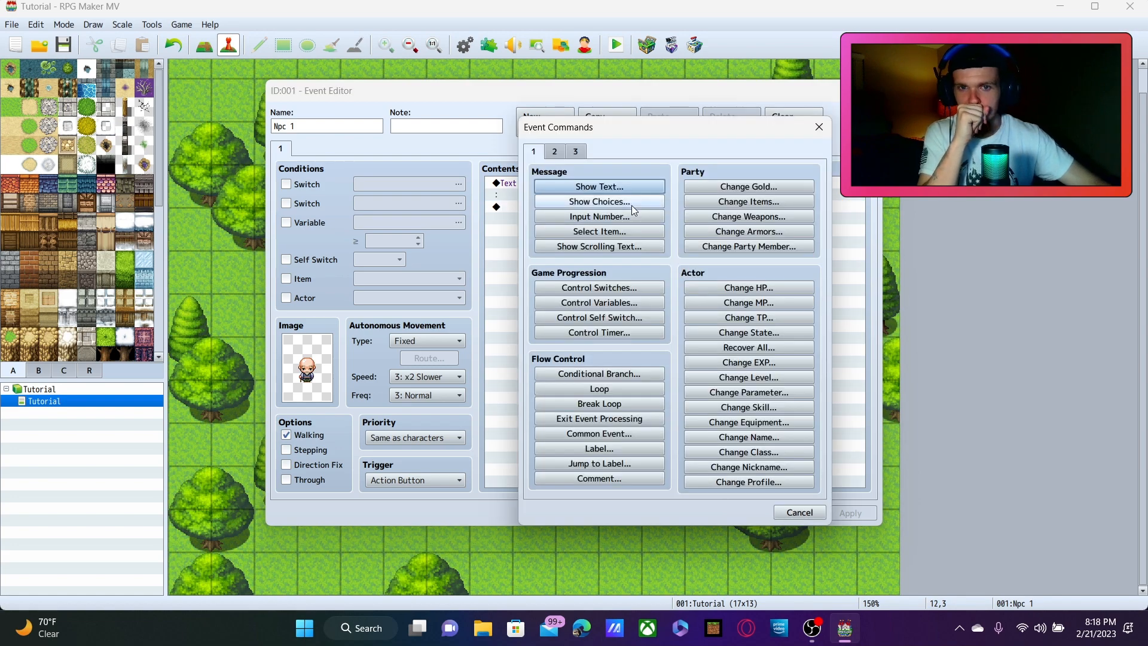
left_click(598, 201)
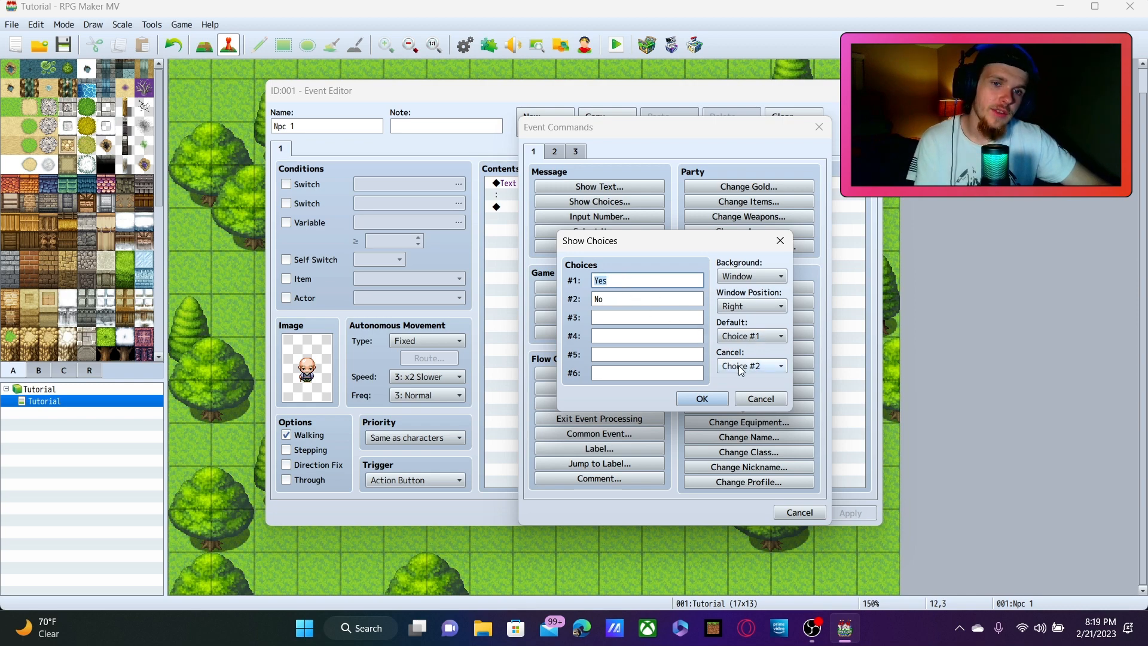
left_click(780, 366)
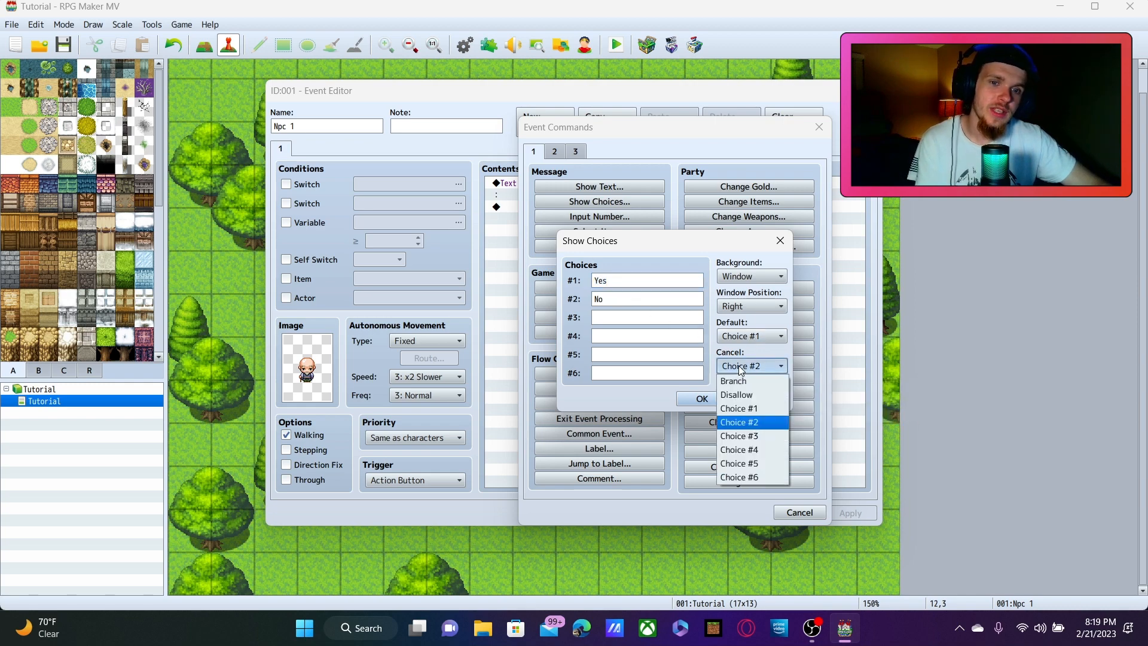
mouse_move(740, 421)
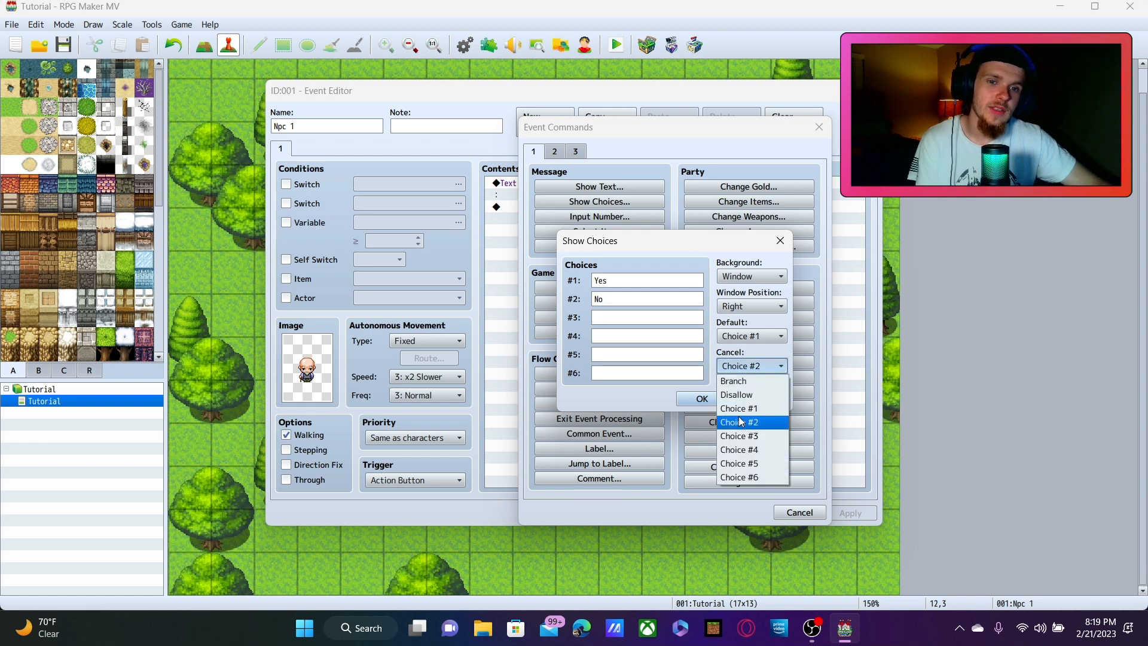
mouse_move(738, 395)
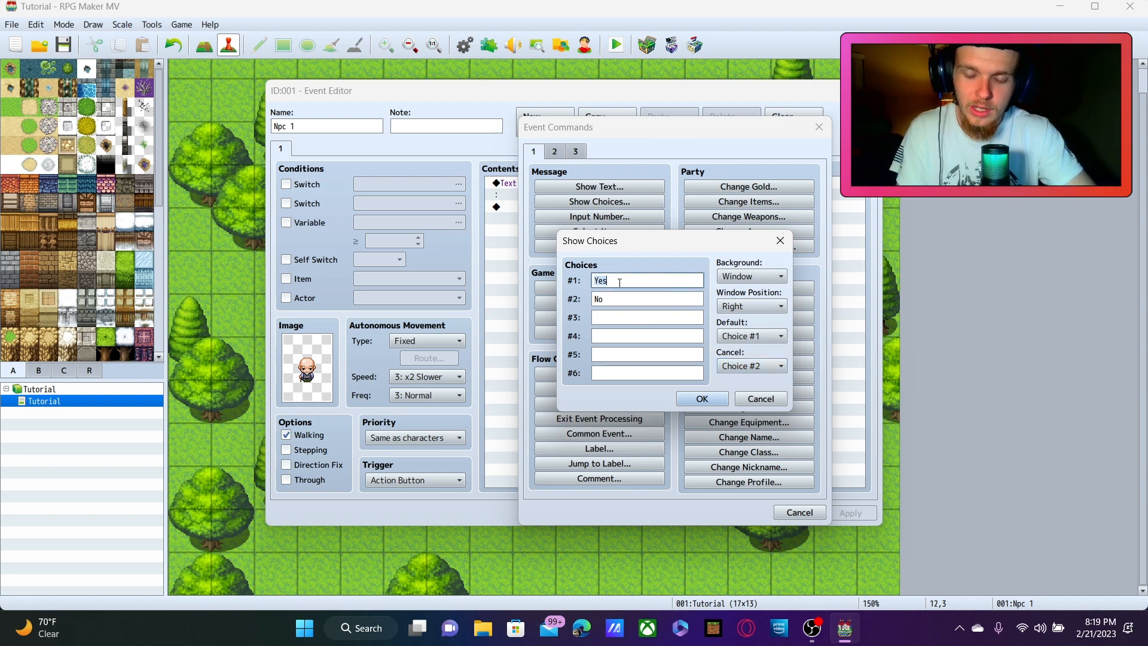
type("H")
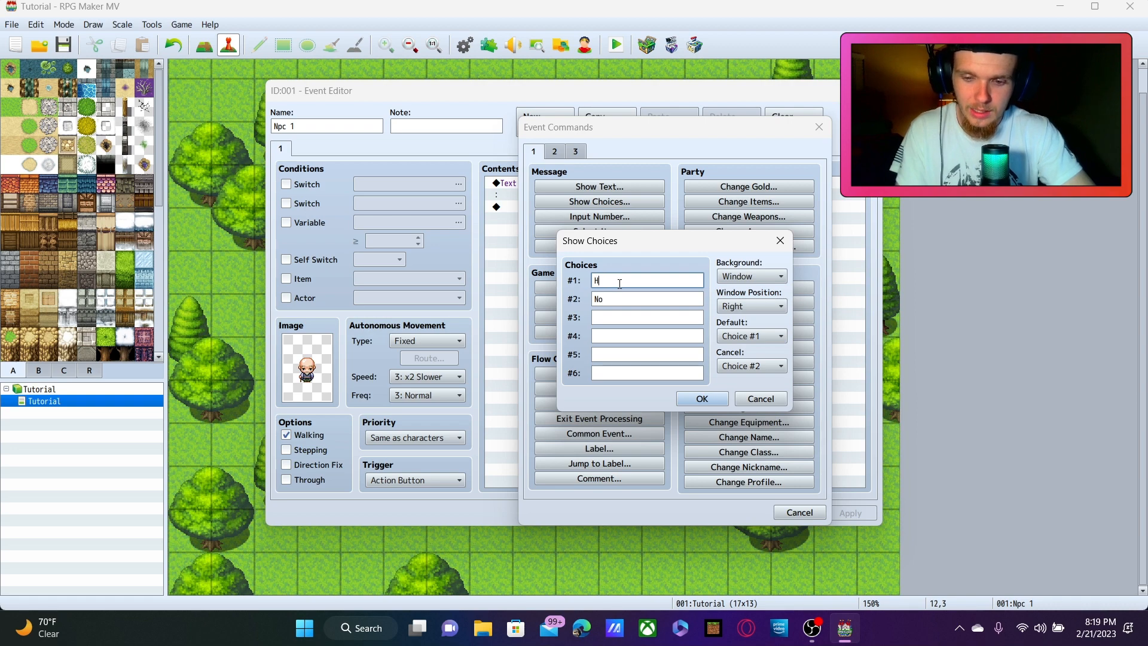
type("ello")
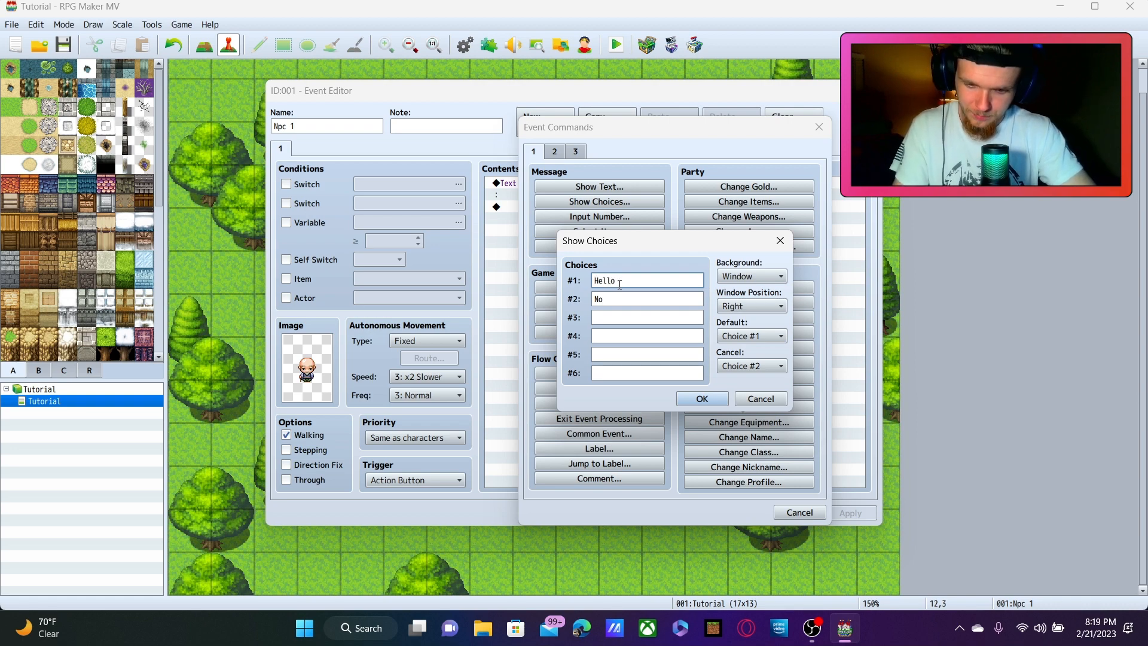
type("my frien")
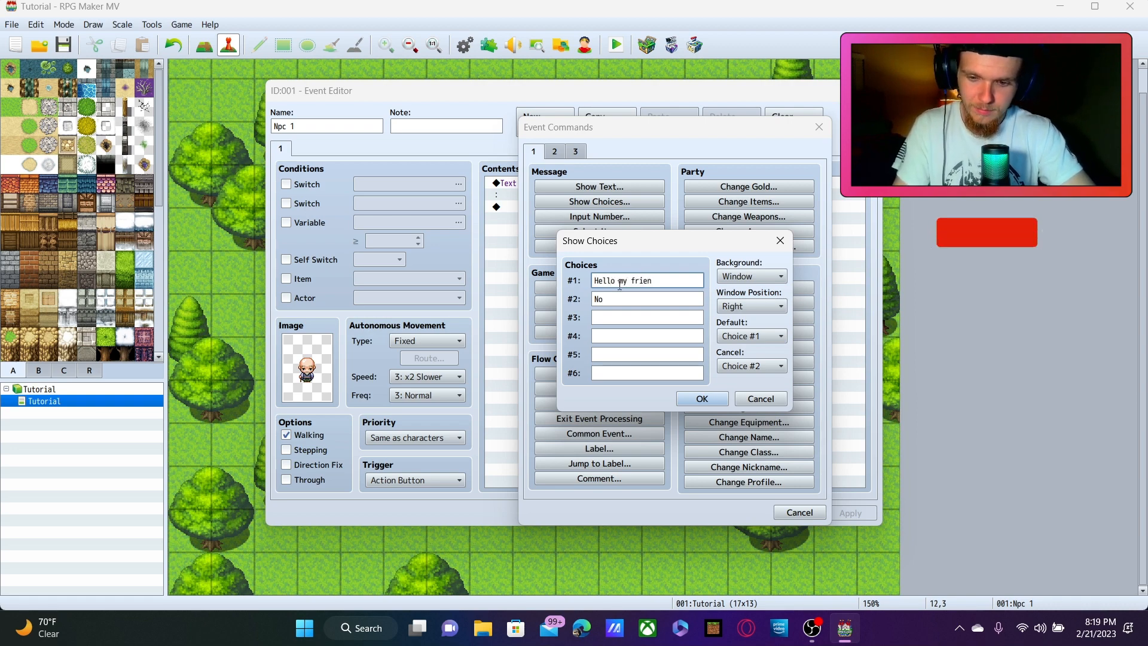
type("d!")
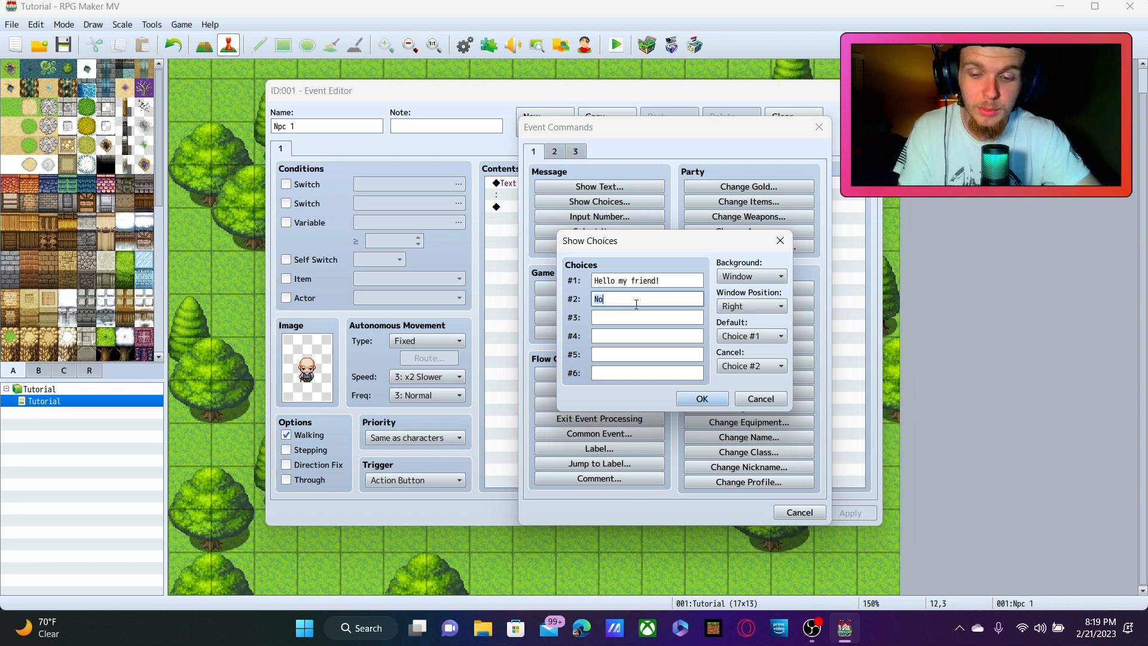
type("G")
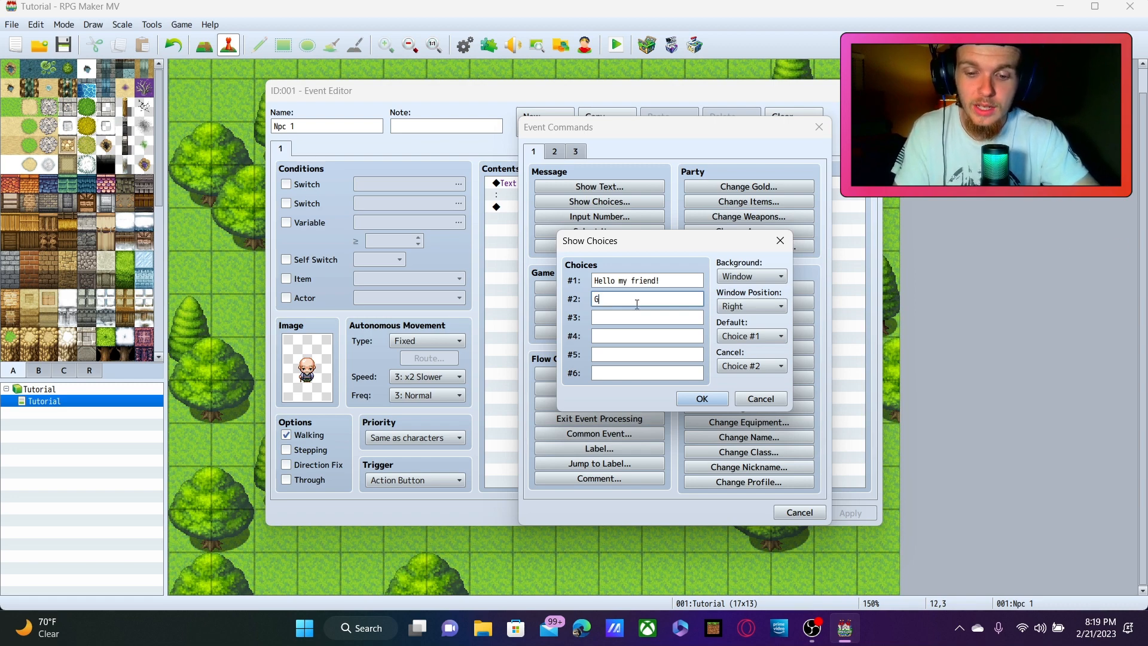
type("o awa")
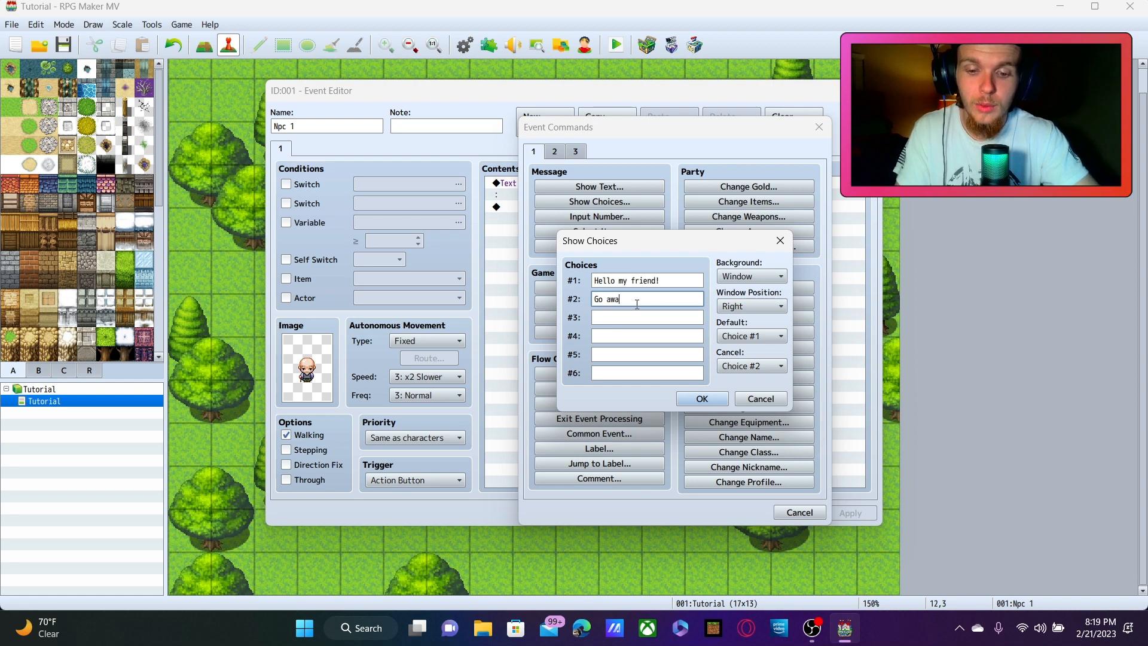
type("y")
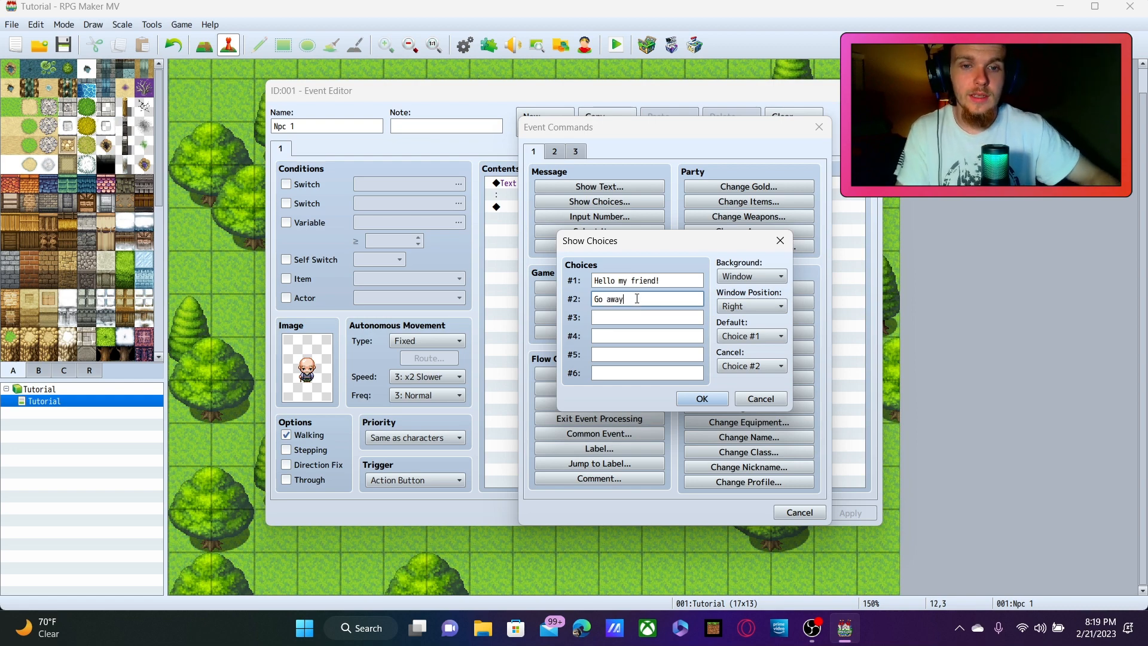
type(".")
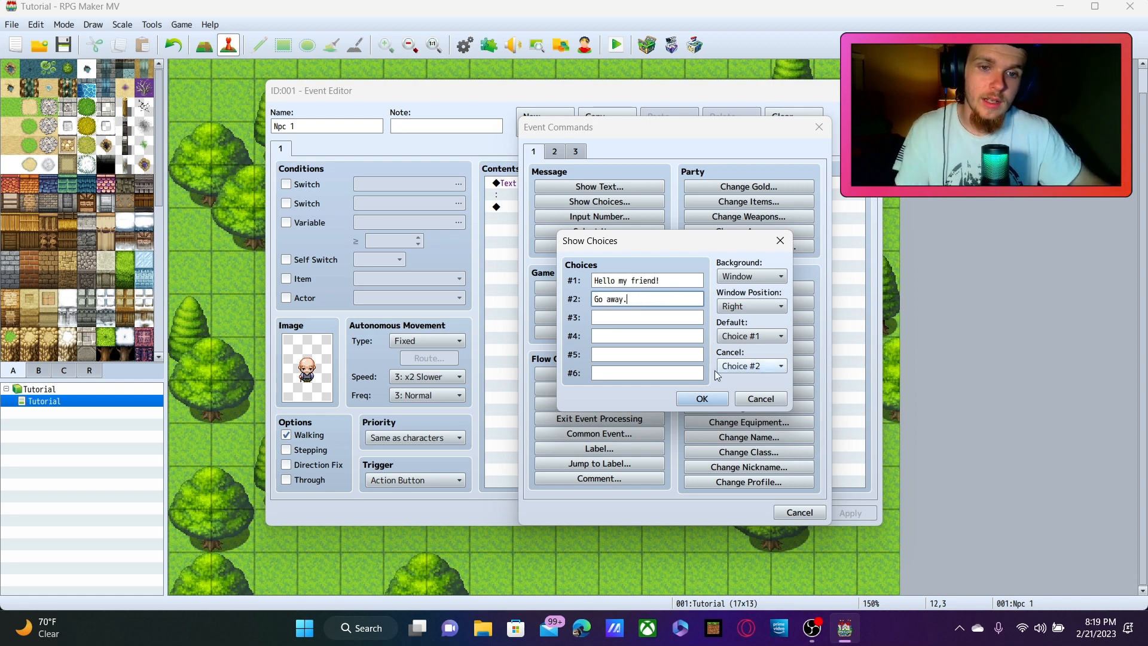
left_click(700, 398)
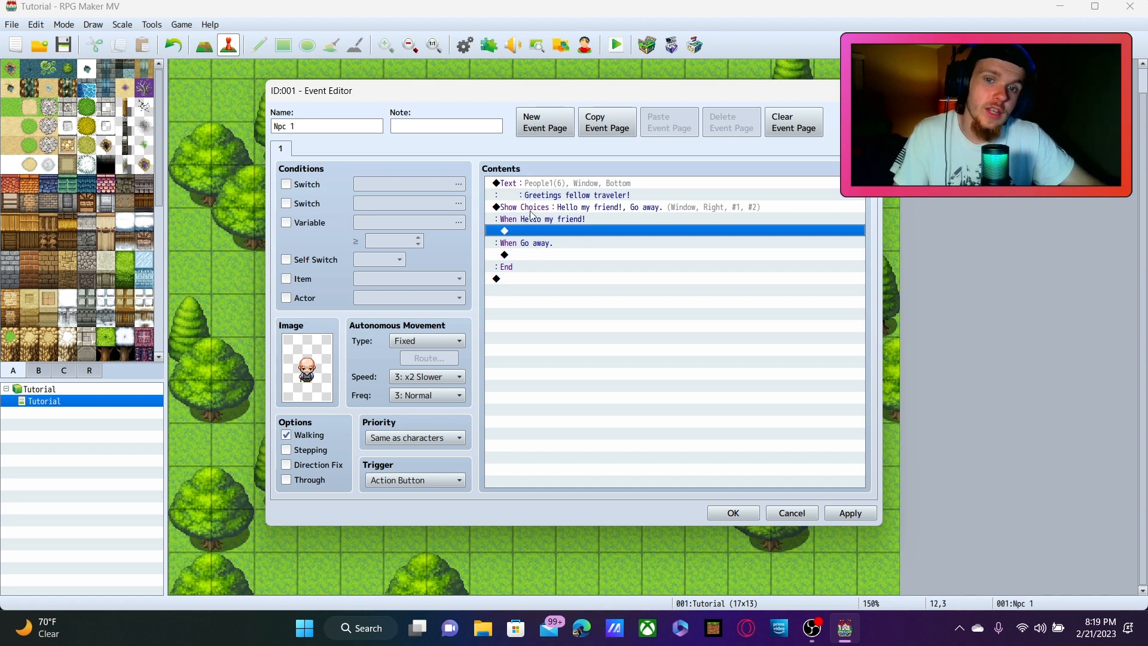
mouse_move(630, 218)
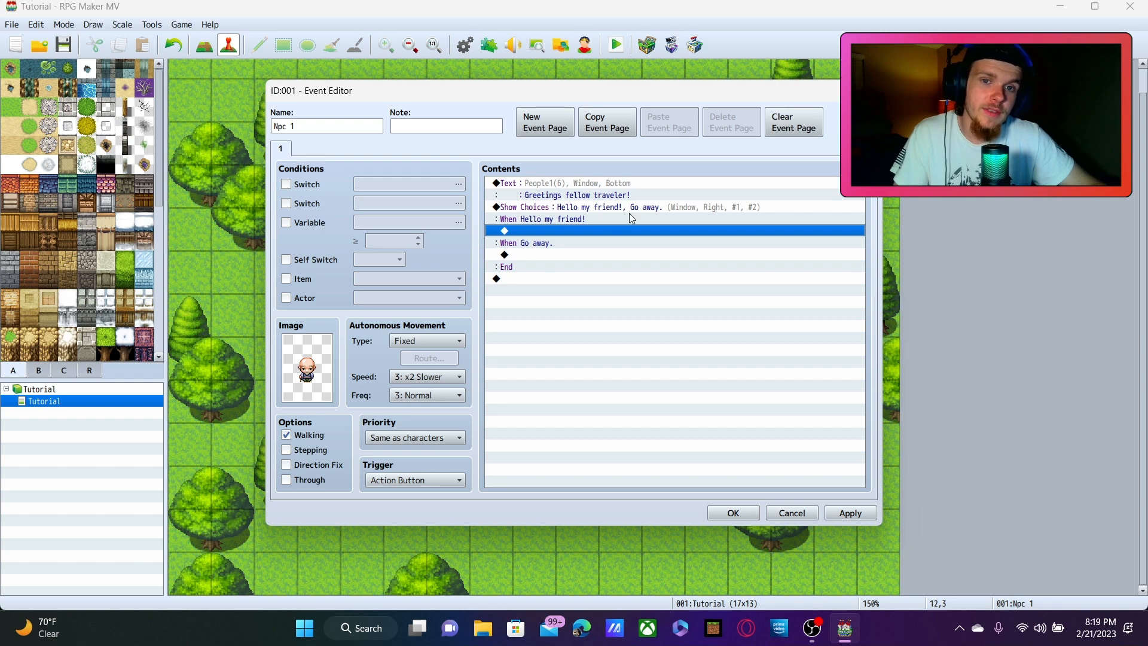
mouse_move(535, 242)
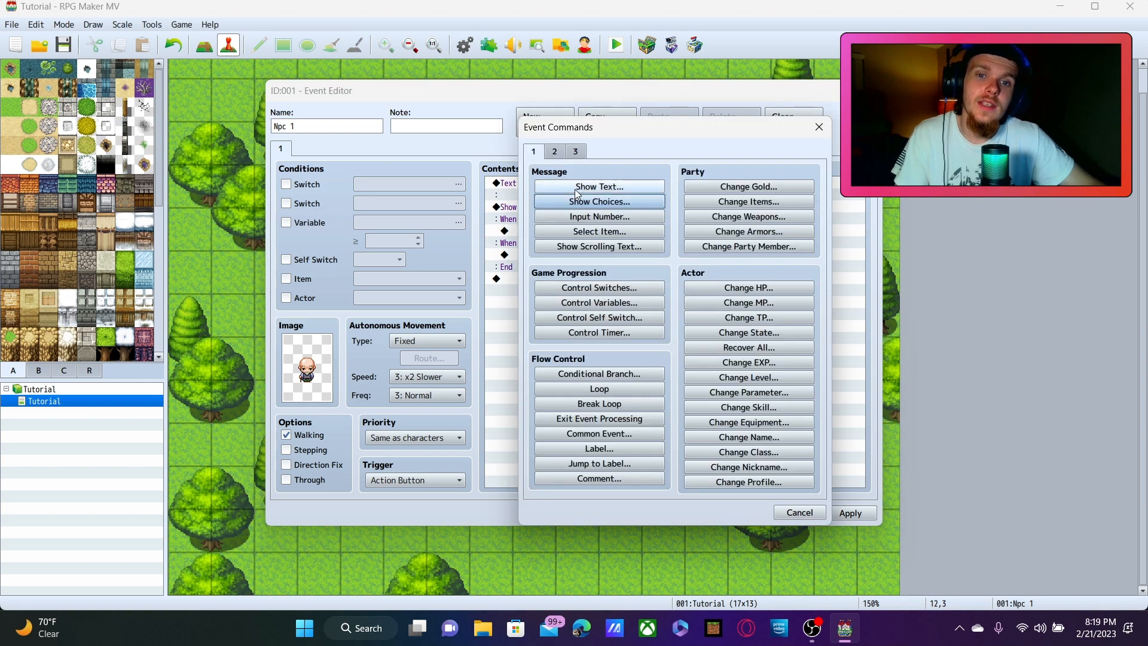
- Add a Show Text with the old man's People1 face saying 'Weather is nice today!'
left_click(598, 186)
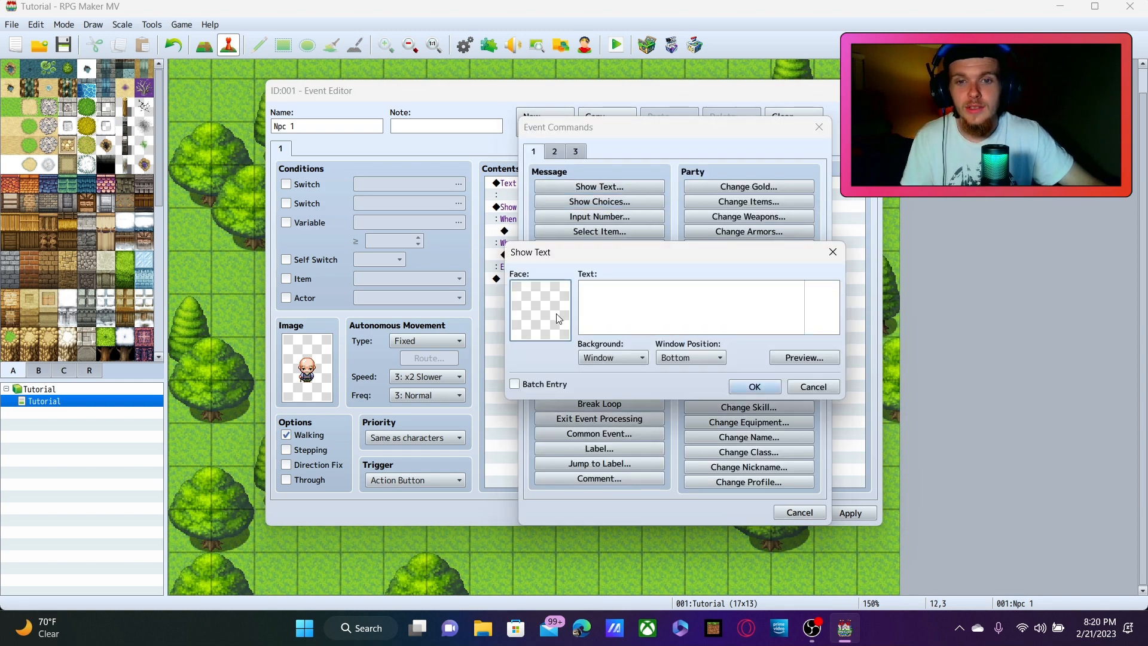
left_click(539, 308)
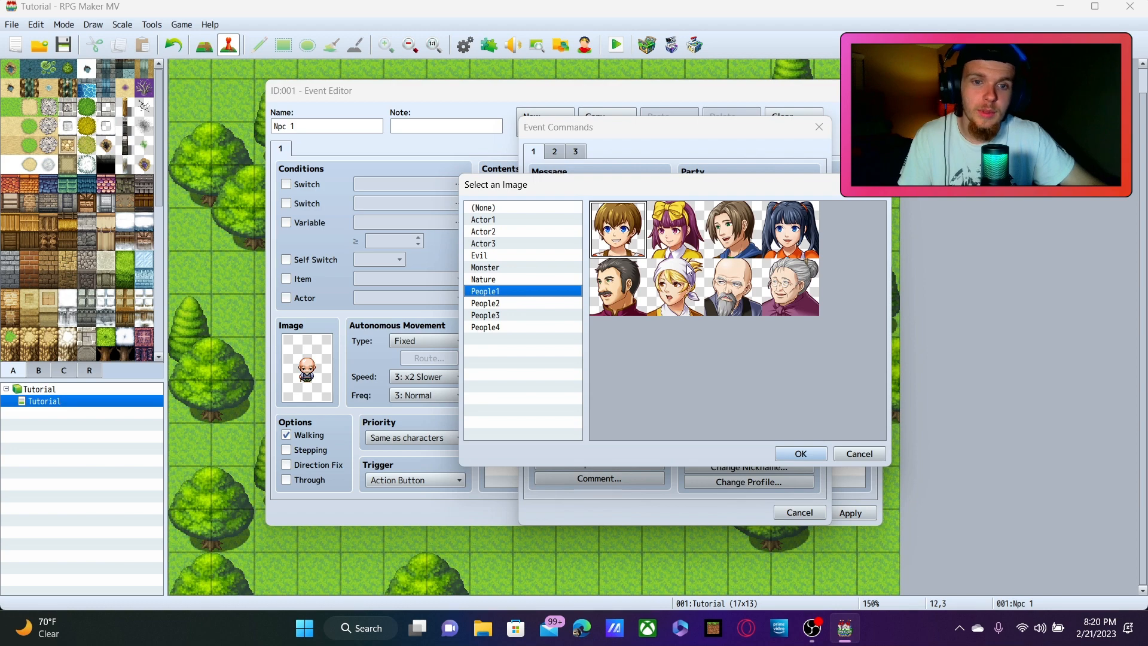
left_click(799, 453)
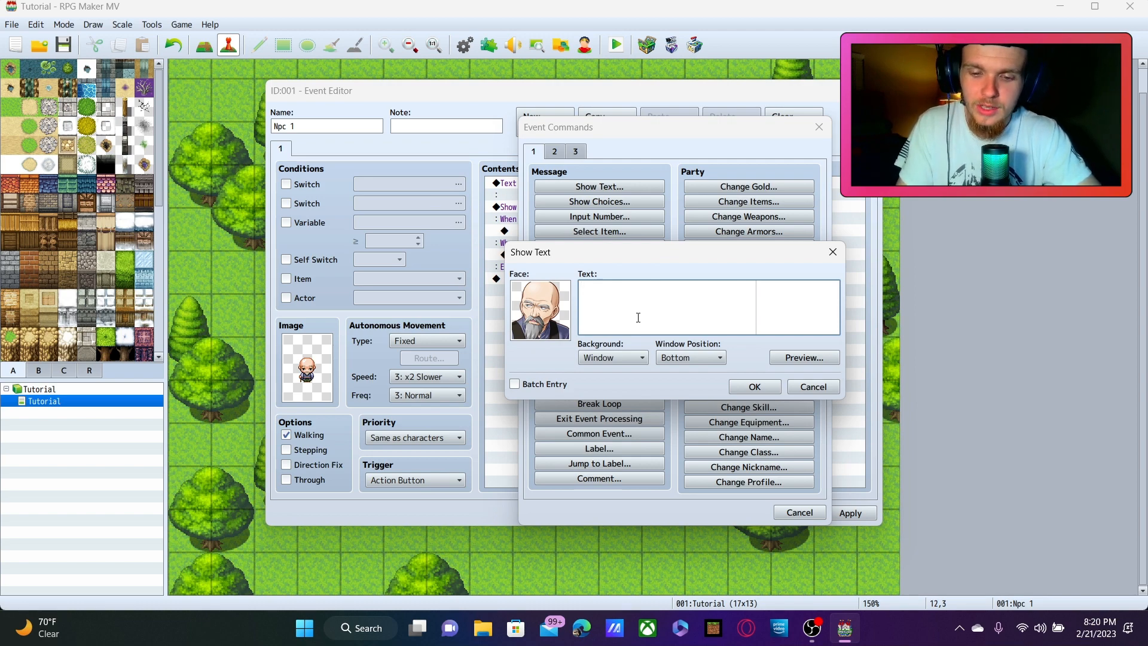
type("How")
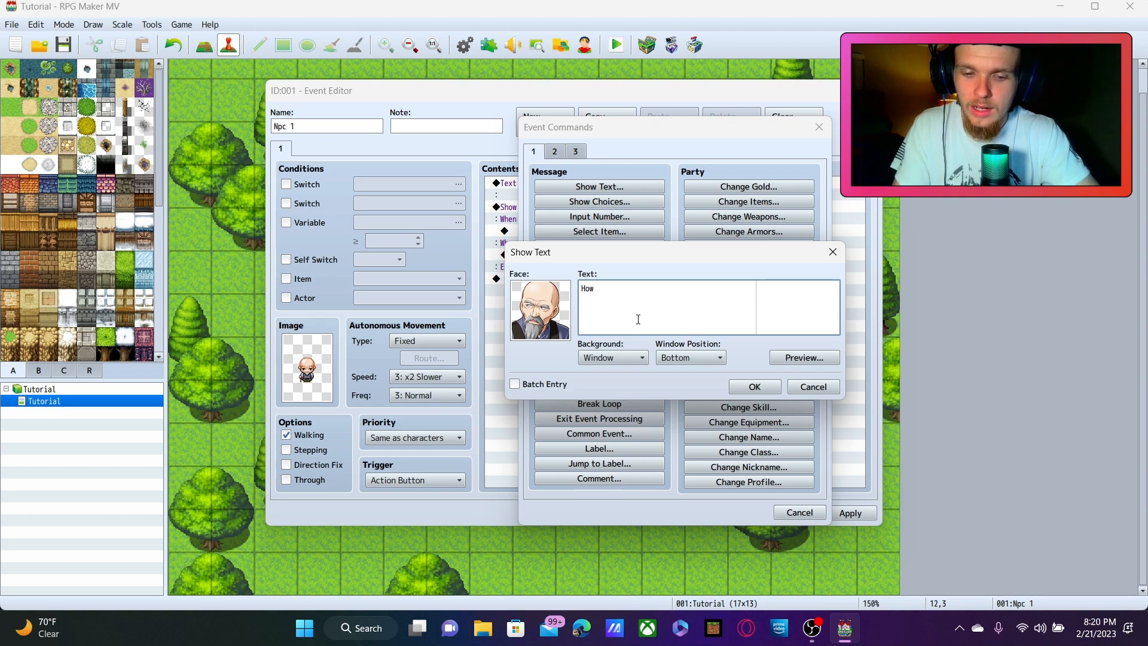
key("BackSpace")
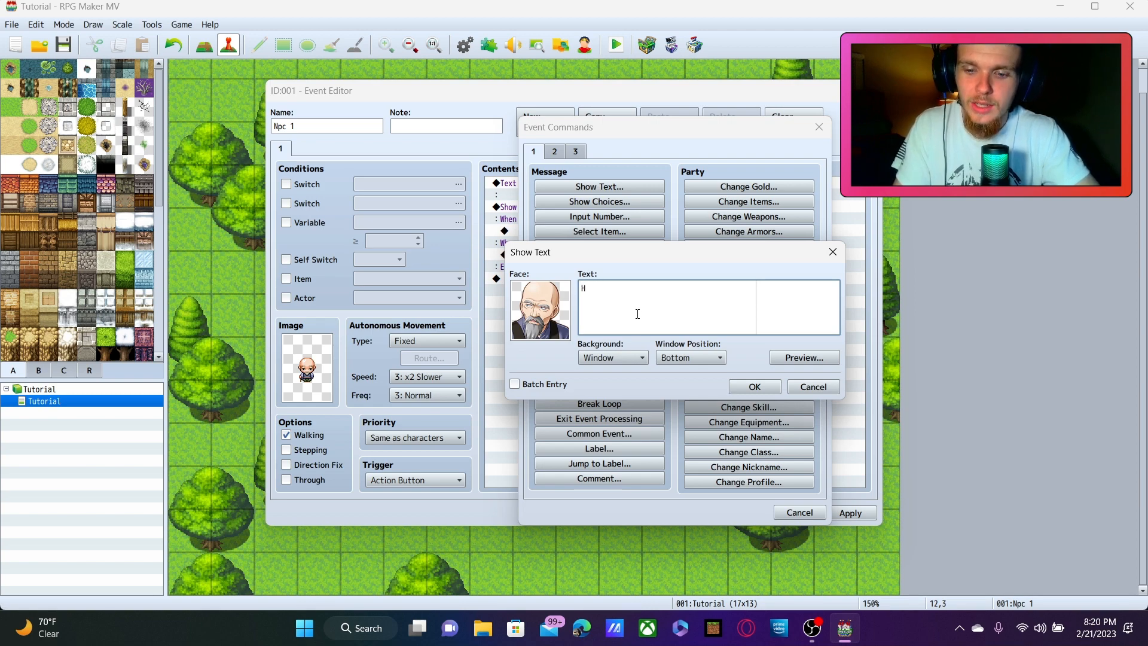
type("eather is")
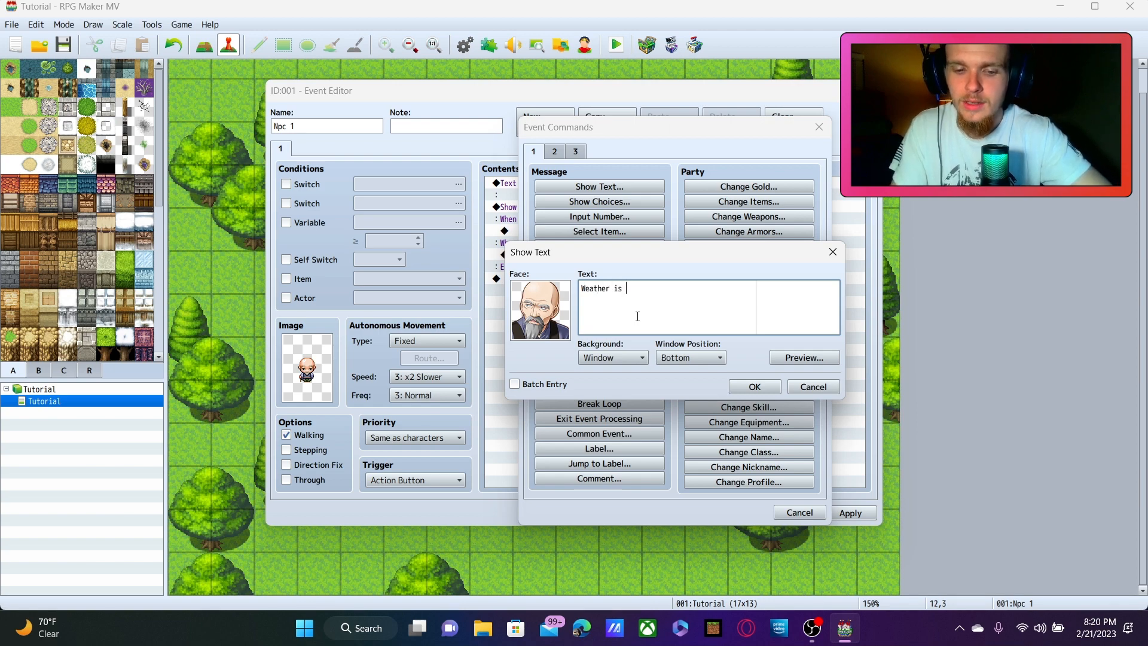
type("nice too")
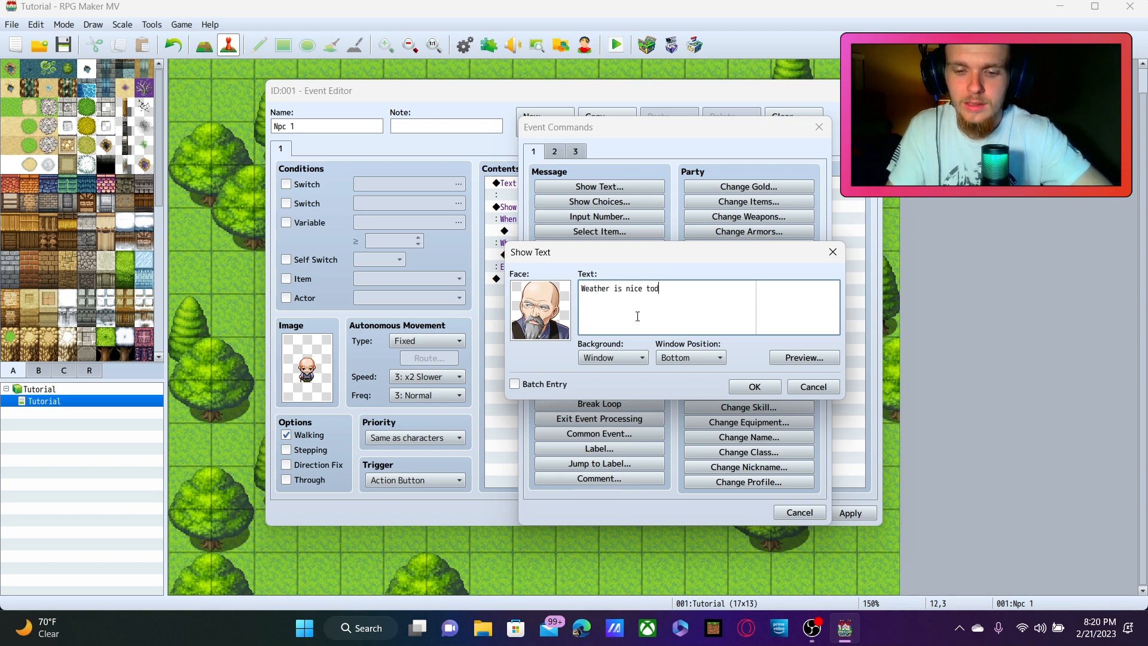
type("day!")
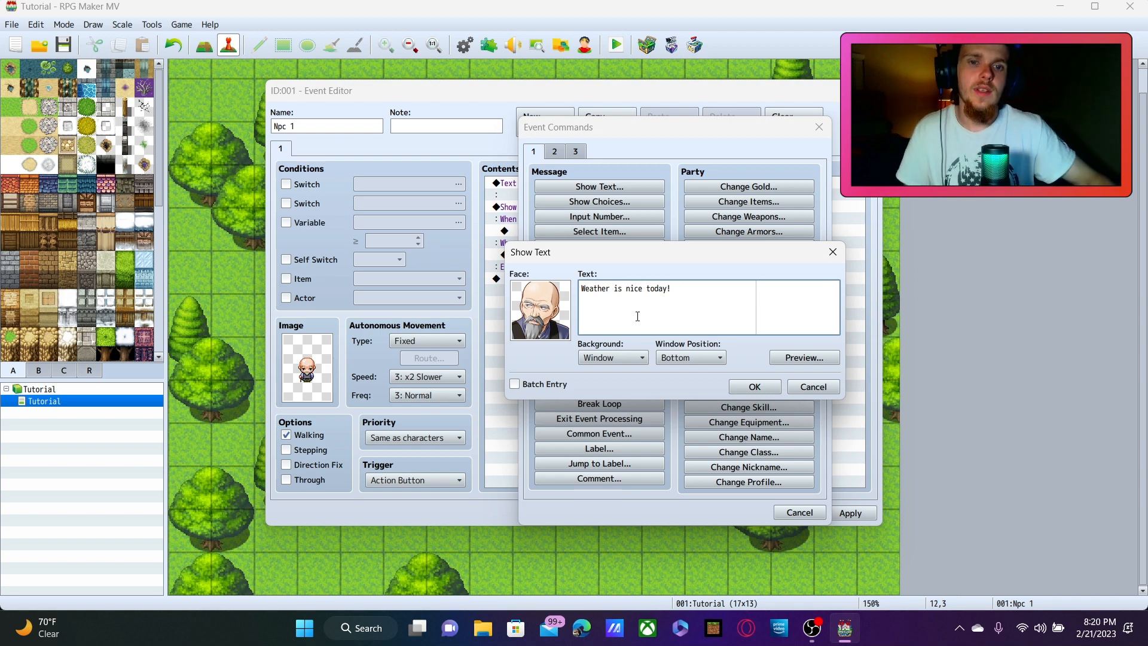
left_click(753, 387)
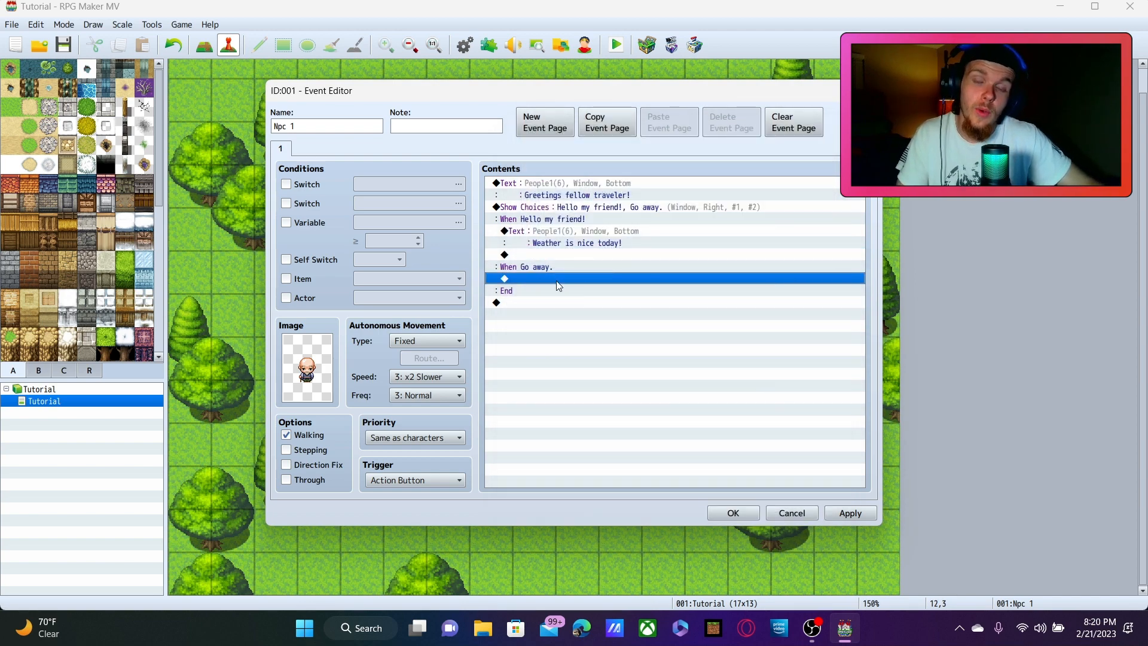
mouse_move(591, 260)
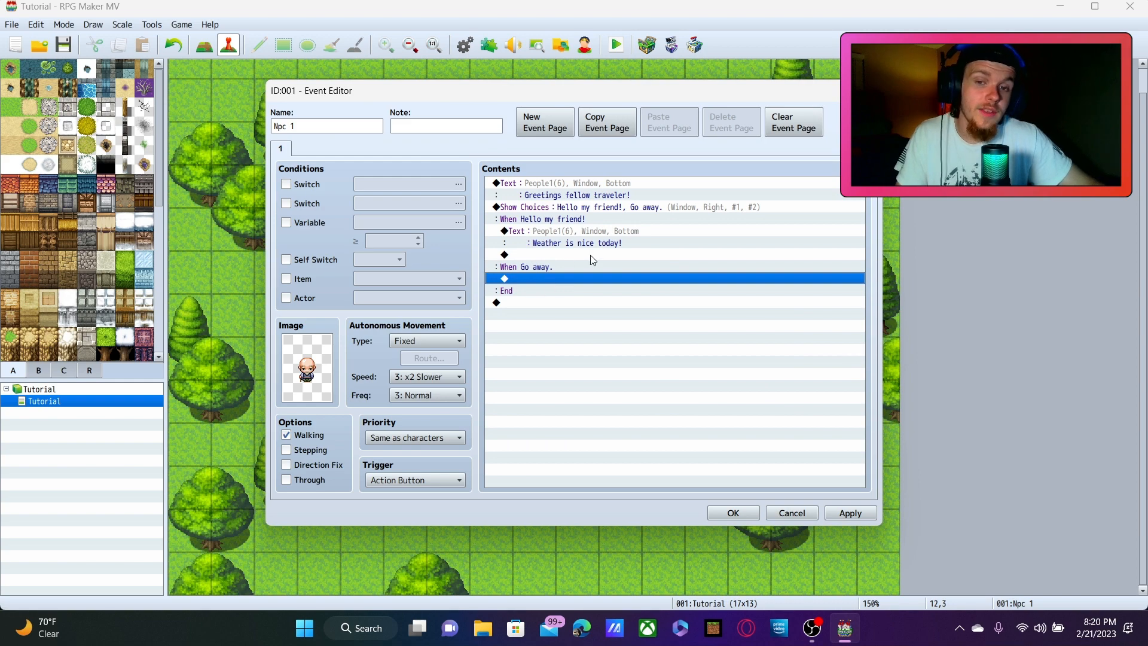
mouse_move(583, 261)
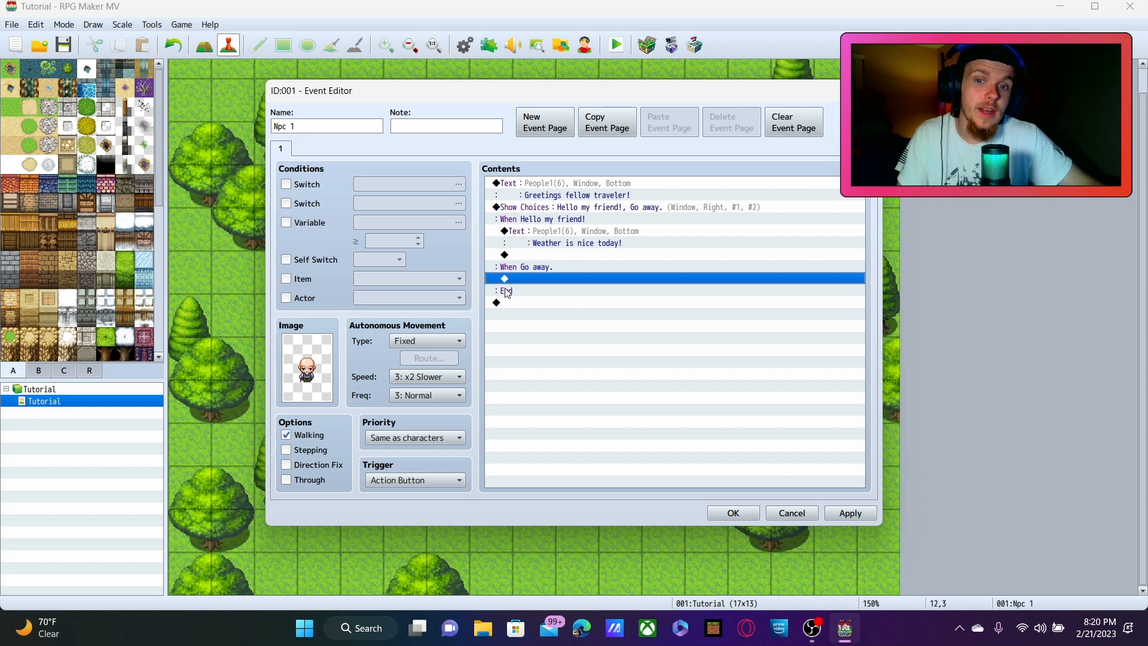
mouse_move(504, 189)
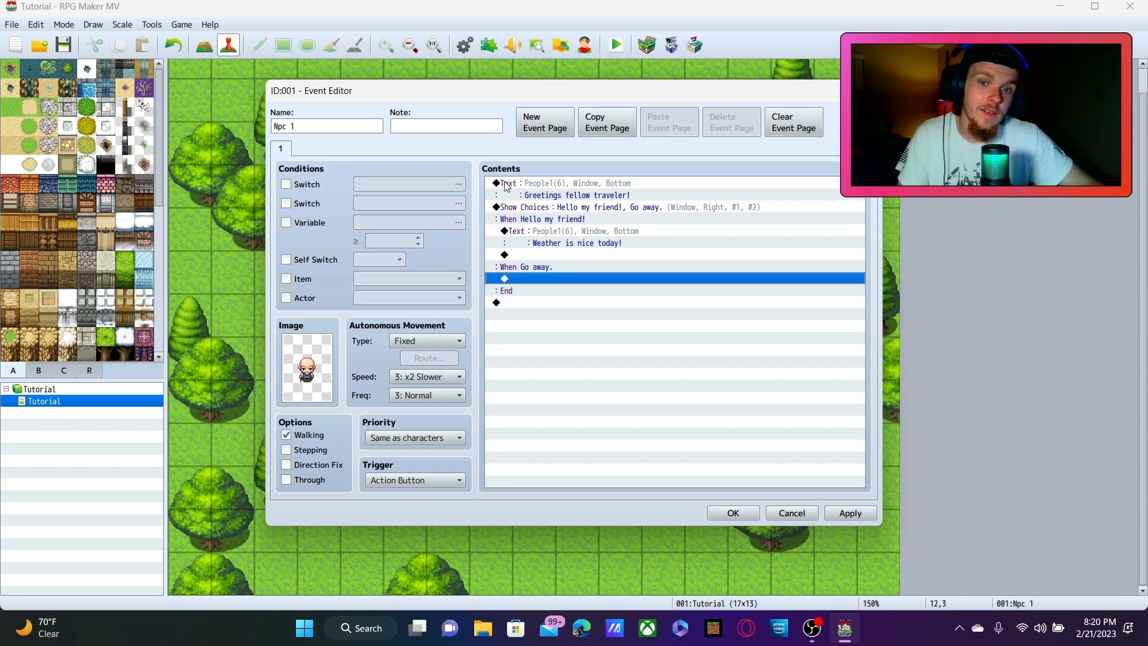
mouse_move(607, 194)
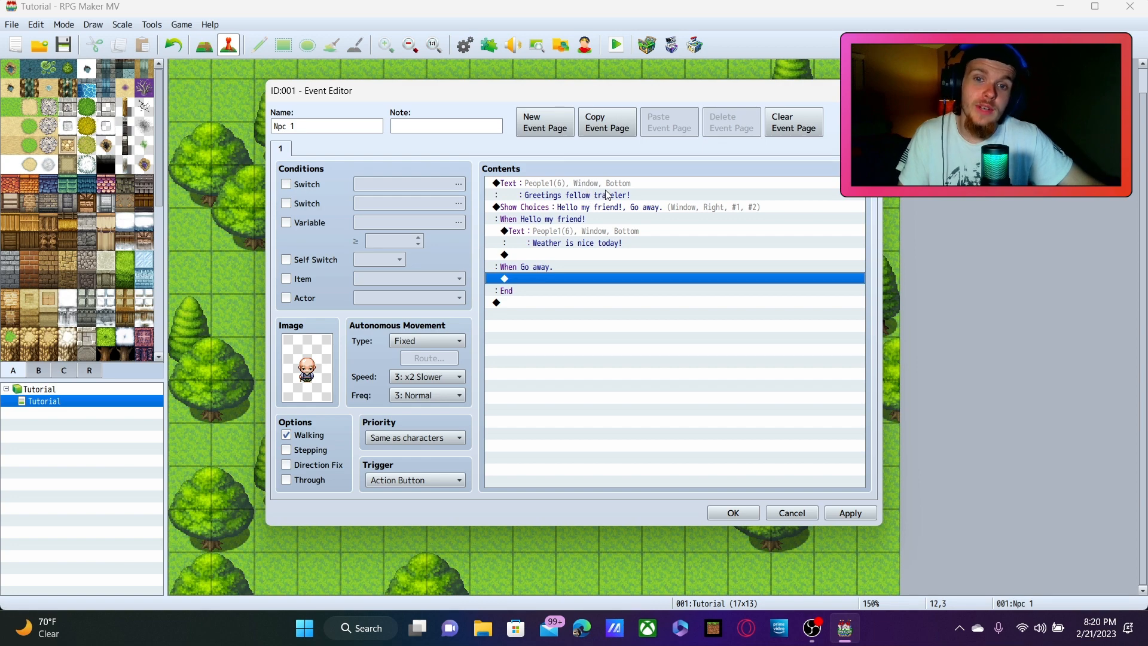
mouse_move(607, 216)
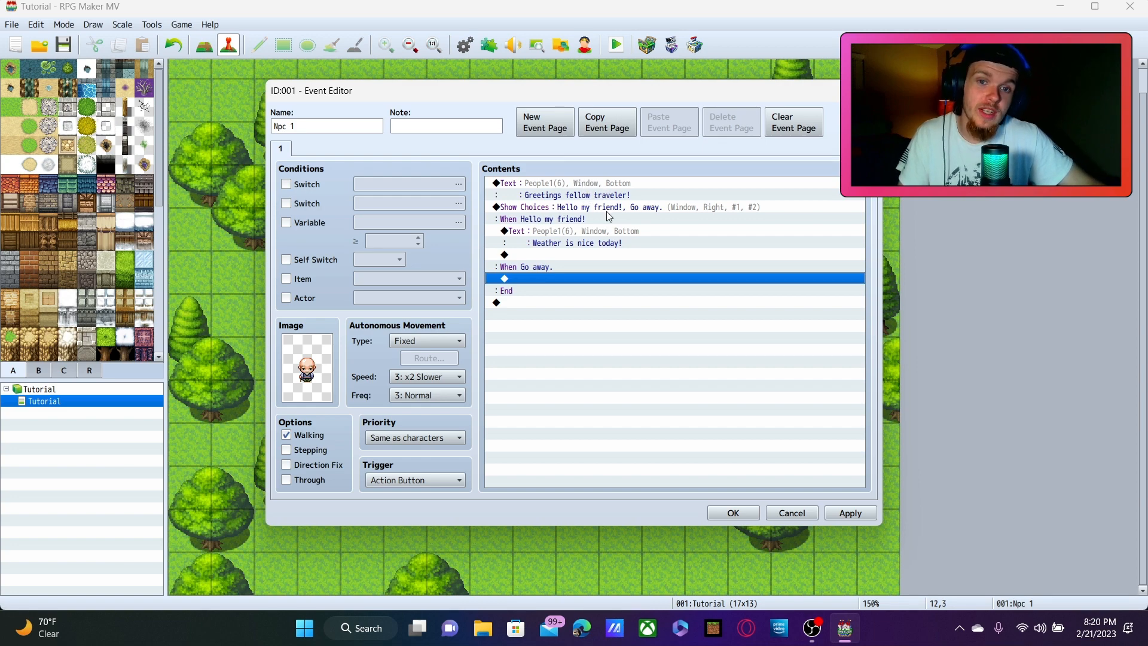
mouse_move(503, 229)
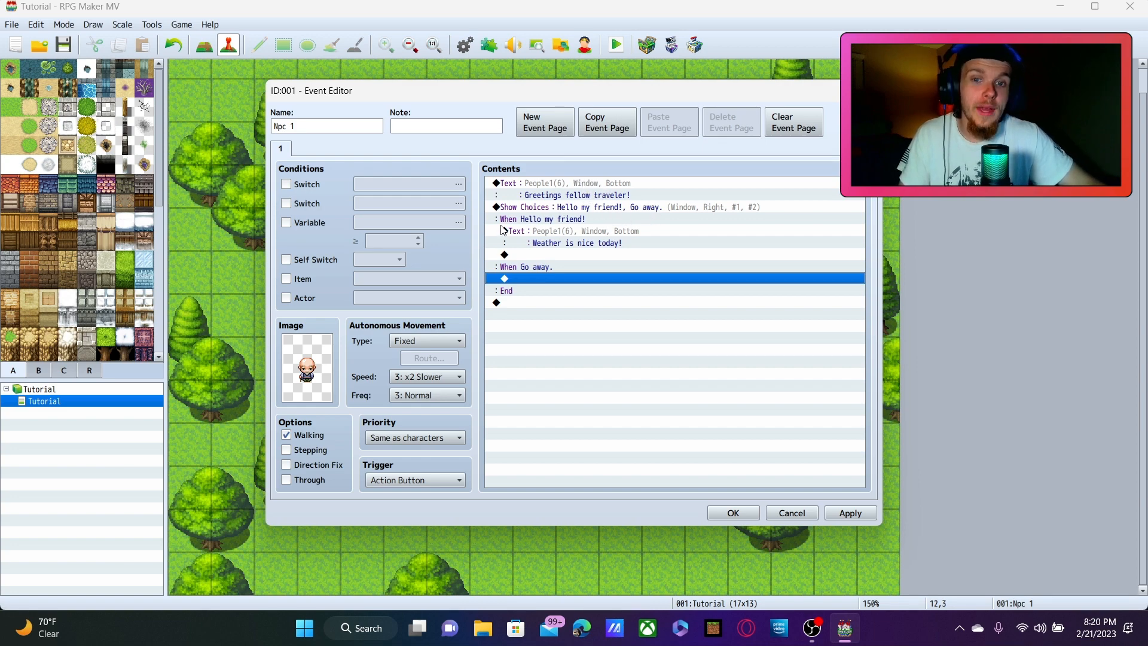
mouse_move(577, 233)
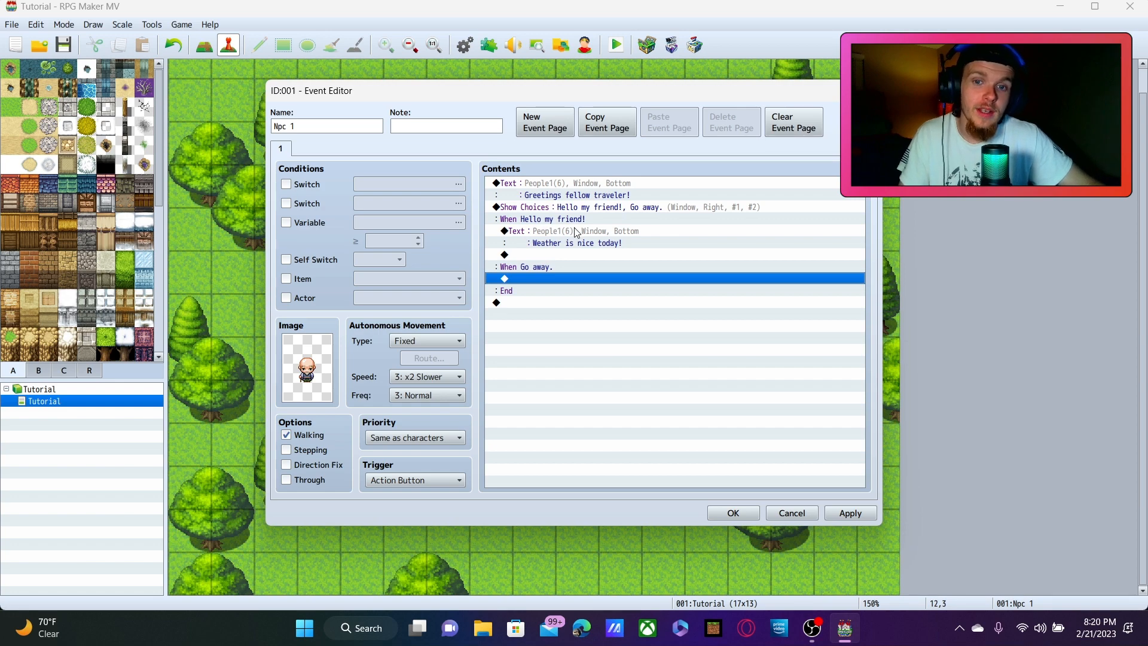
mouse_move(603, 250)
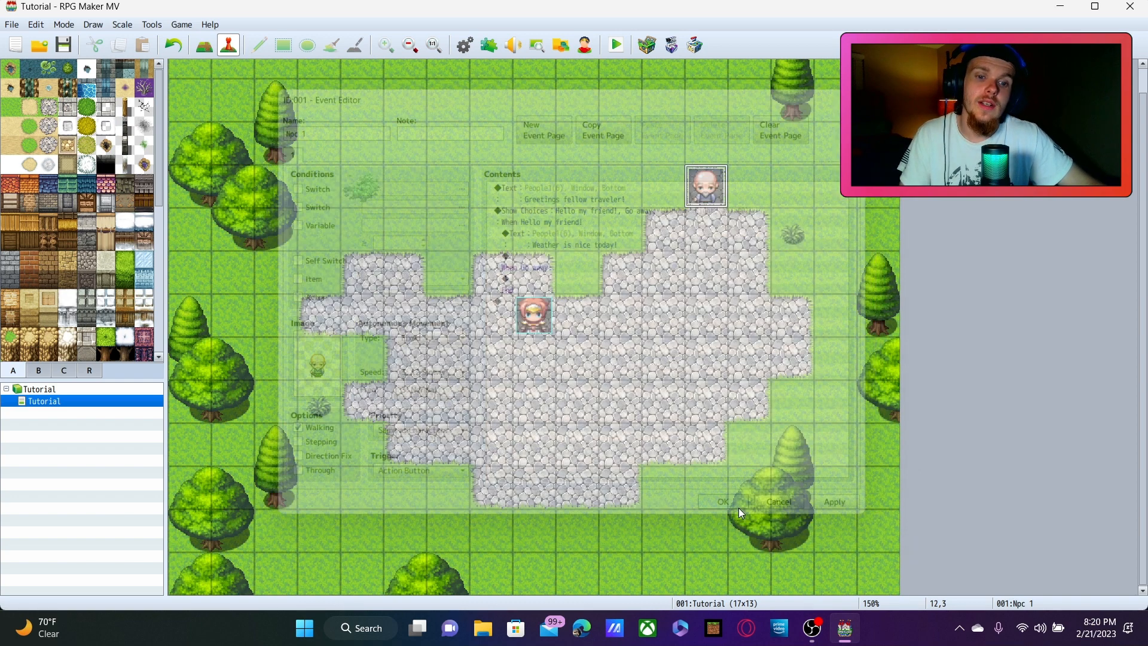
left_click(720, 501)
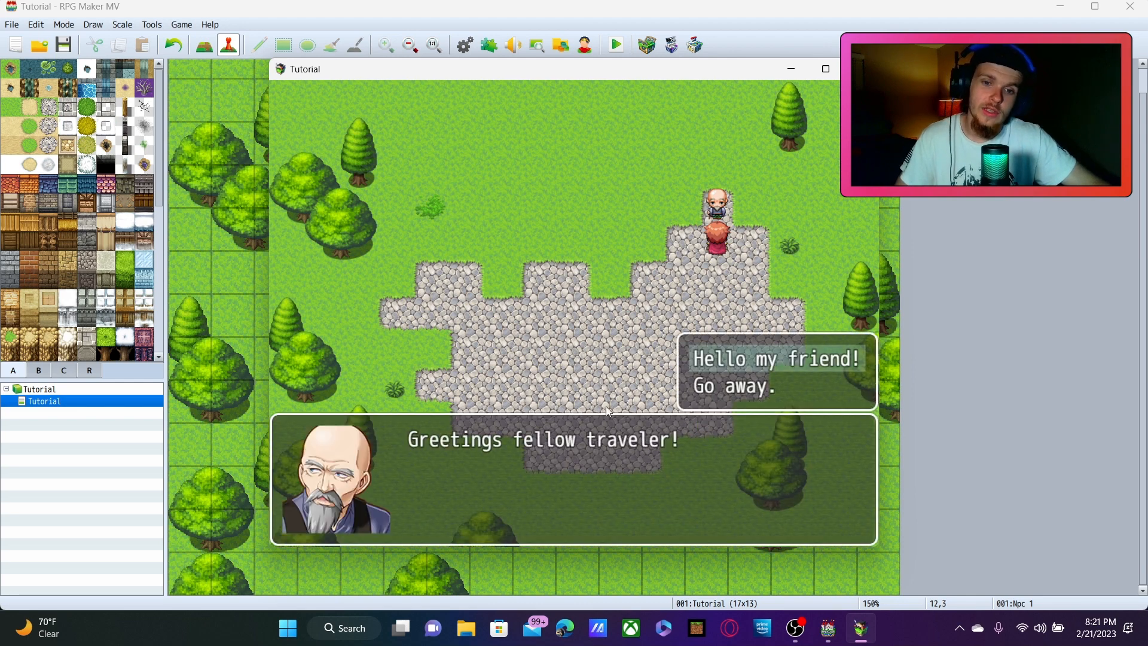
mouse_move(801, 382)
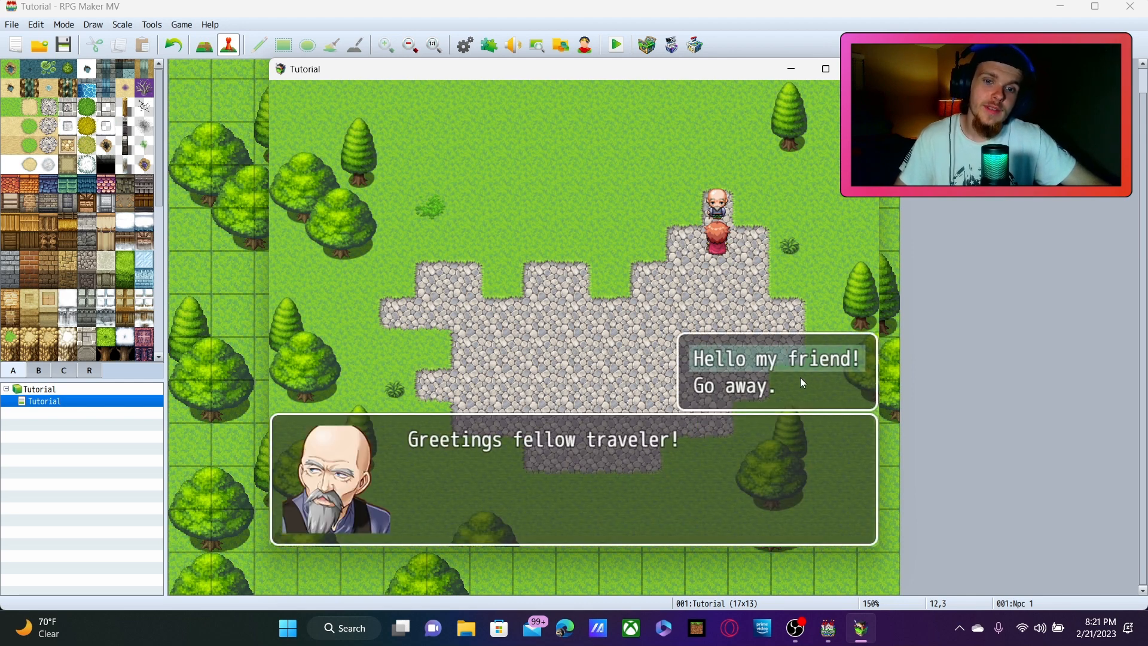
mouse_move(746, 400)
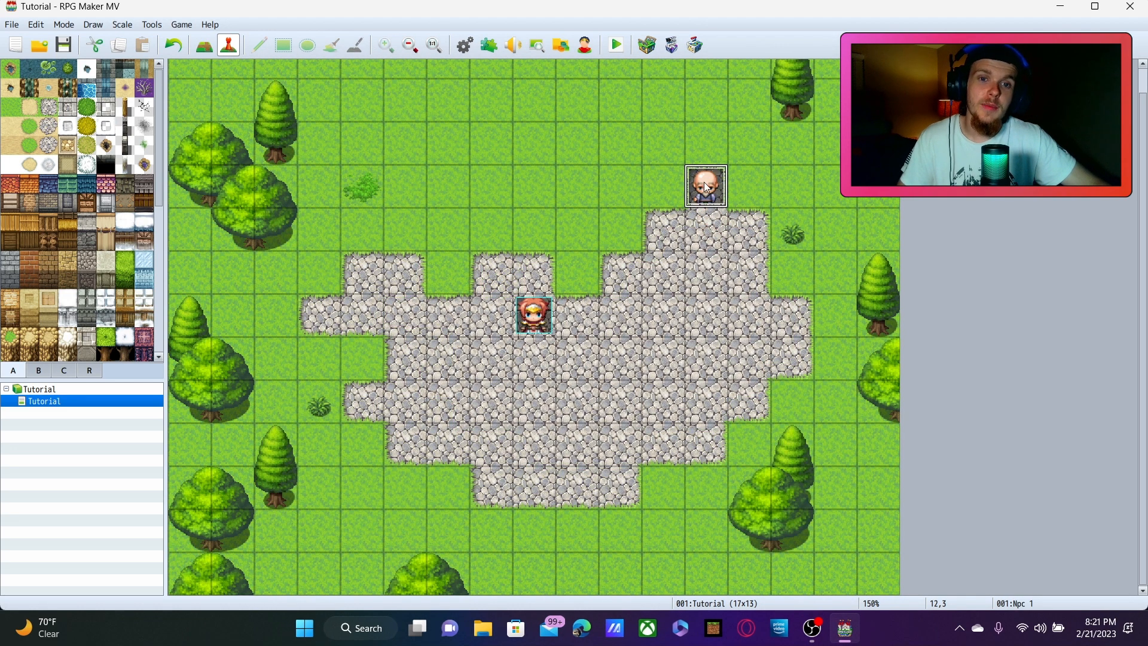
- Reopen Npc 1 and add Control Self Switch A = ON after the choice block
double_click(705, 183)
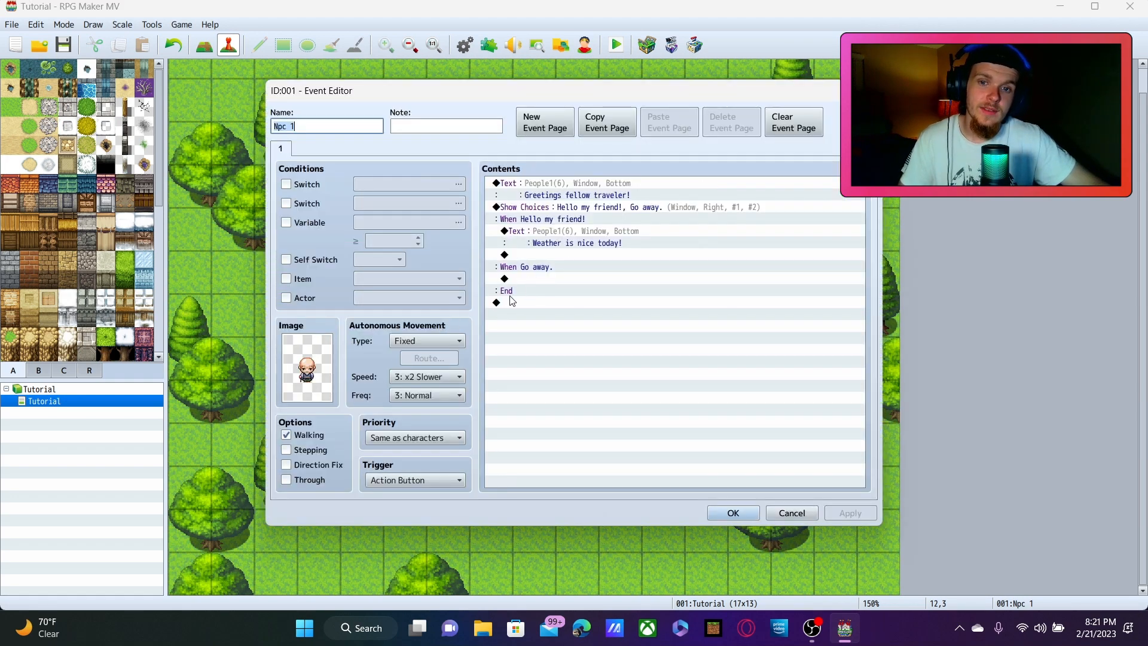
left_click(519, 302)
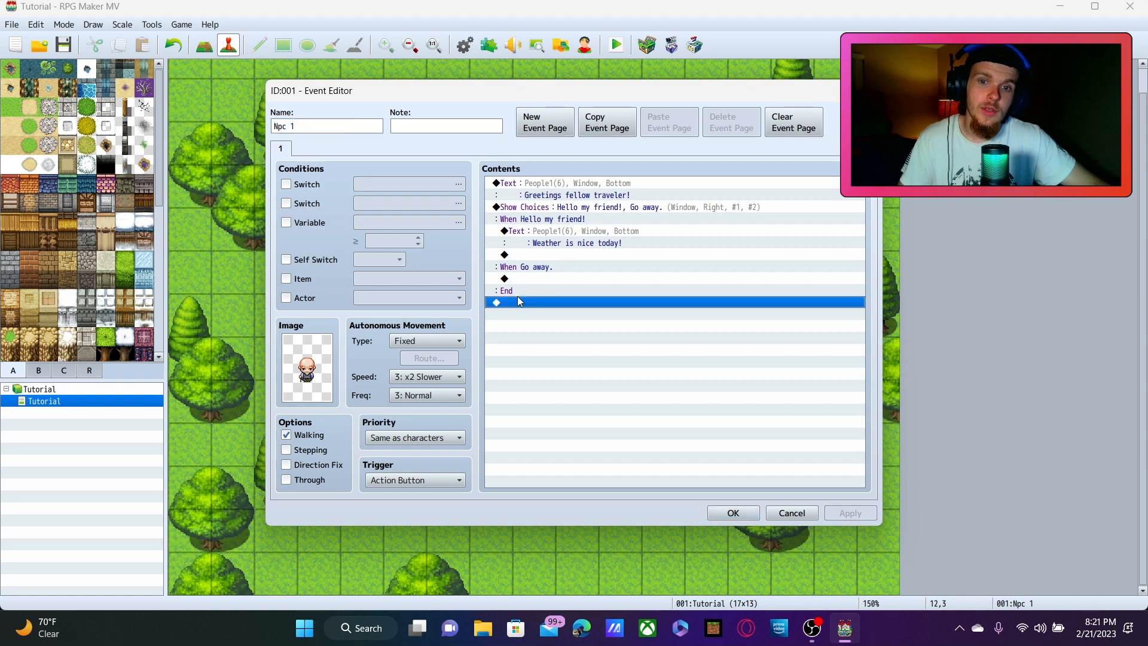
double_click(518, 300)
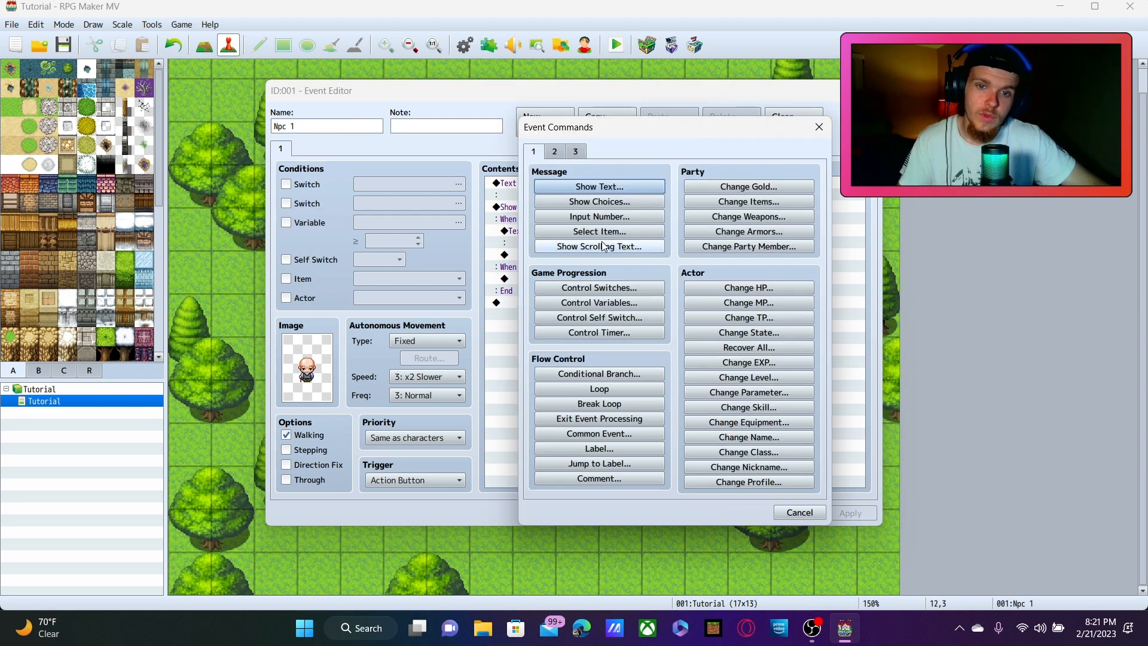
mouse_move(597, 287)
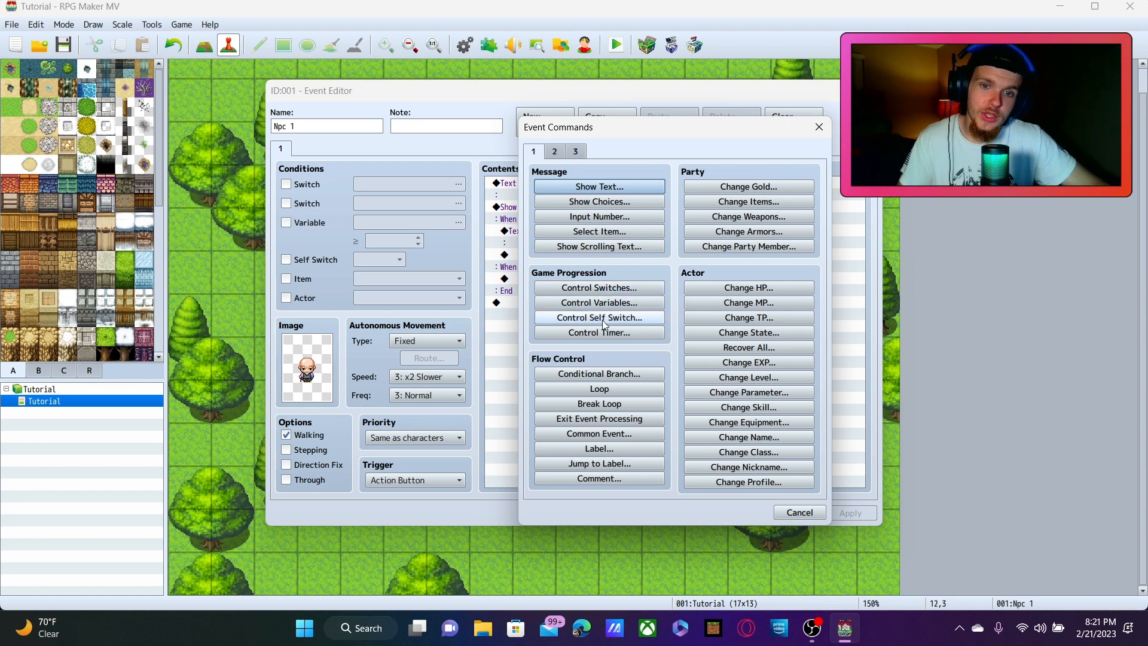
left_click(598, 317)
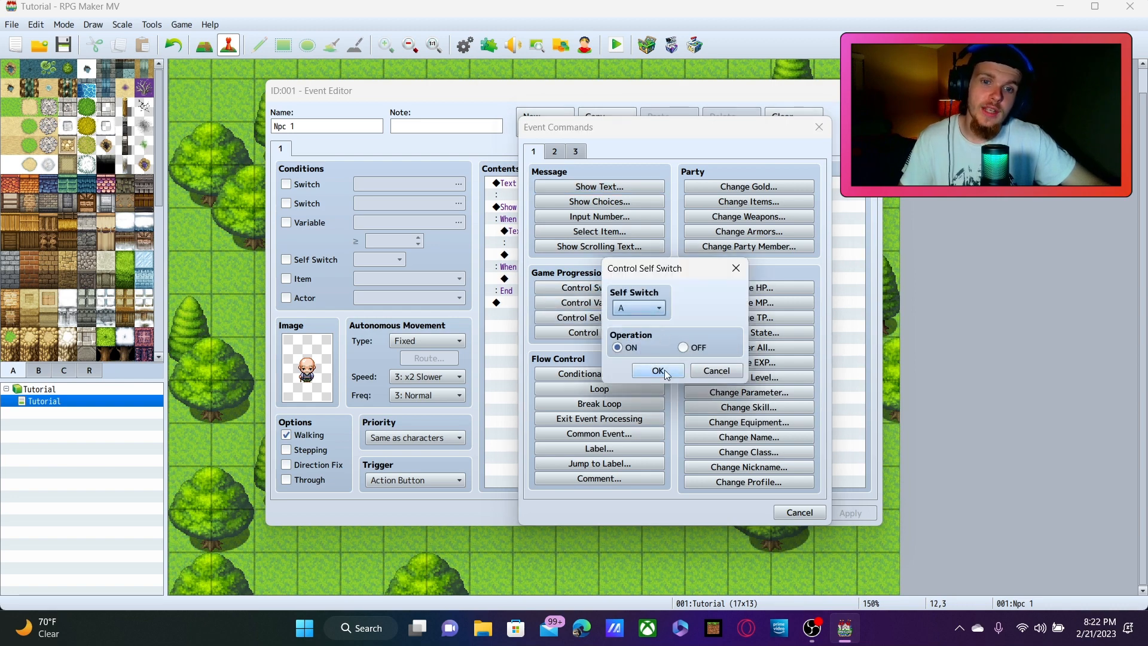
left_click(656, 371)
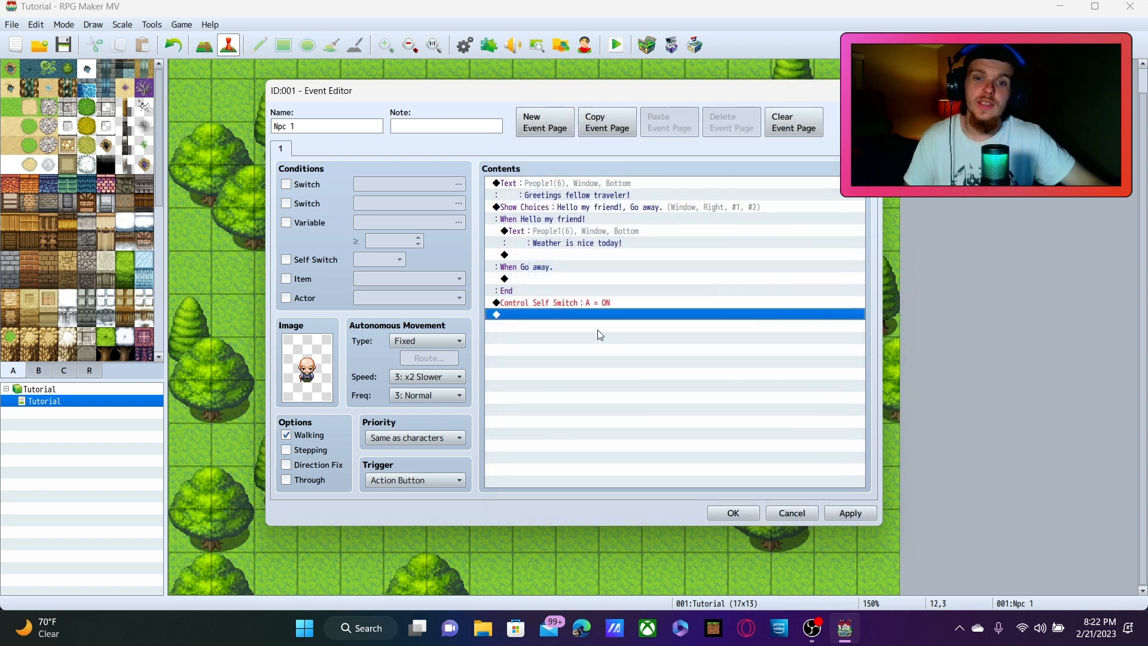
mouse_move(558, 337)
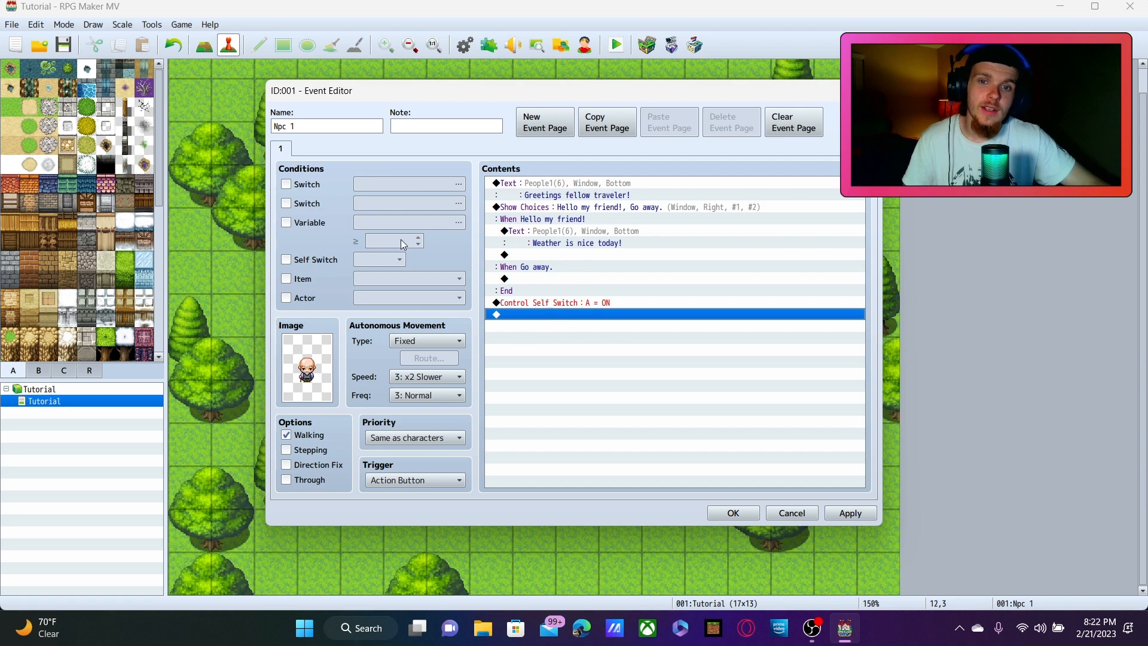
mouse_move(489, 287)
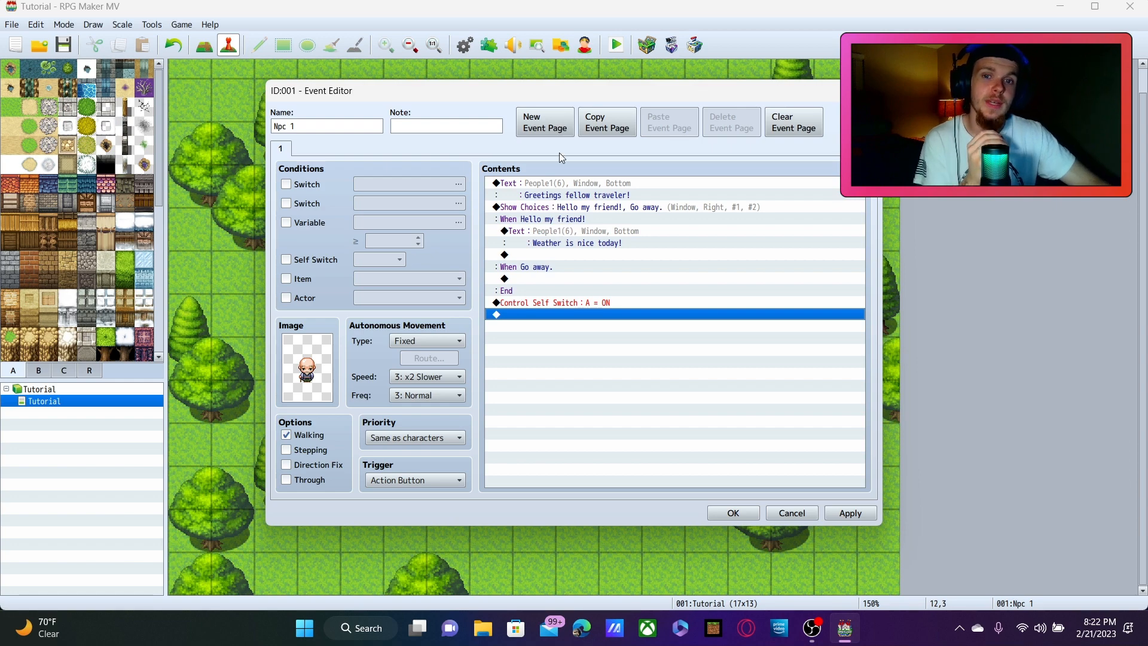
- Create event page 2 with the bald old man sprite, conditioned on Self Switch A
left_click(544, 122)
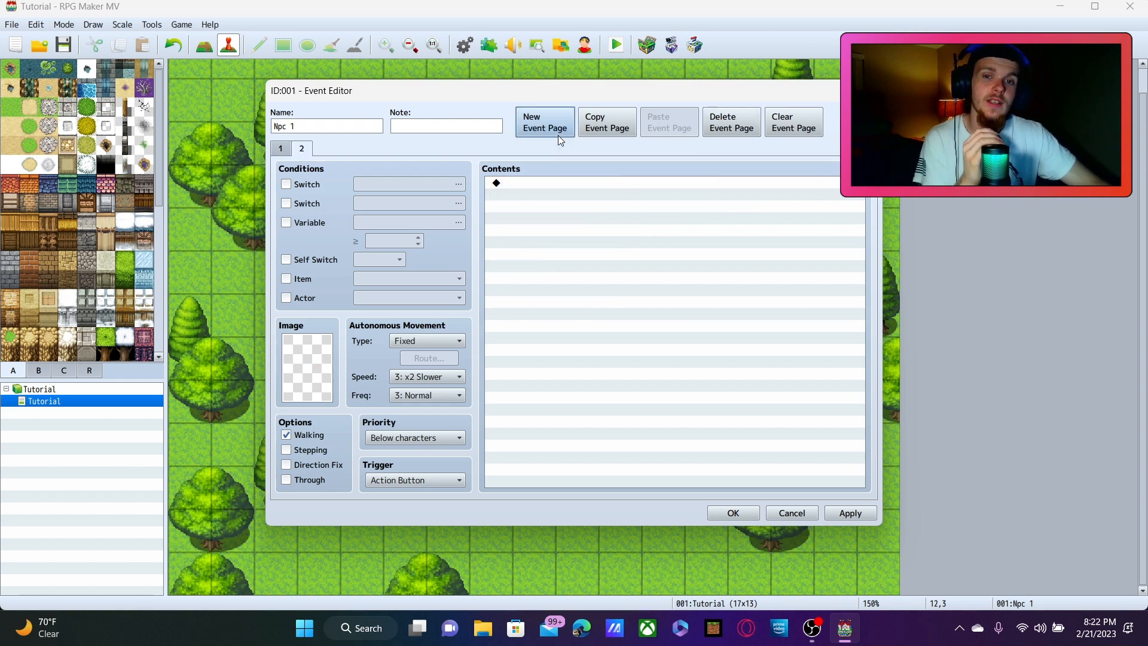
mouse_move(315, 364)
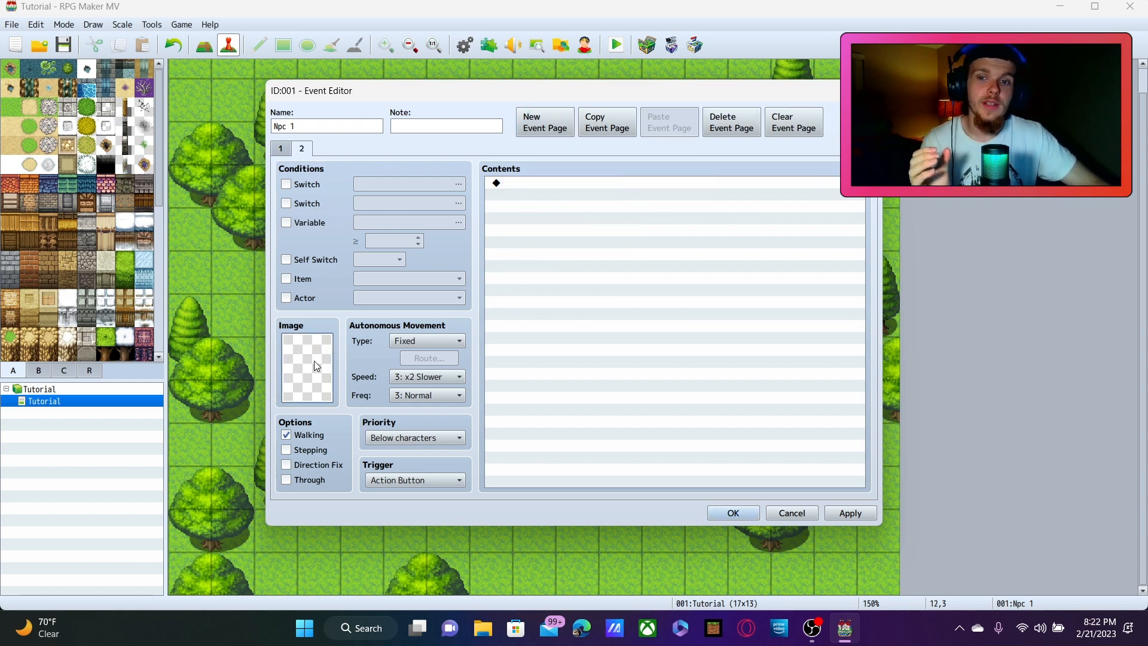
left_click(306, 366)
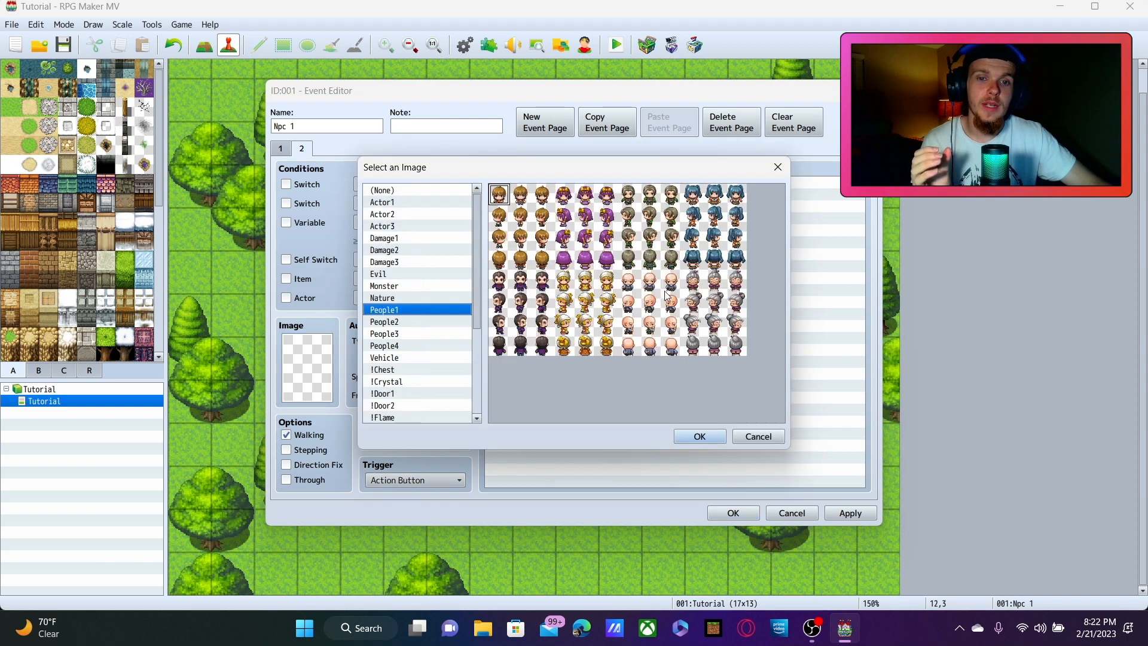
left_click(649, 280)
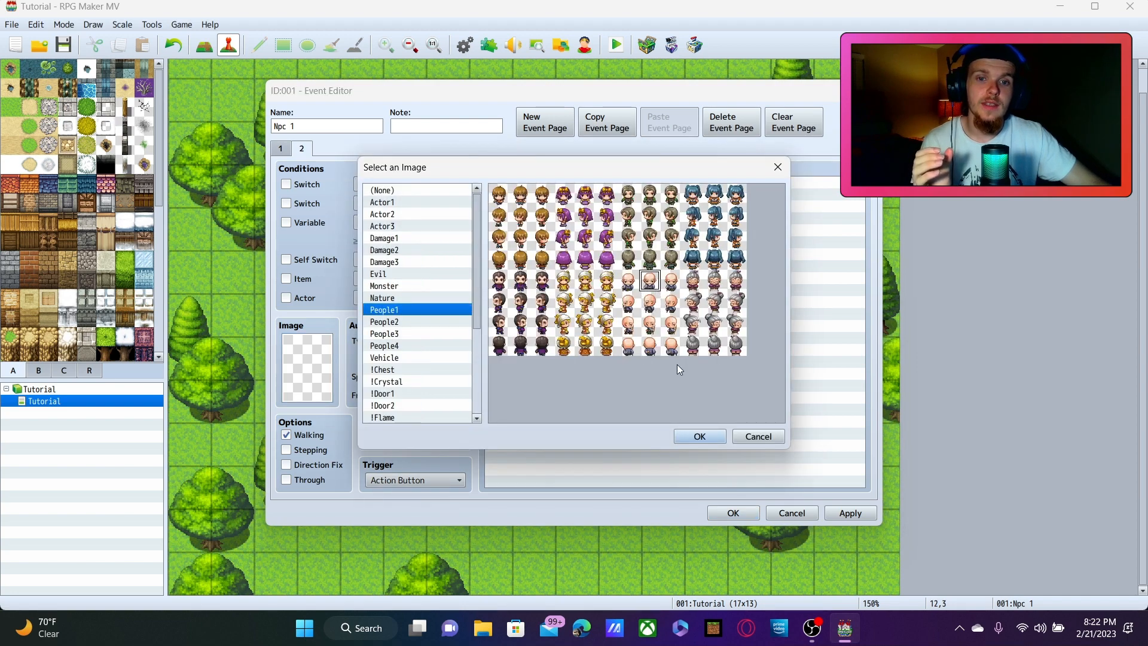
left_click(697, 435)
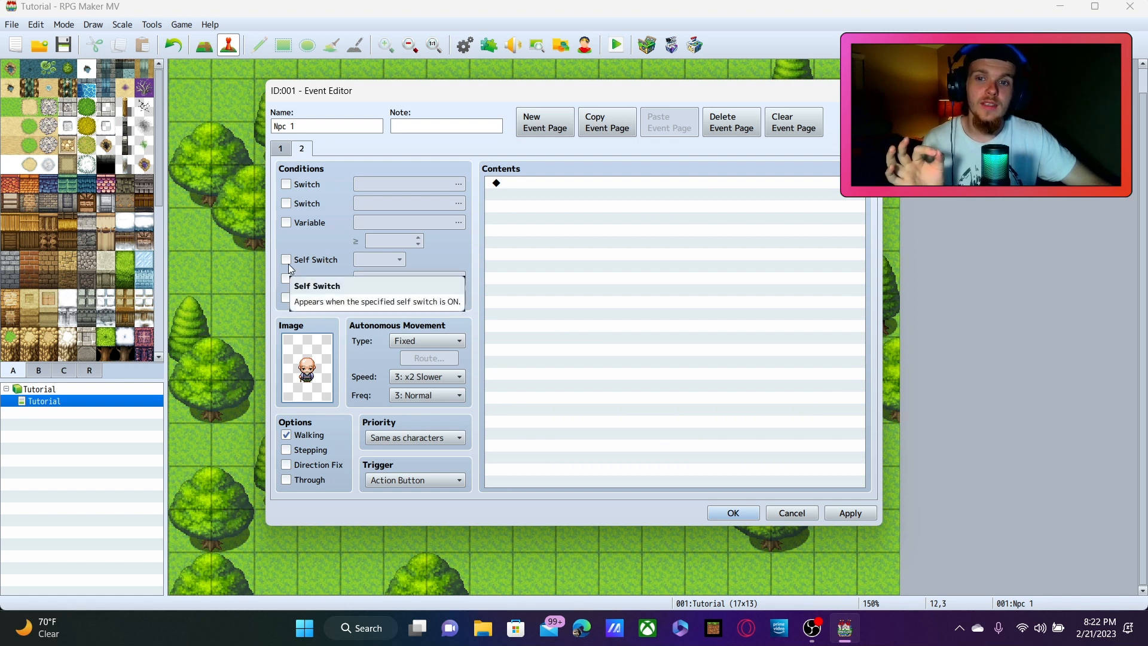
left_click(285, 258)
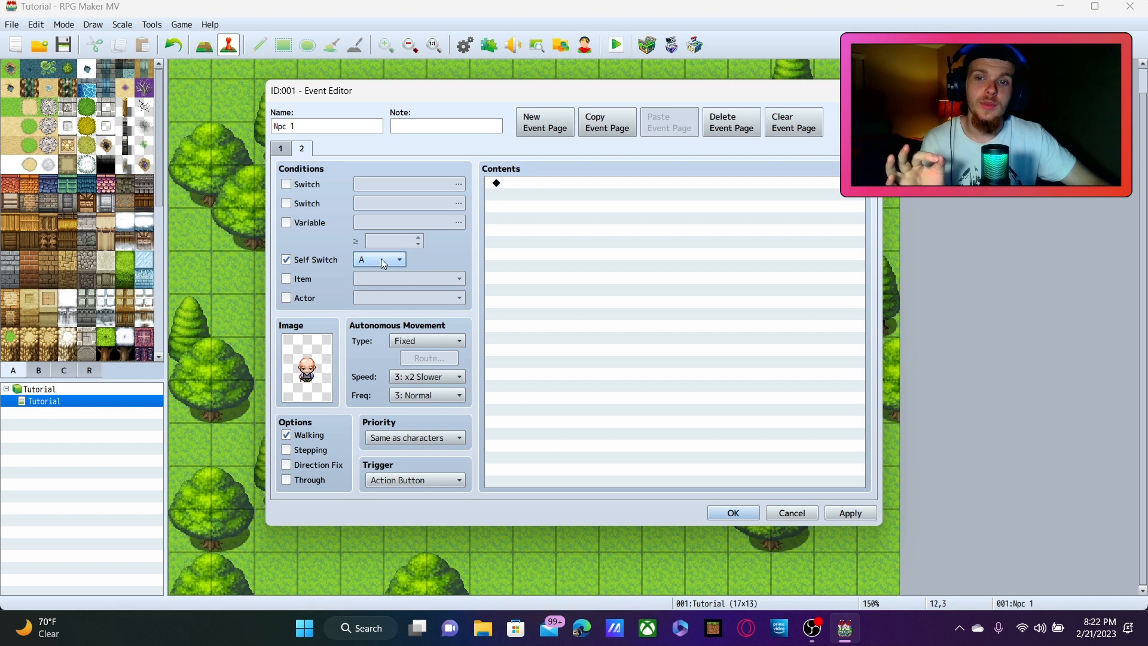
mouse_move(494, 210)
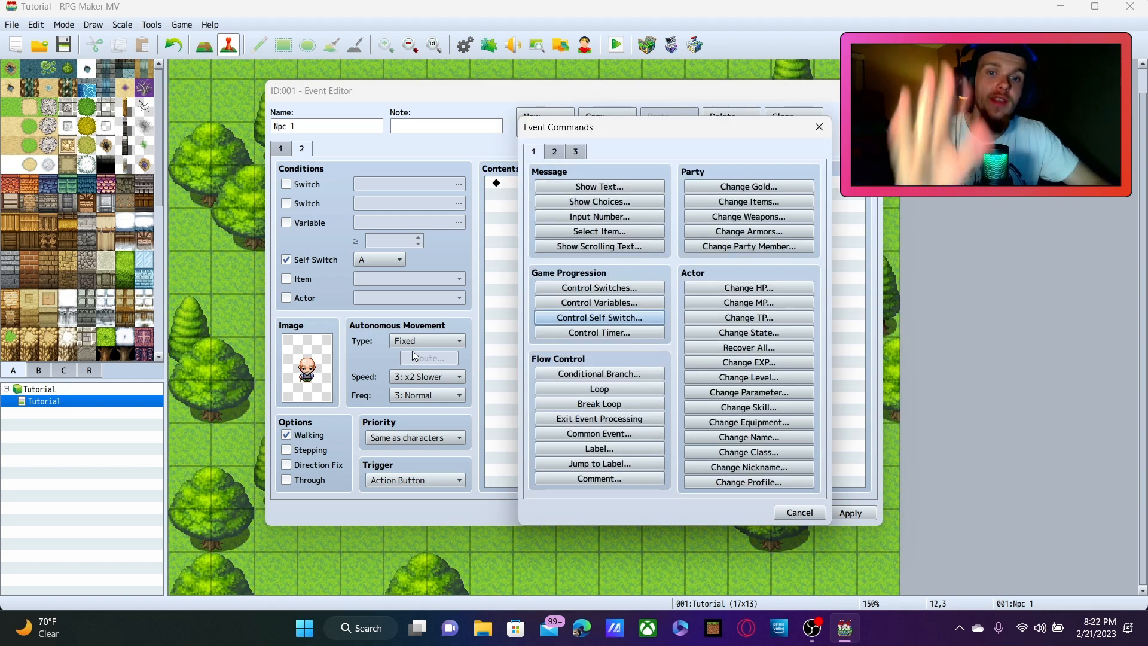
mouse_move(554, 182)
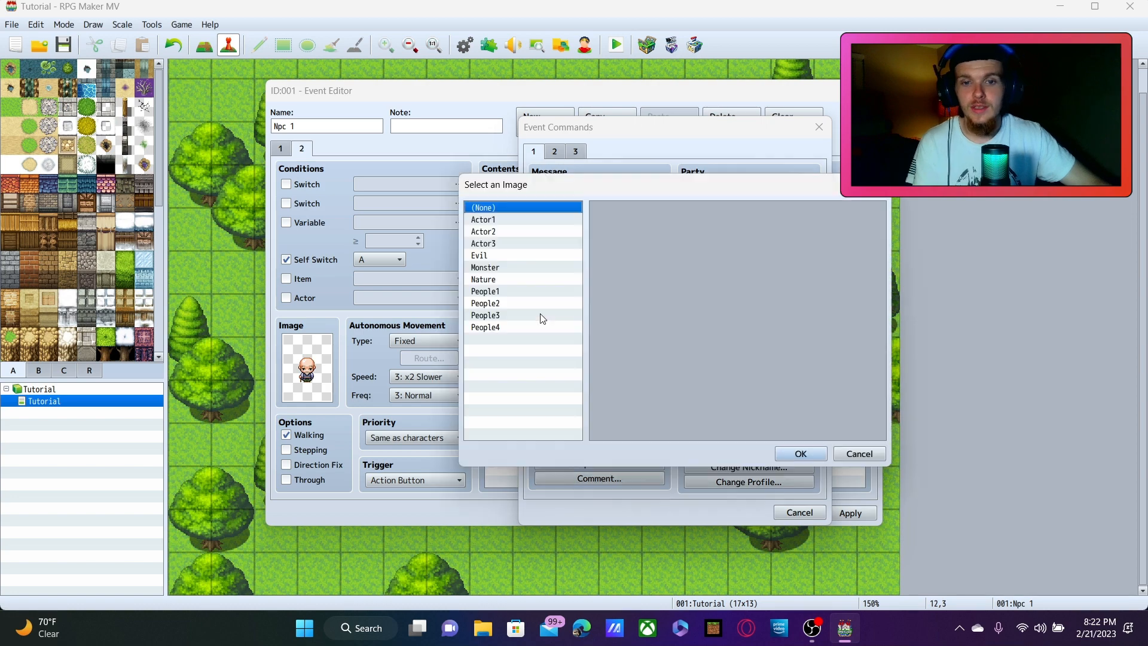
- Write page 2's message 'I already talked to you today.' with the bald old man's People1 face
left_click(486, 291)
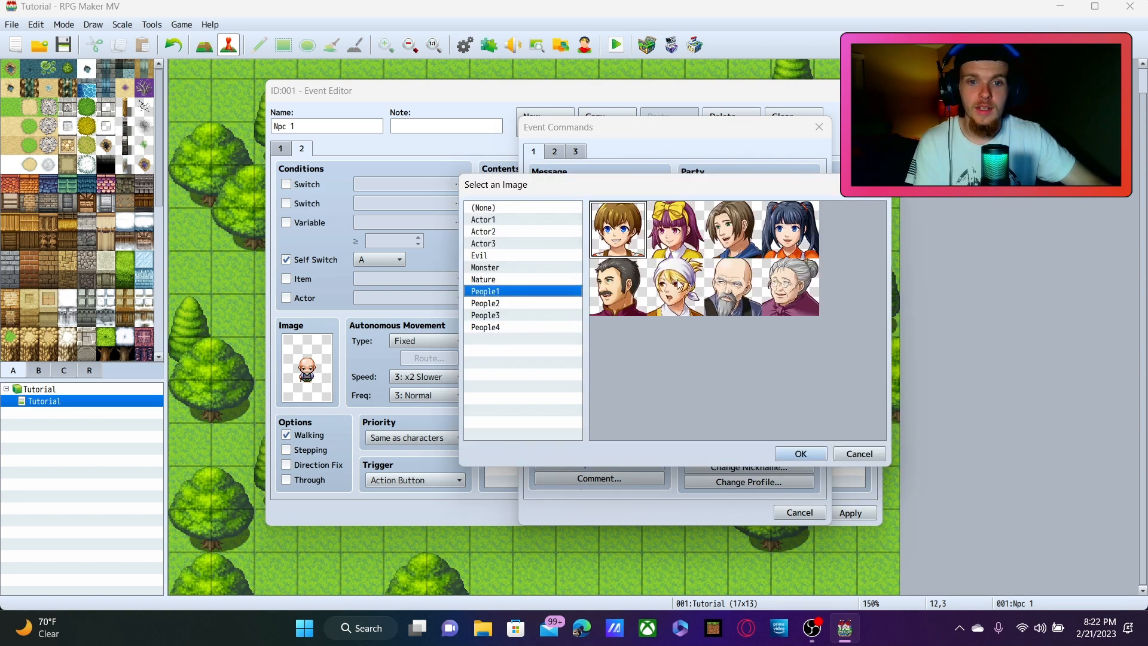
left_click(800, 453)
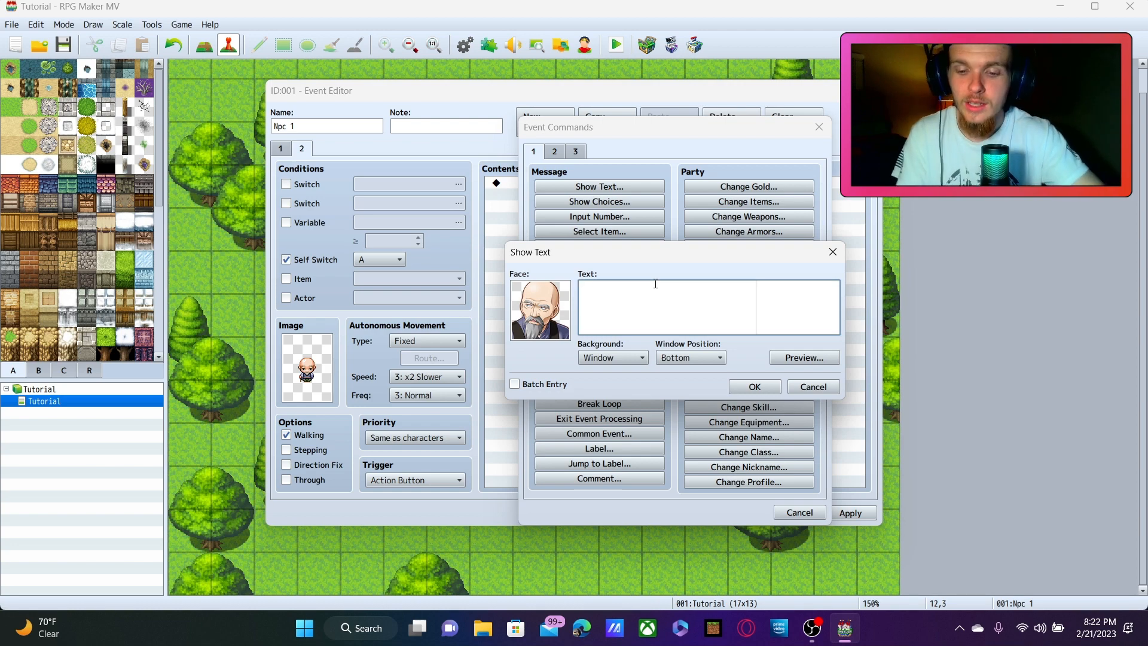
type("I al")
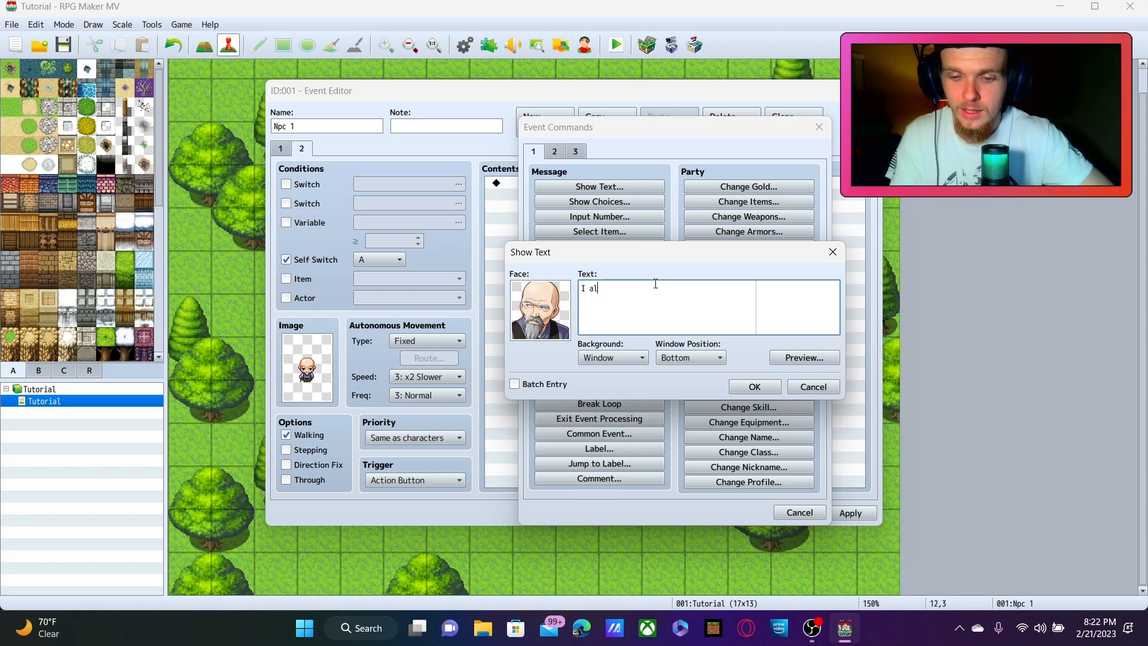
type("lready ta")
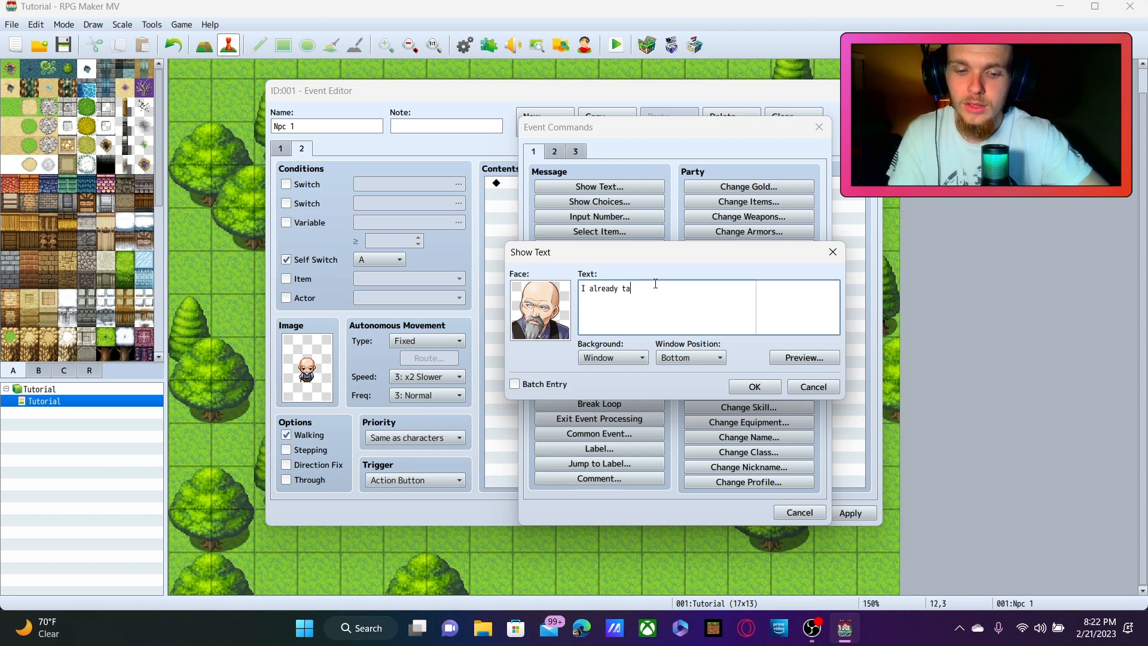
type("lked to you today")
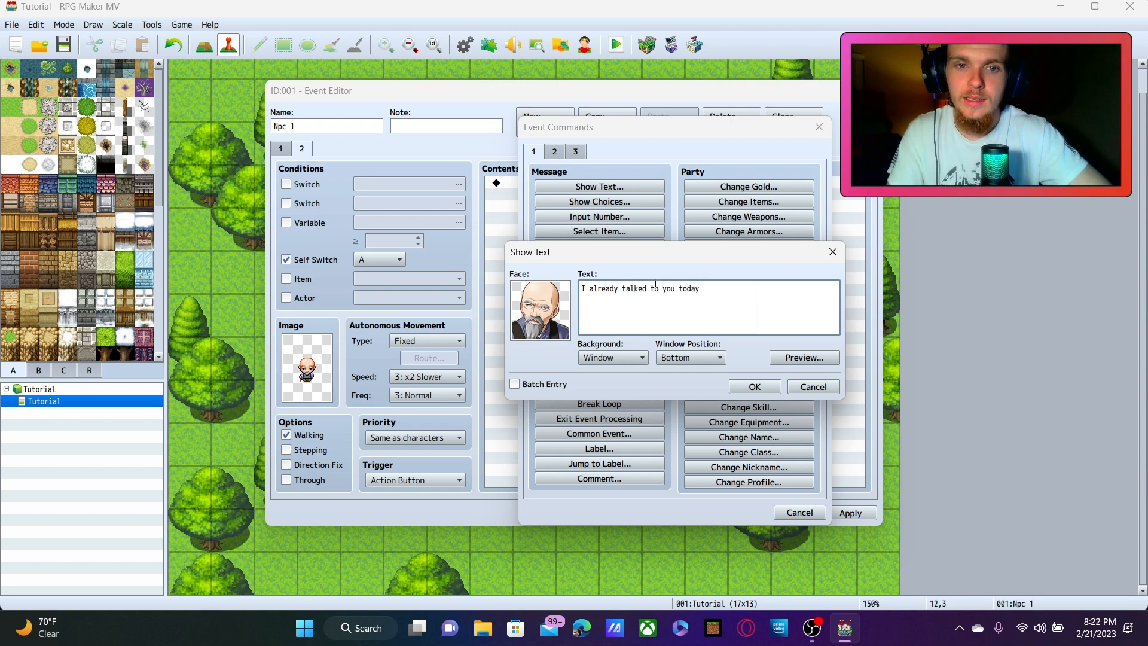
type(".")
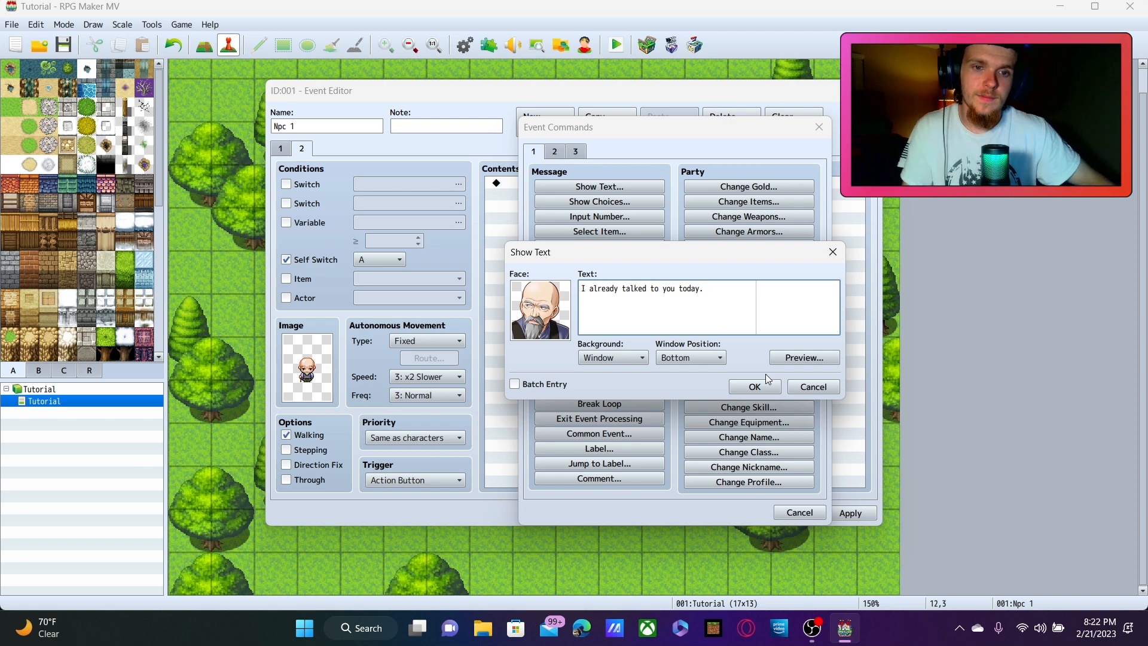
left_click(754, 387)
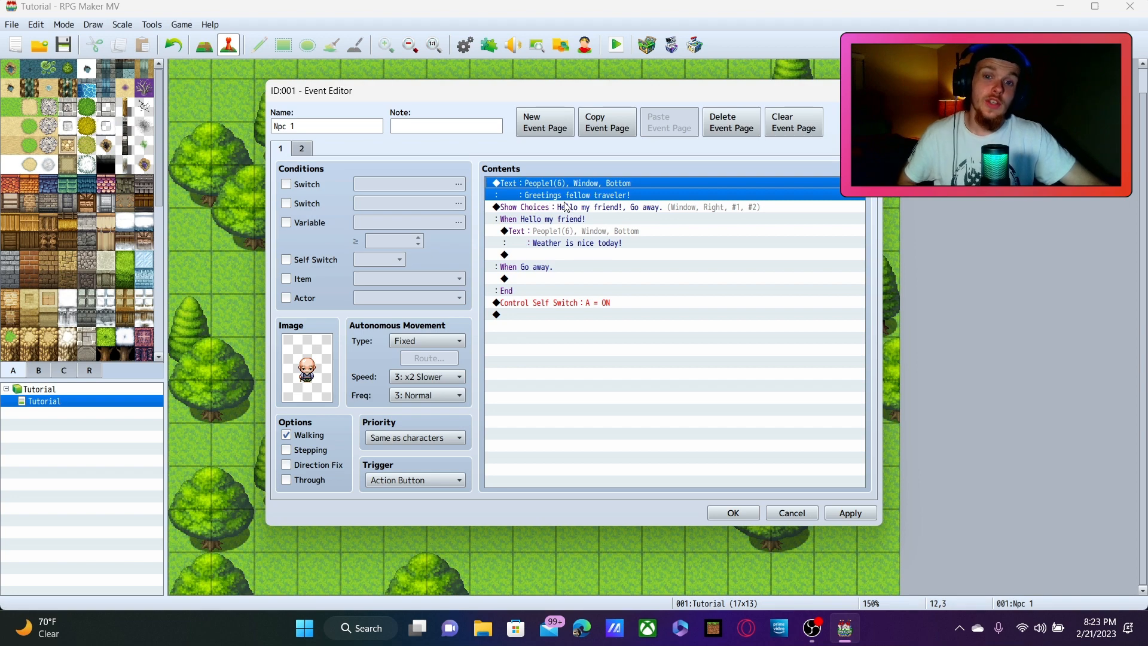
mouse_move(645, 183)
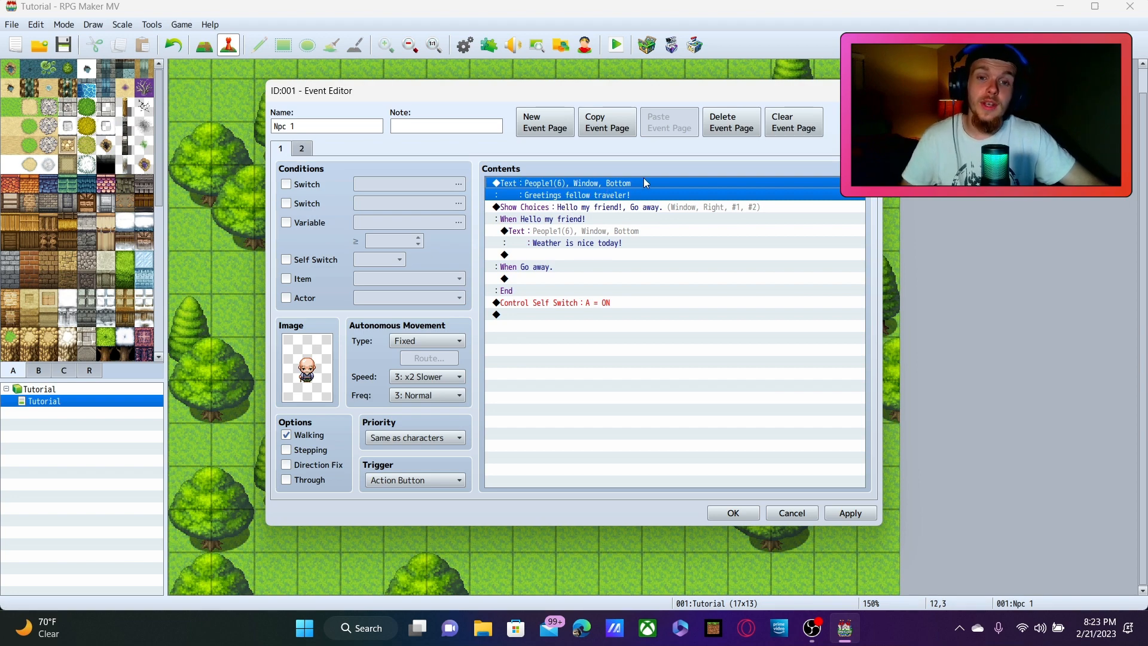
mouse_move(638, 218)
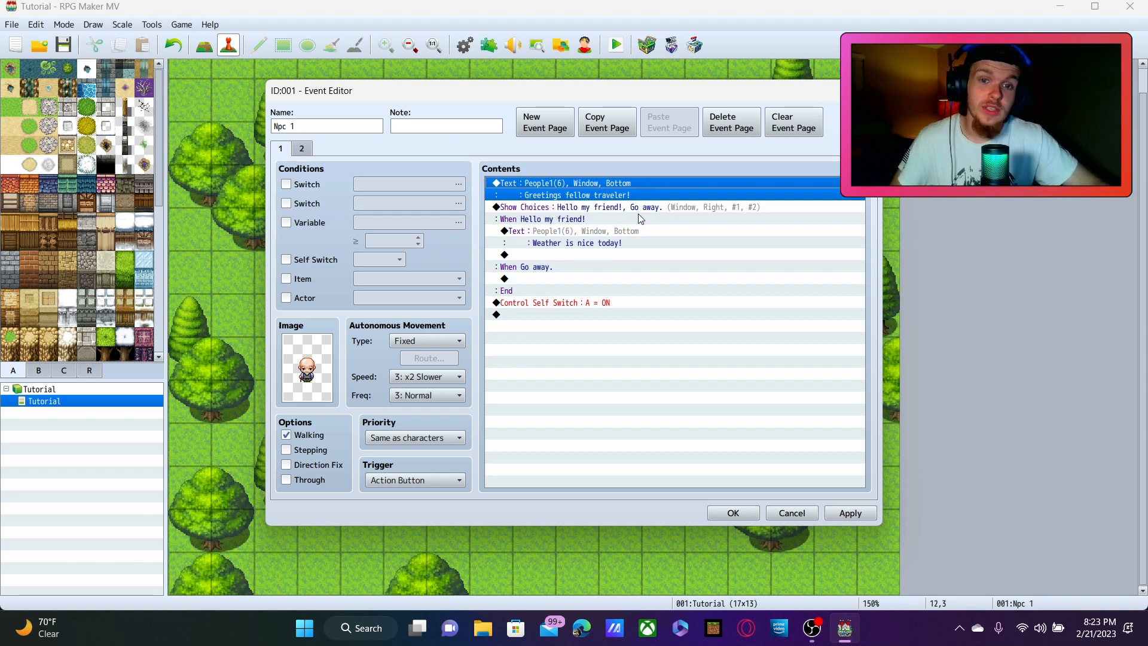
mouse_move(531, 252)
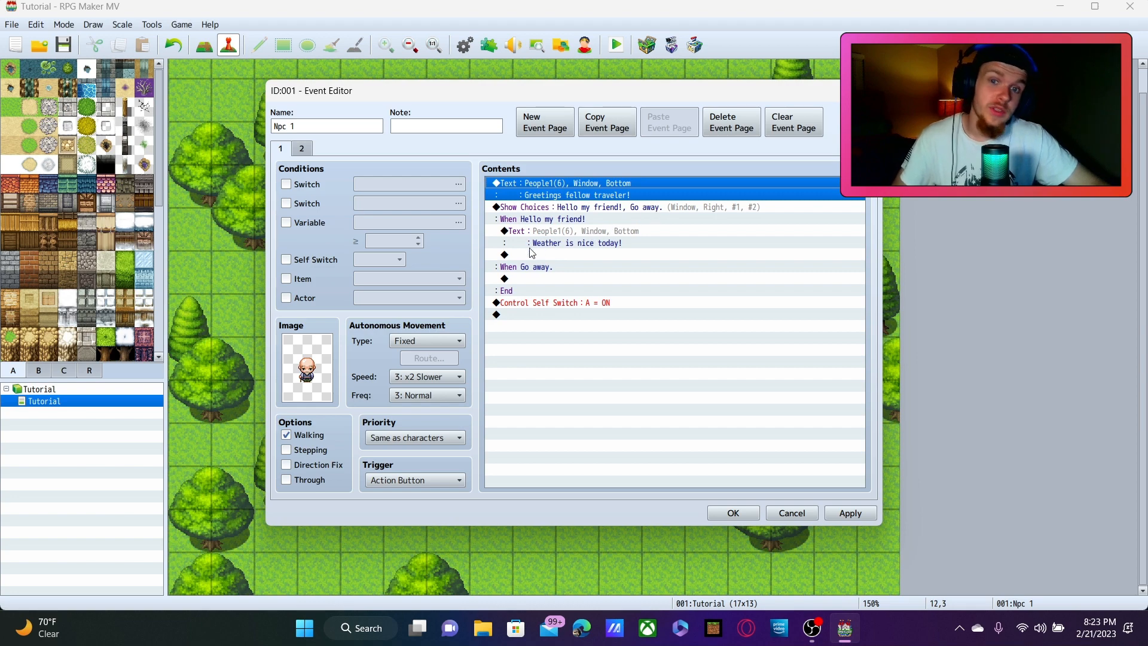
mouse_move(632, 264)
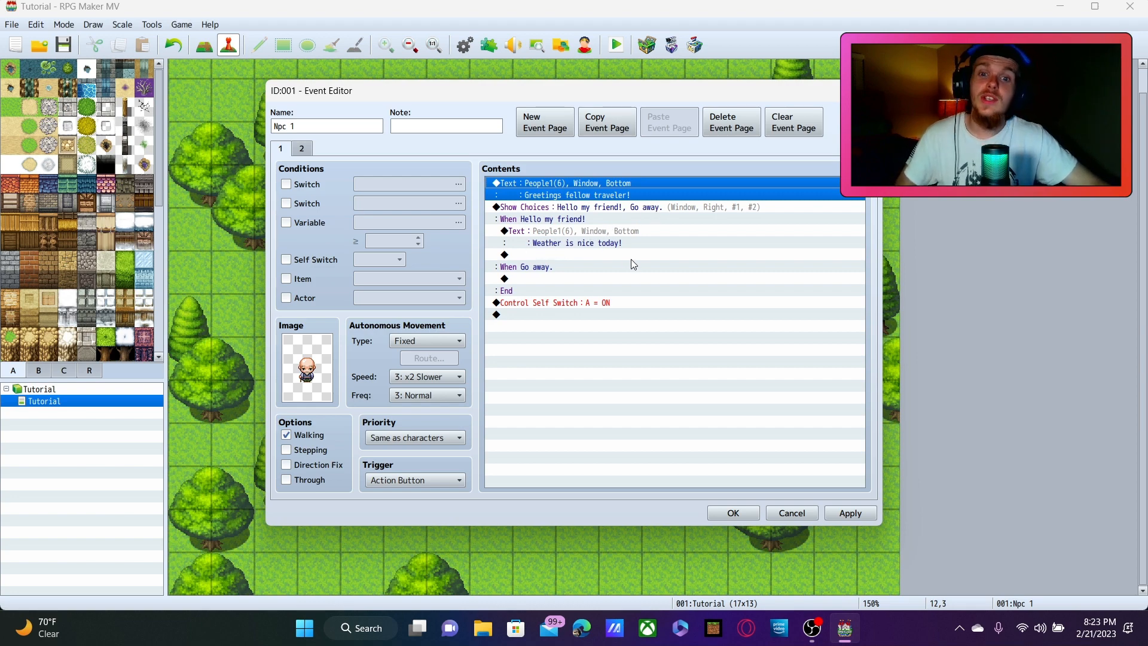
mouse_move(516, 316)
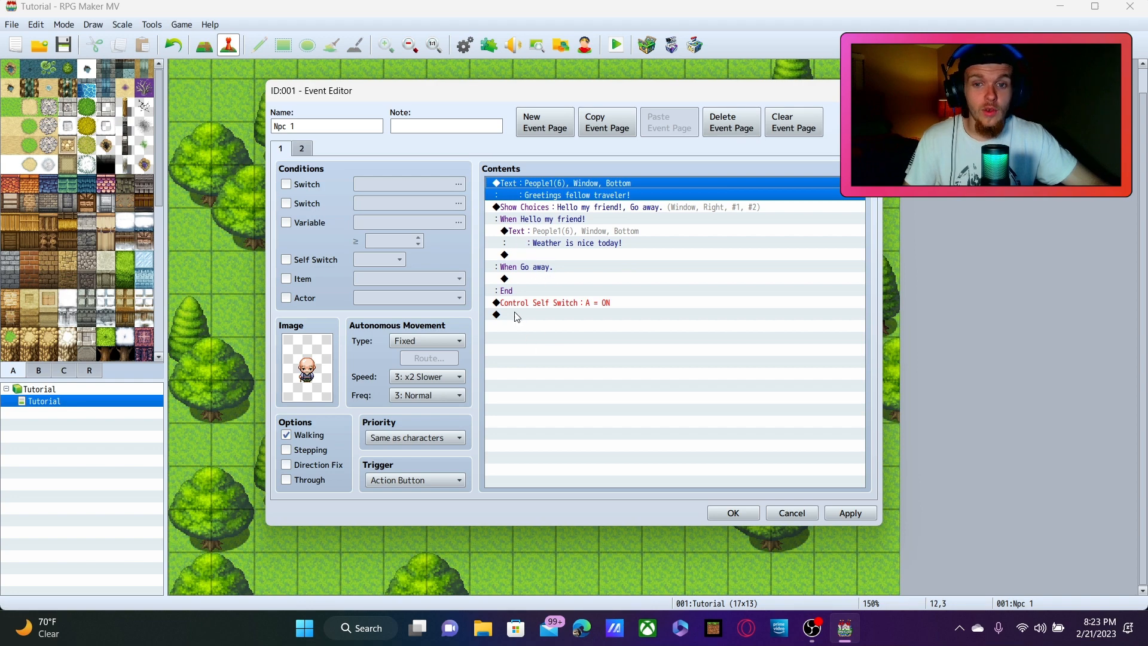
mouse_move(611, 315)
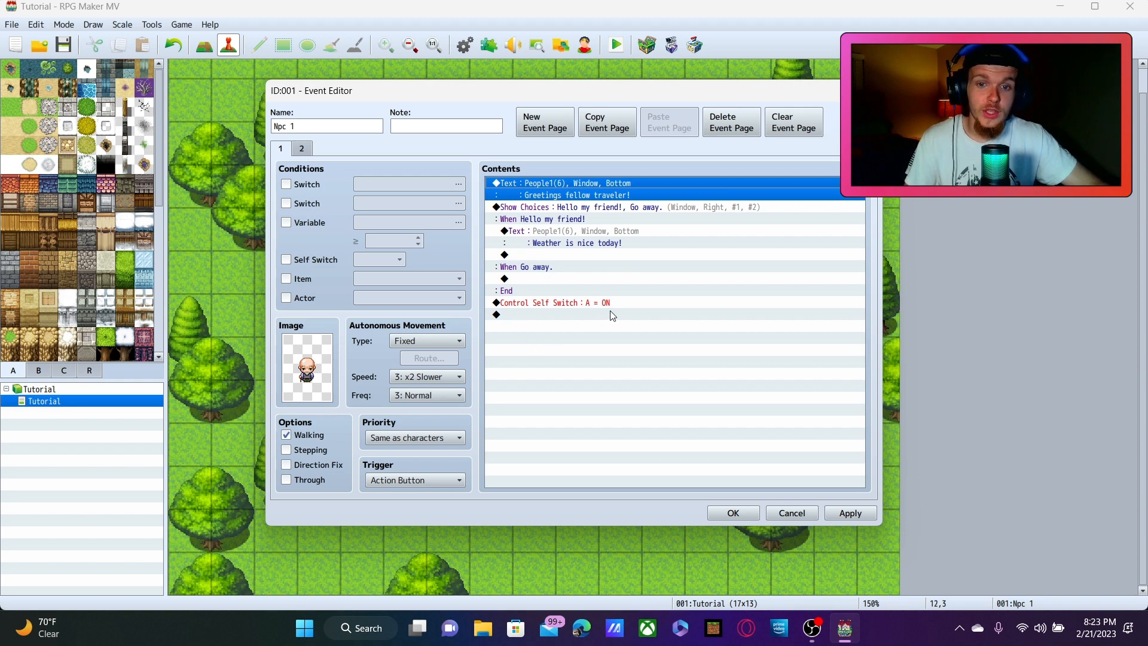
mouse_move(508, 291)
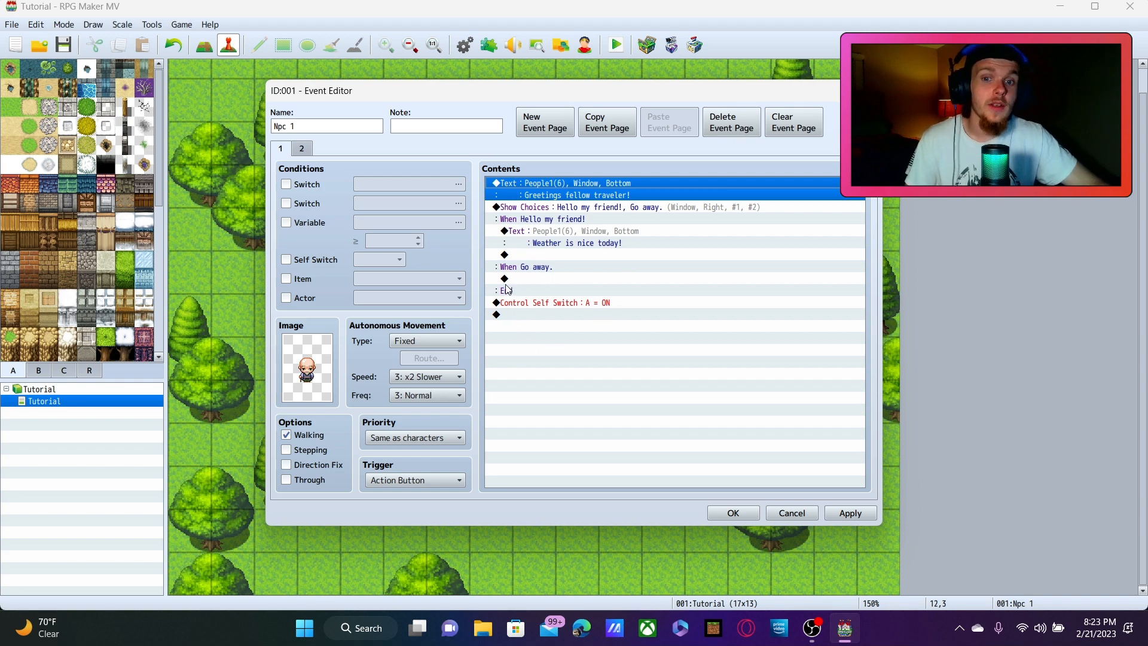
mouse_move(613, 317)
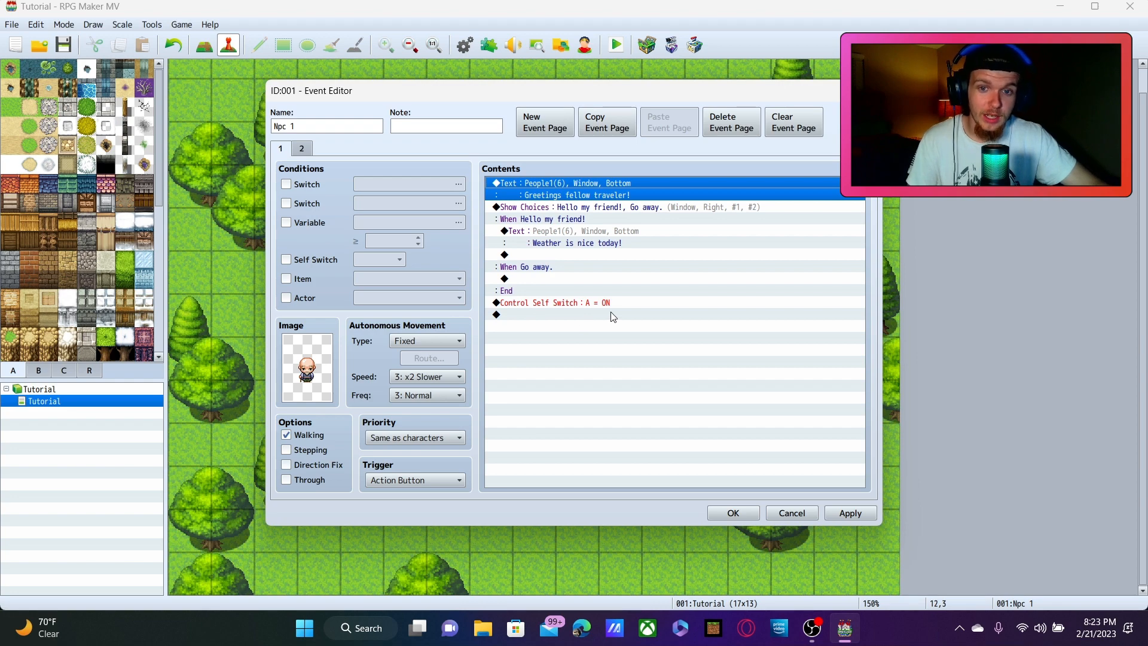
mouse_move(310, 152)
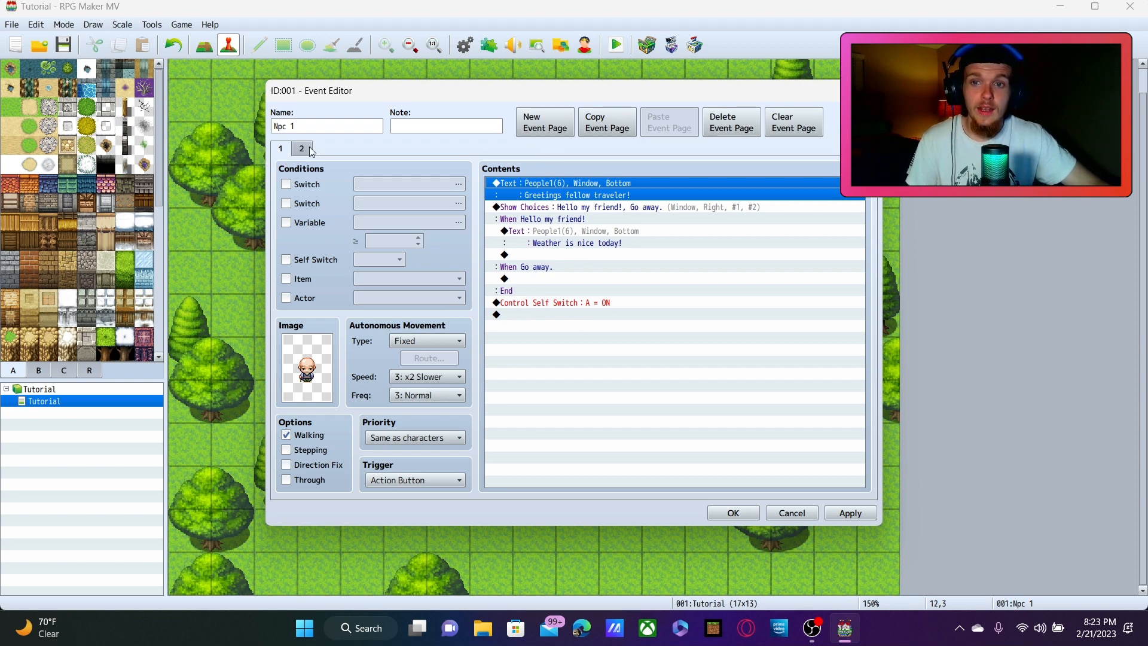
- Check page 2's Self Switch A condition and close the event editor
left_click(300, 147)
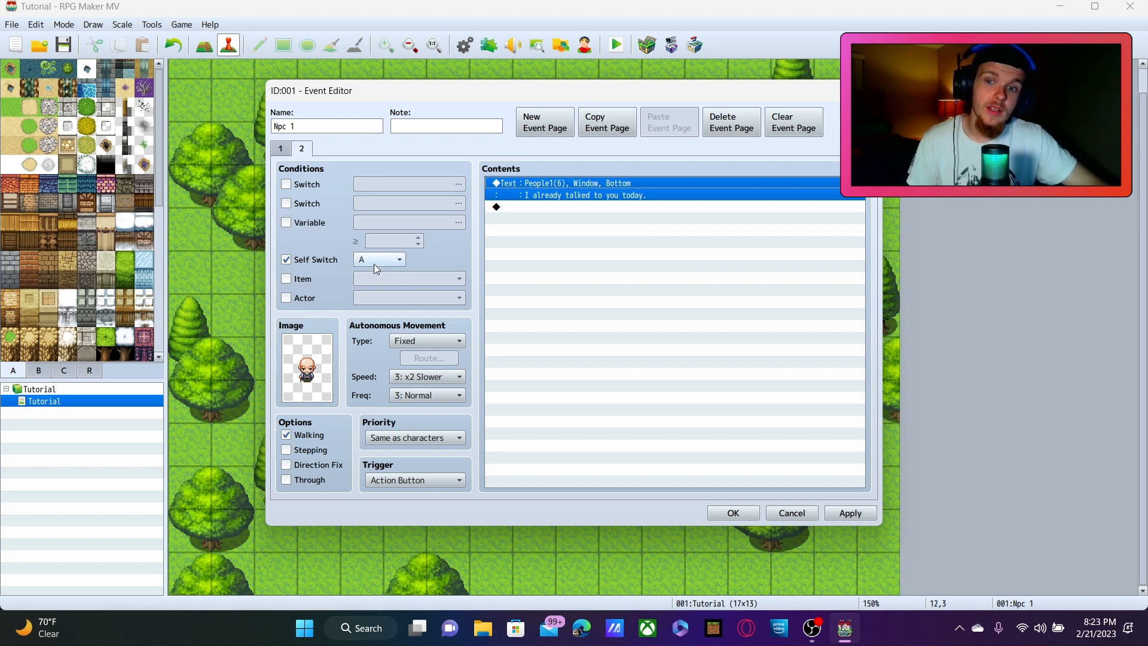
mouse_move(379, 259)
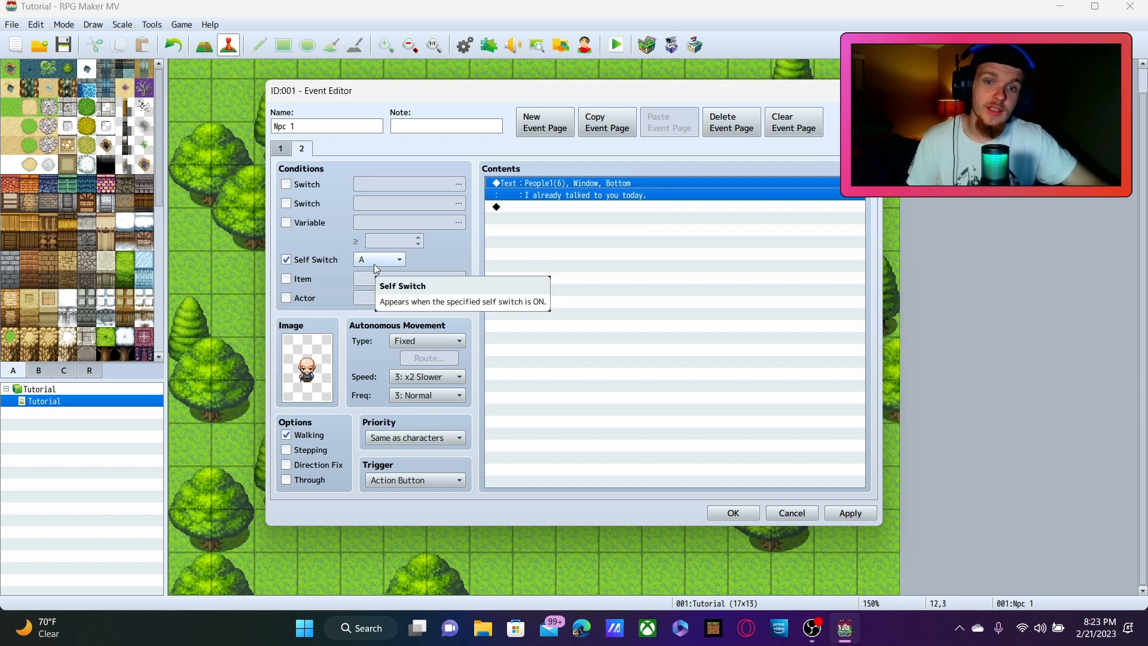
mouse_move(617, 227)
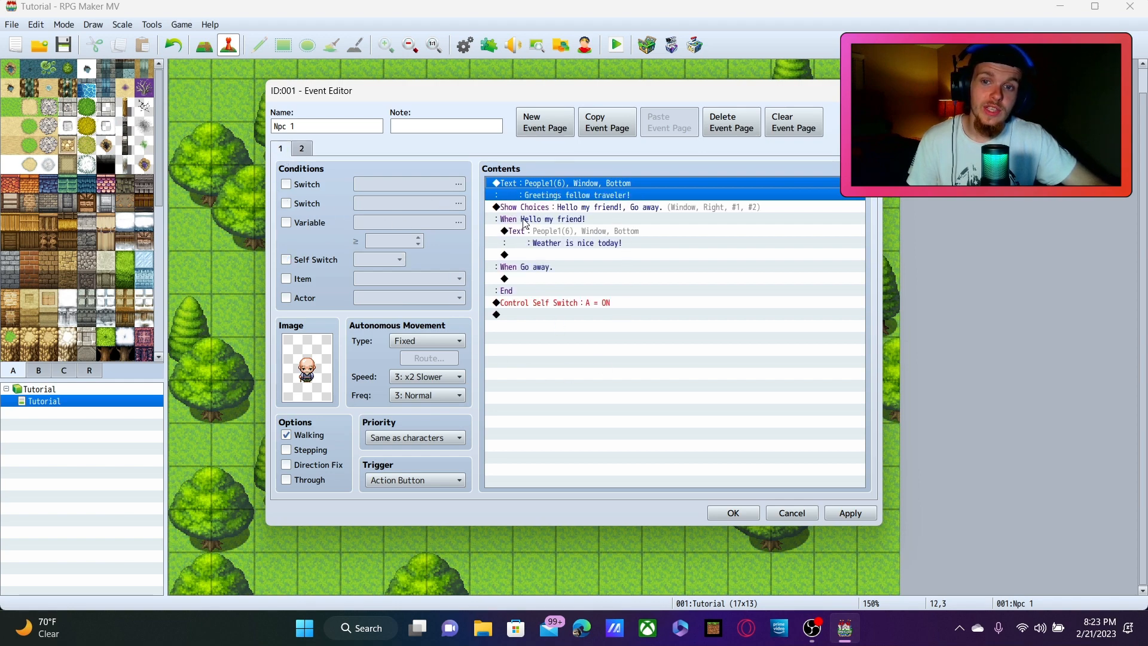
left_click(286, 258)
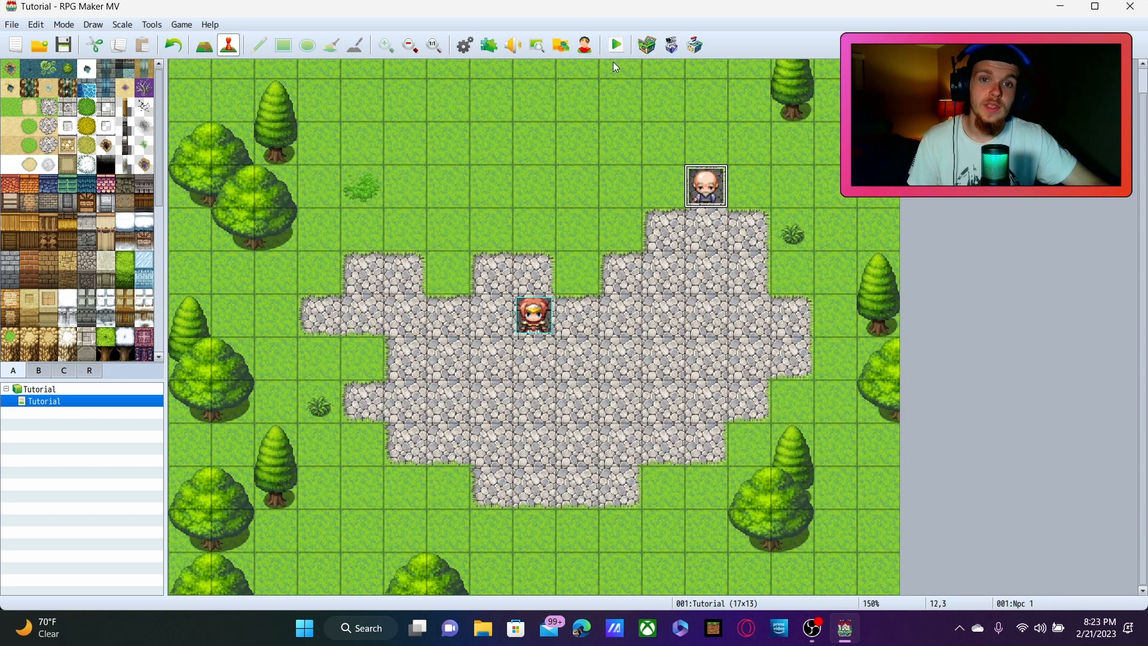
- Save the project and launch a playtest to talk to the old man
left_click(614, 45)
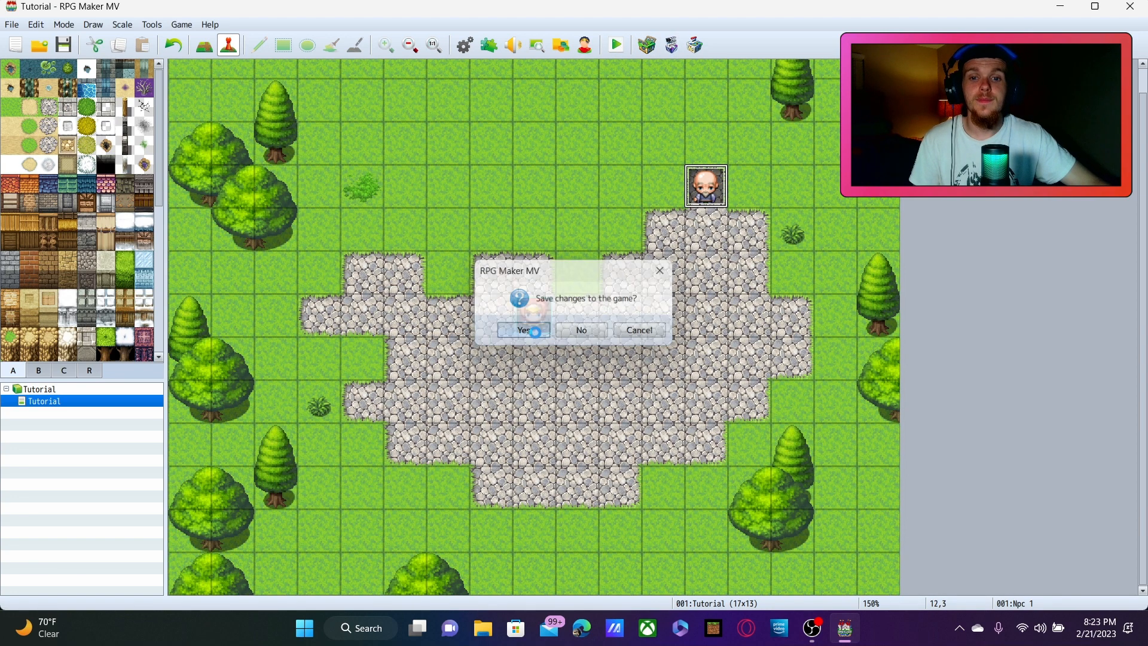
left_click(522, 330)
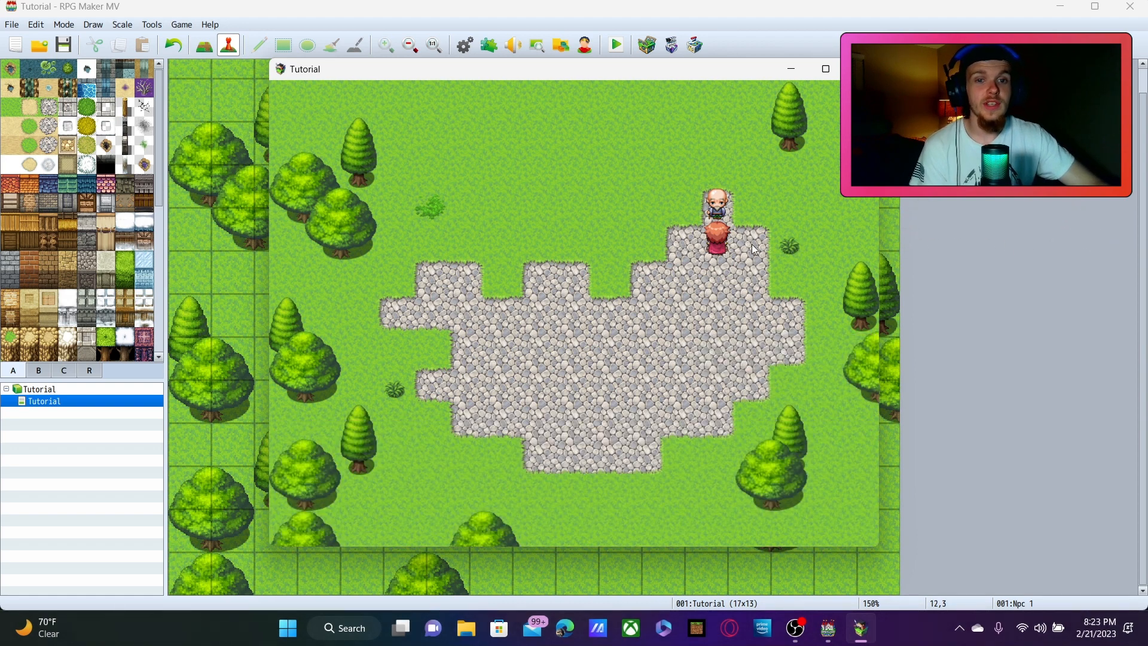
mouse_move(740, 268)
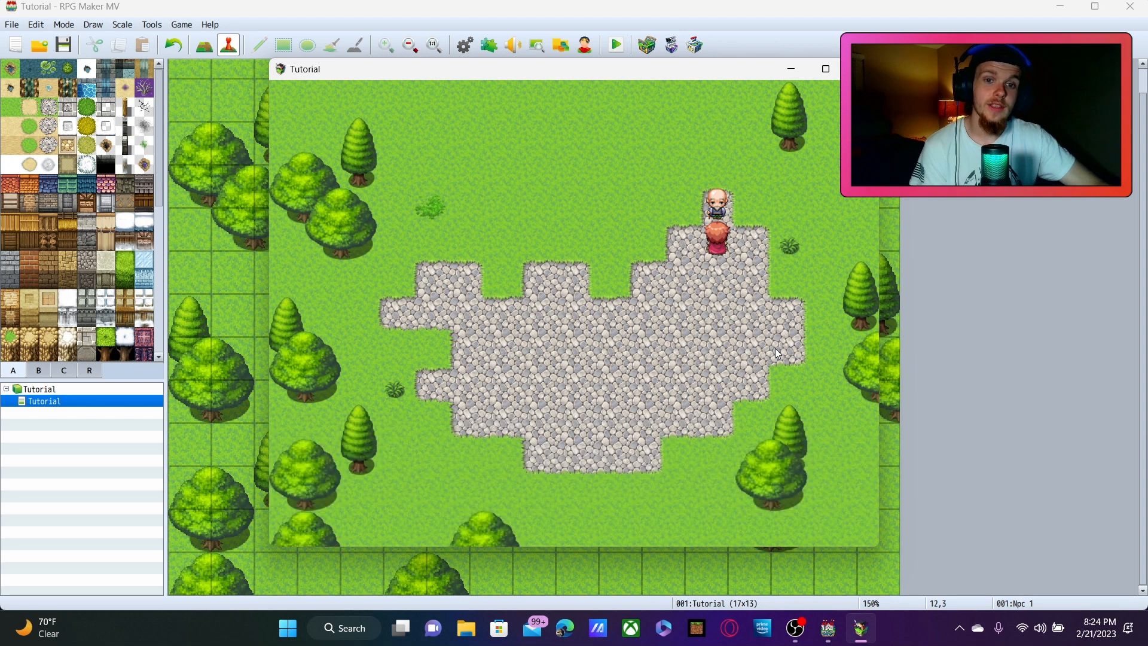
mouse_move(559, 346)
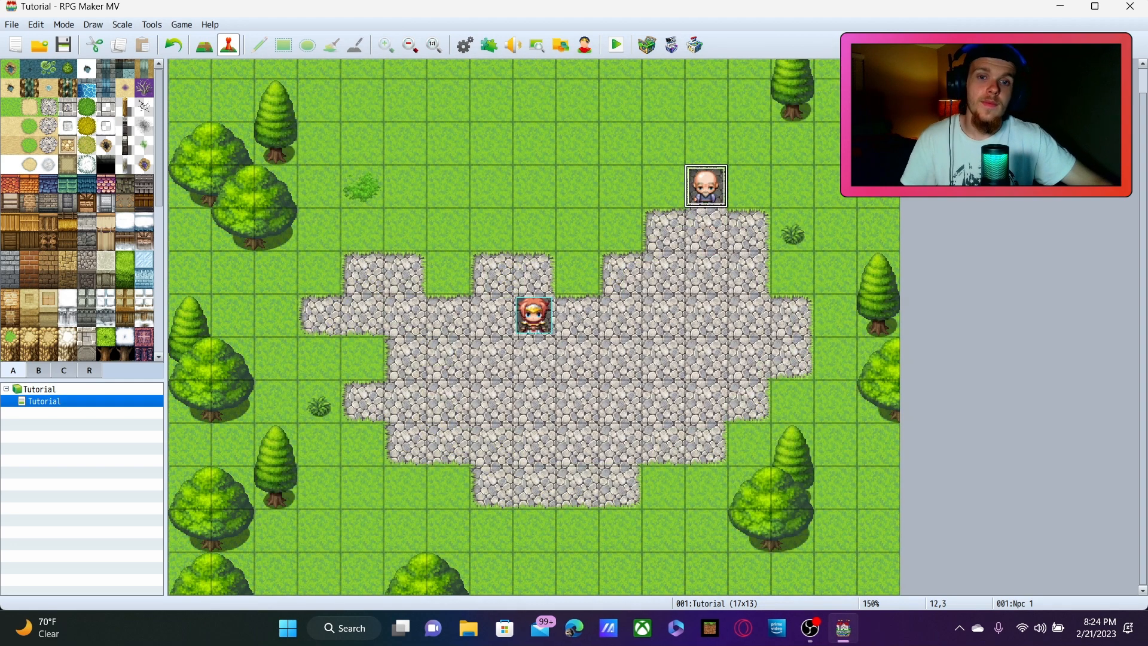
- Set the old man's autonomous movement type to Random, then save and playtest
double_click(705, 185)
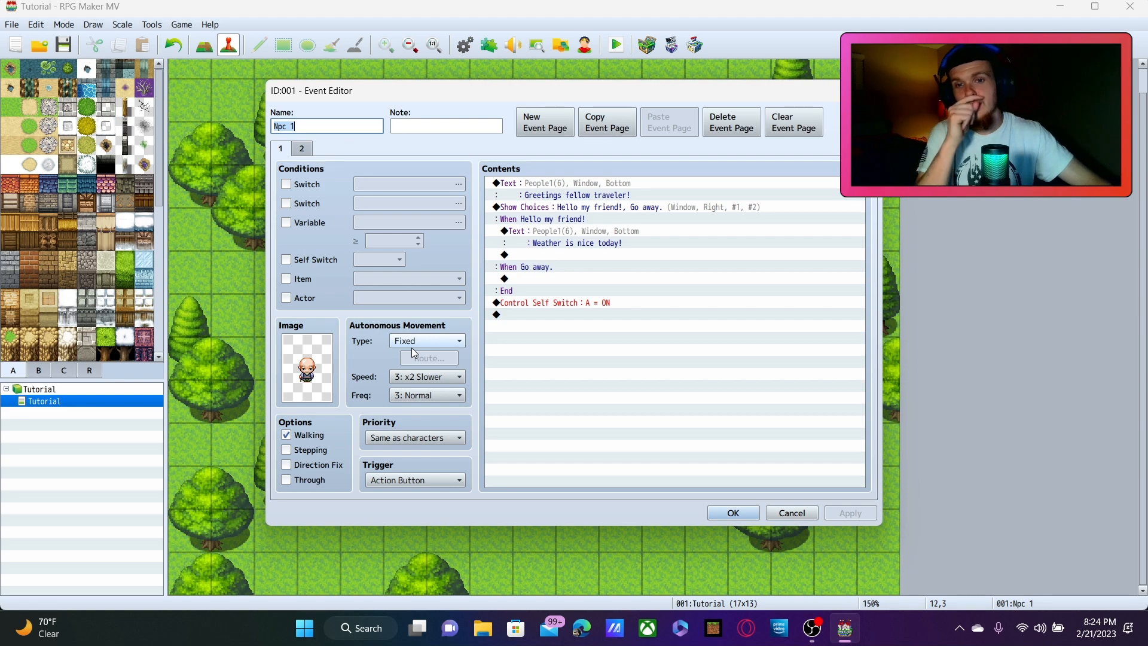
left_click(426, 340)
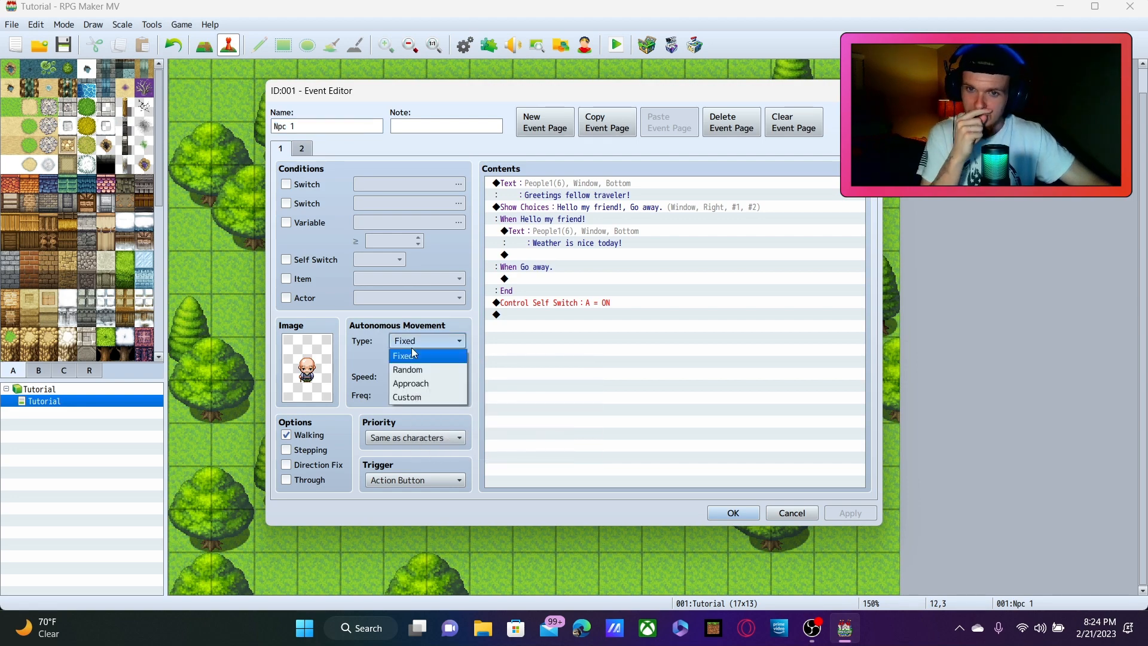
mouse_move(428, 382)
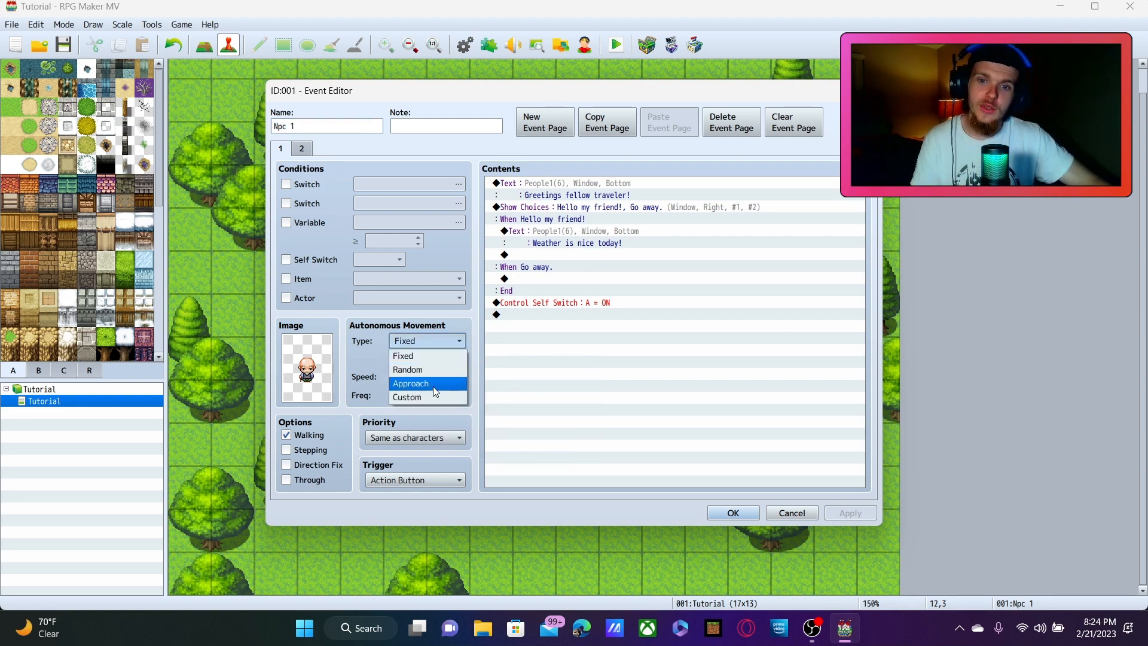
left_click(407, 369)
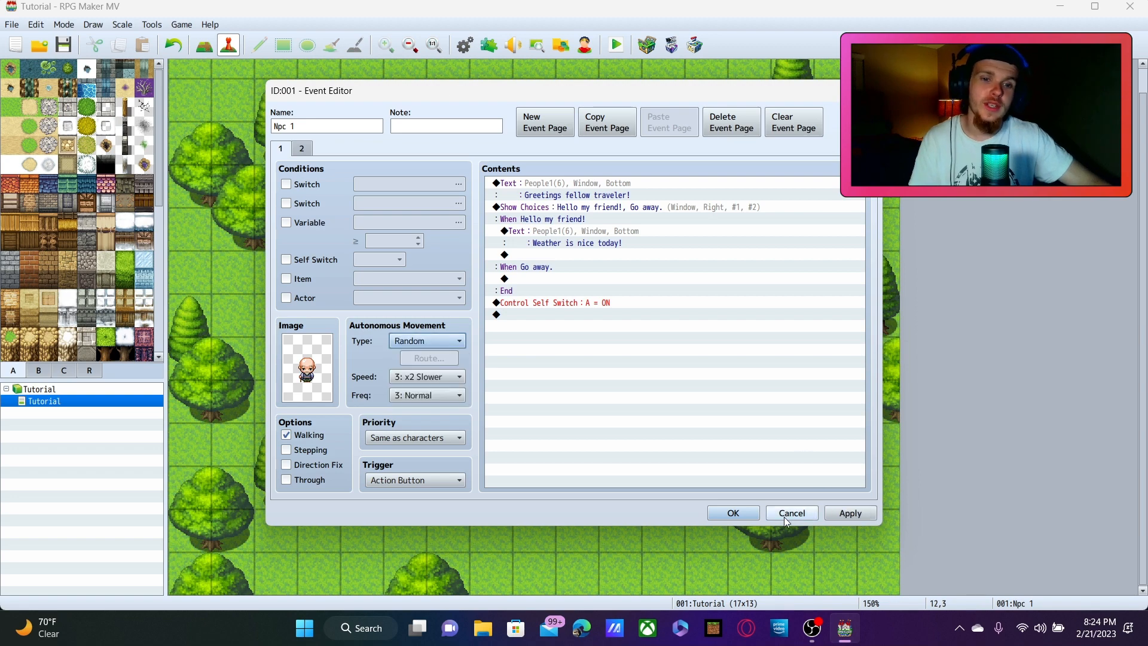
left_click(790, 512)
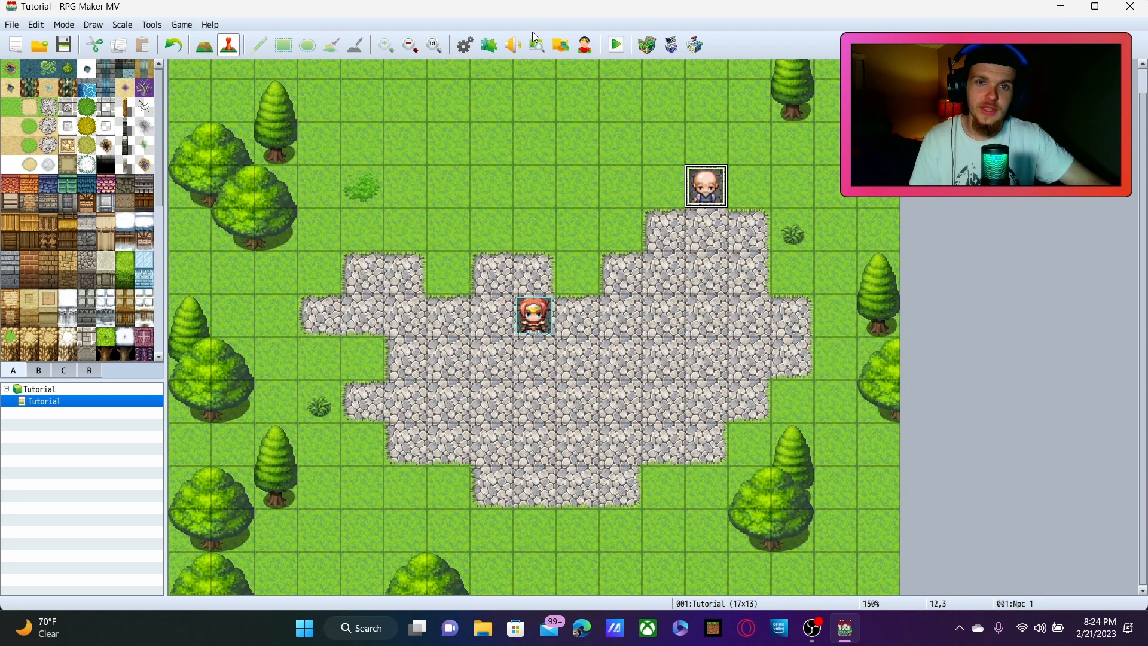
left_click(616, 45)
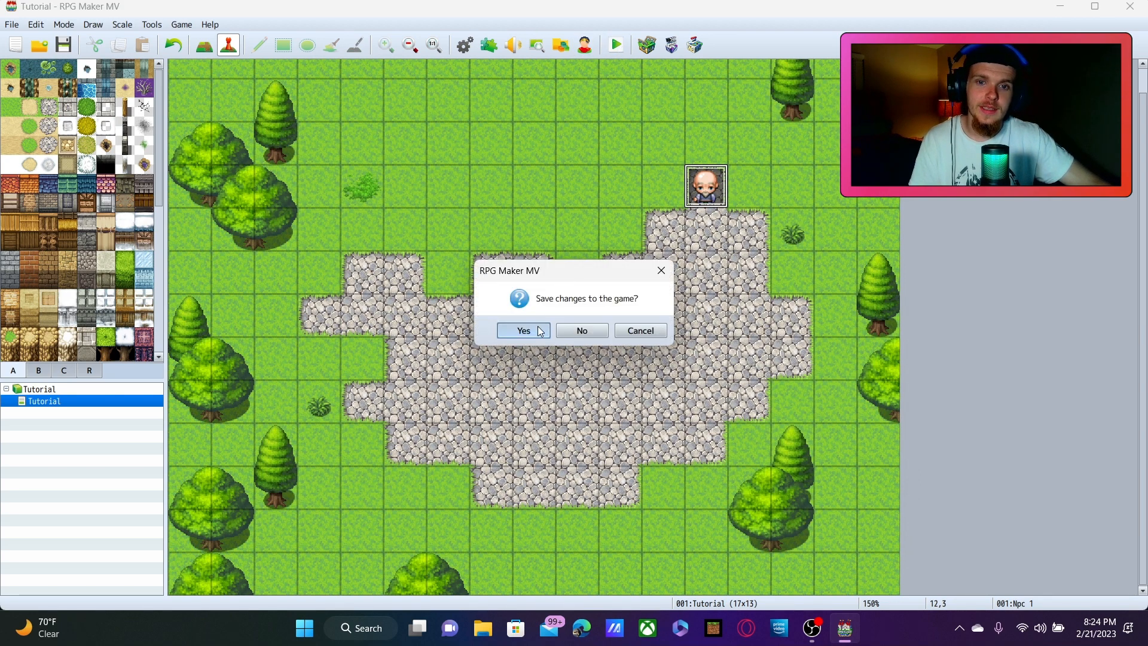
left_click(522, 330)
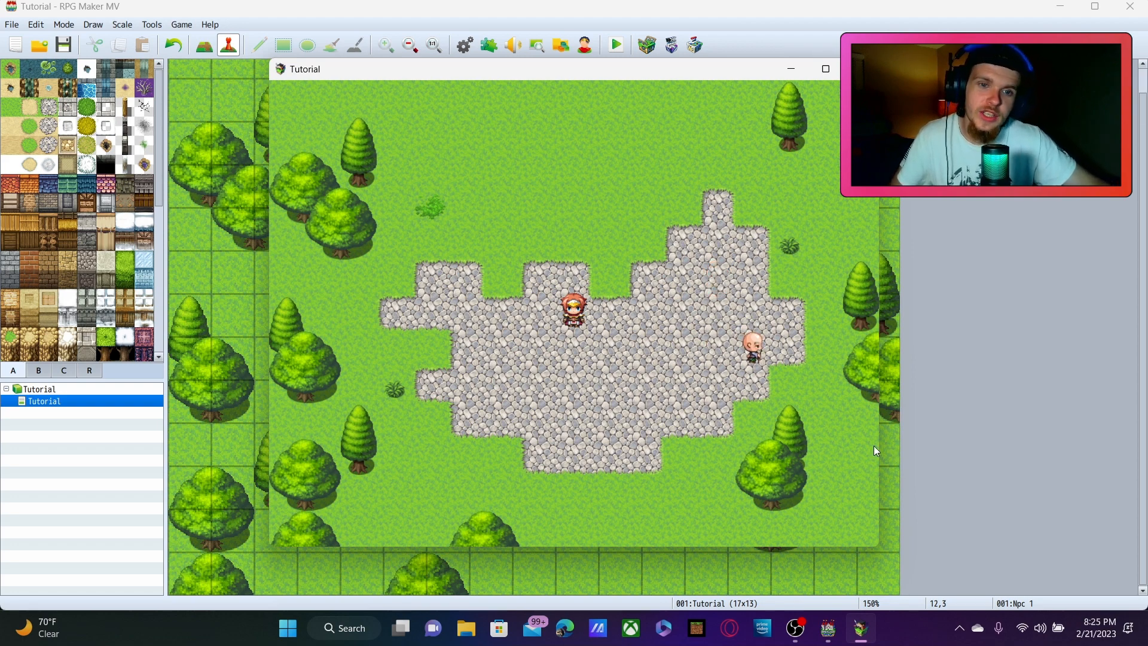
mouse_move(729, 379)
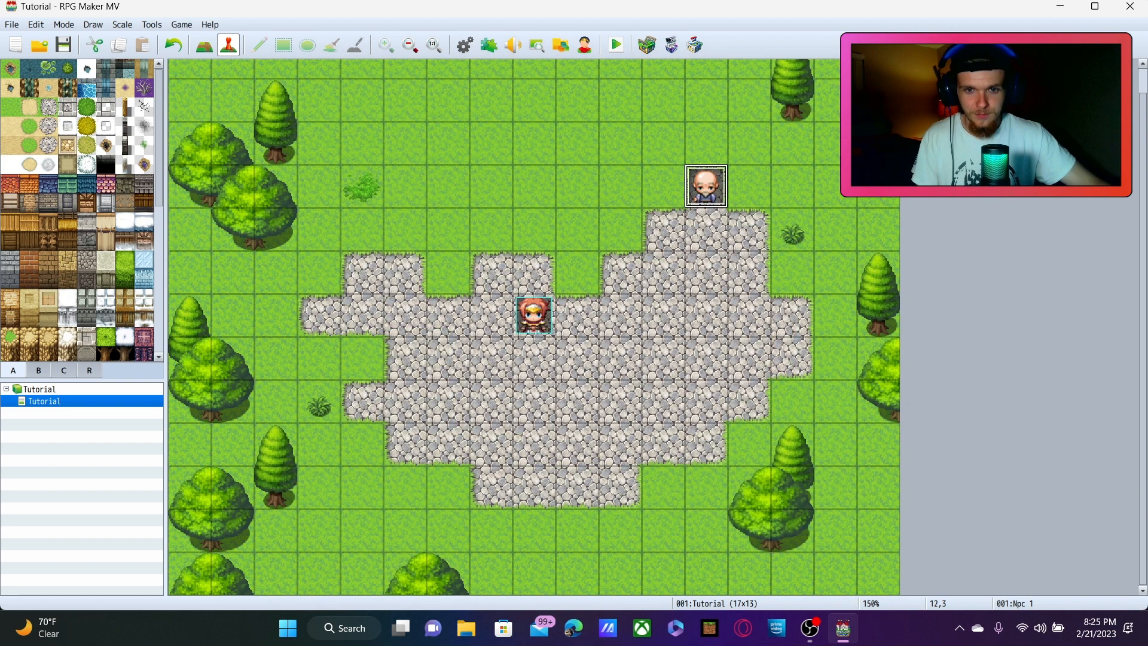
- Change the old man's movement type to Approach and save the project
double_click(705, 185)
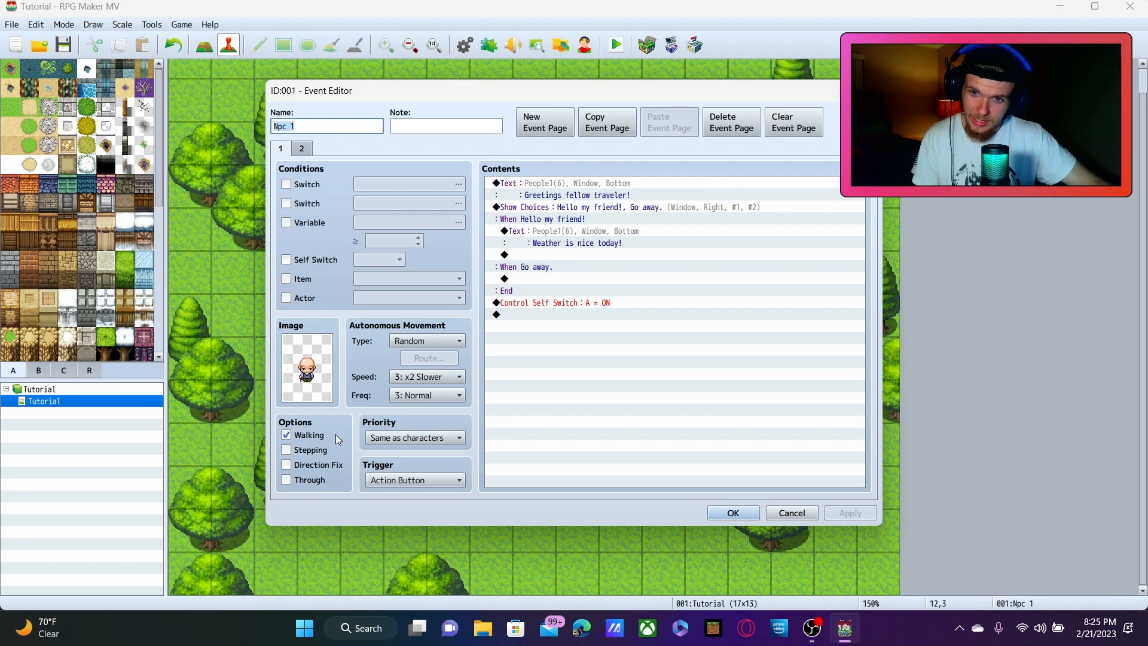
left_click(458, 340)
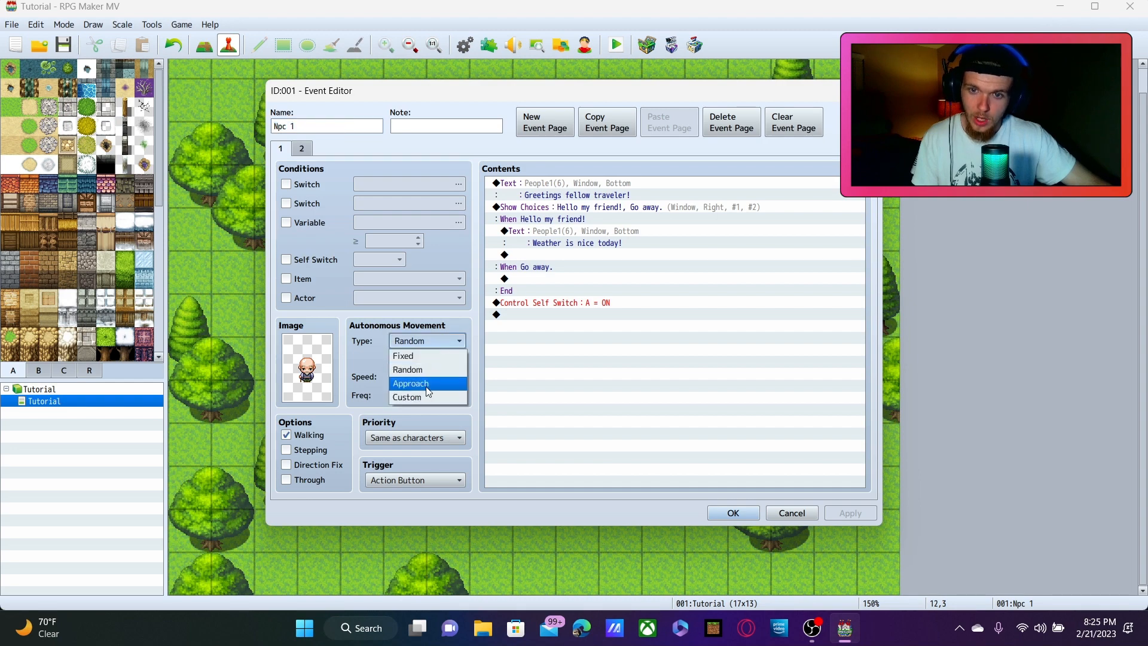
left_click(411, 383)
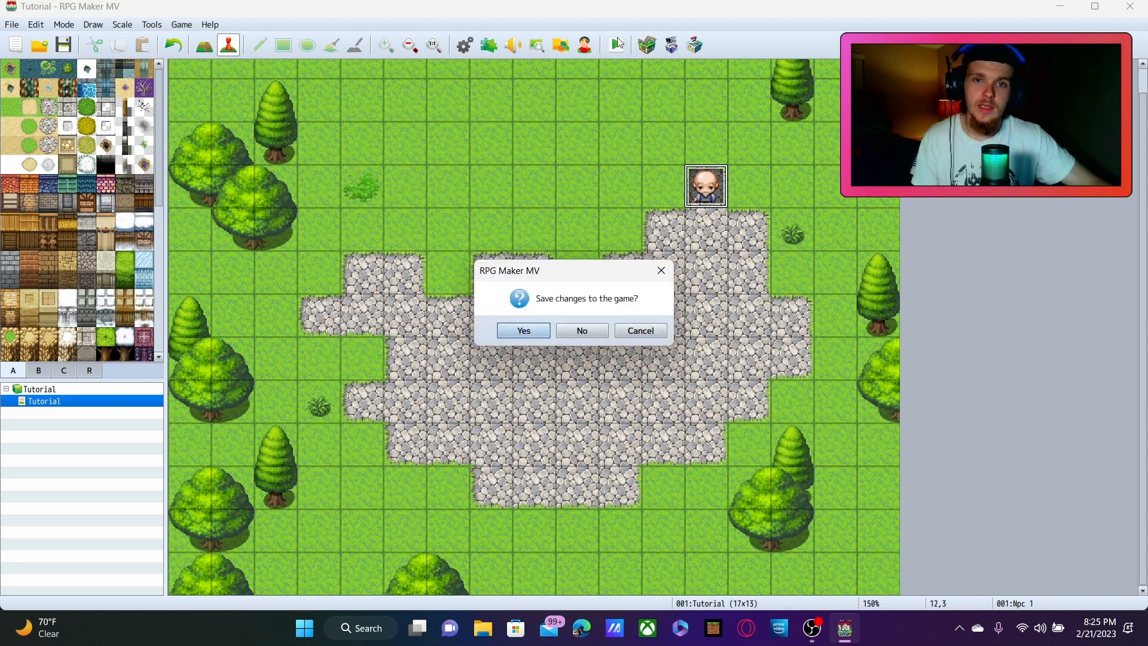
left_click(523, 330)
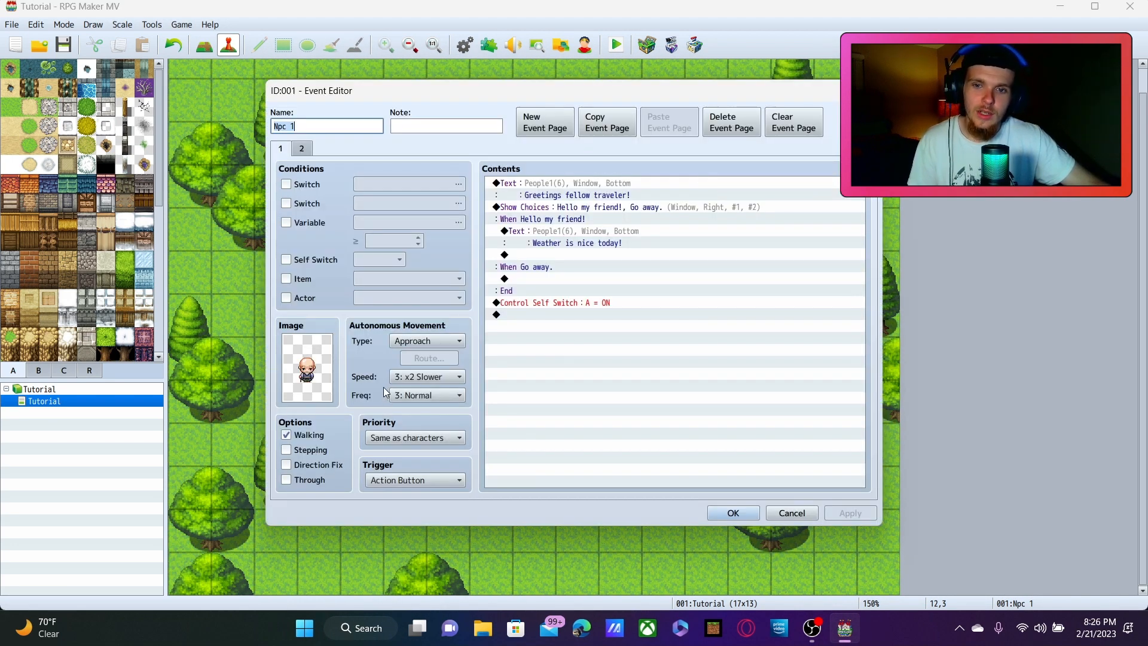
- Set the old man's movement speed to 4: Normal and close the event editor
left_click(427, 376)
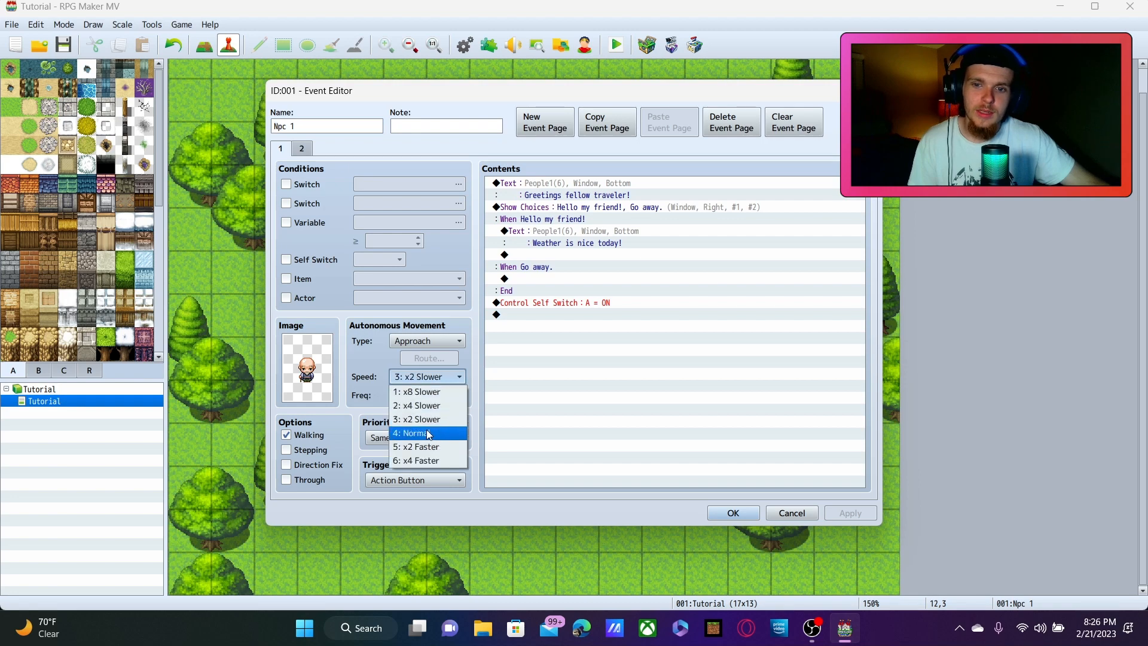
left_click(417, 433)
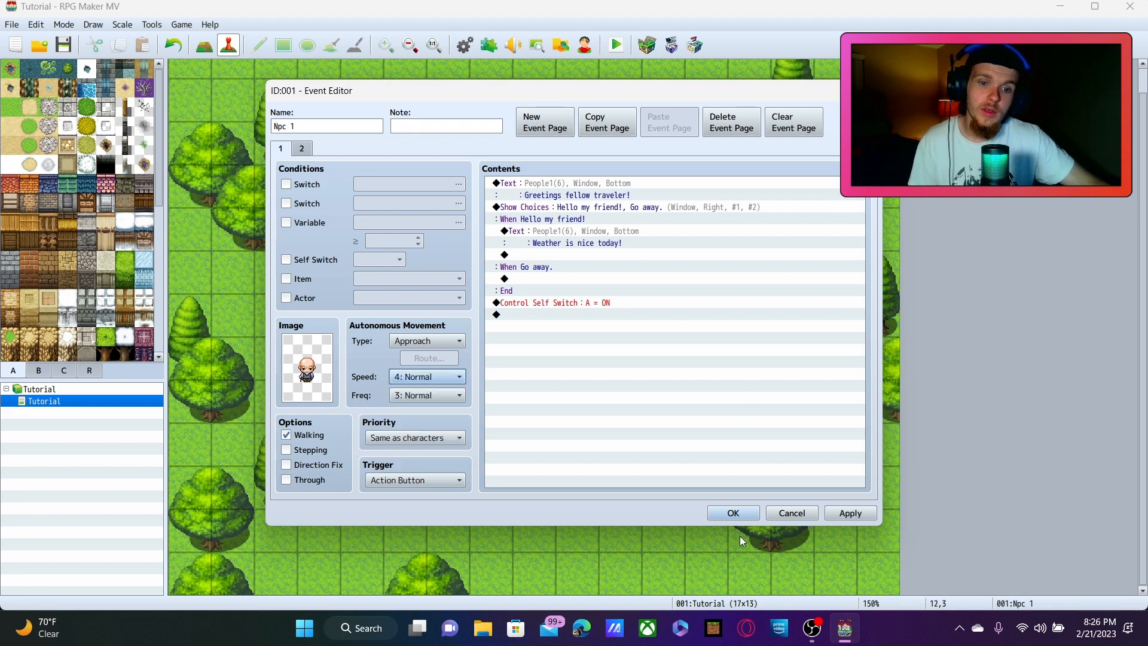
left_click(731, 512)
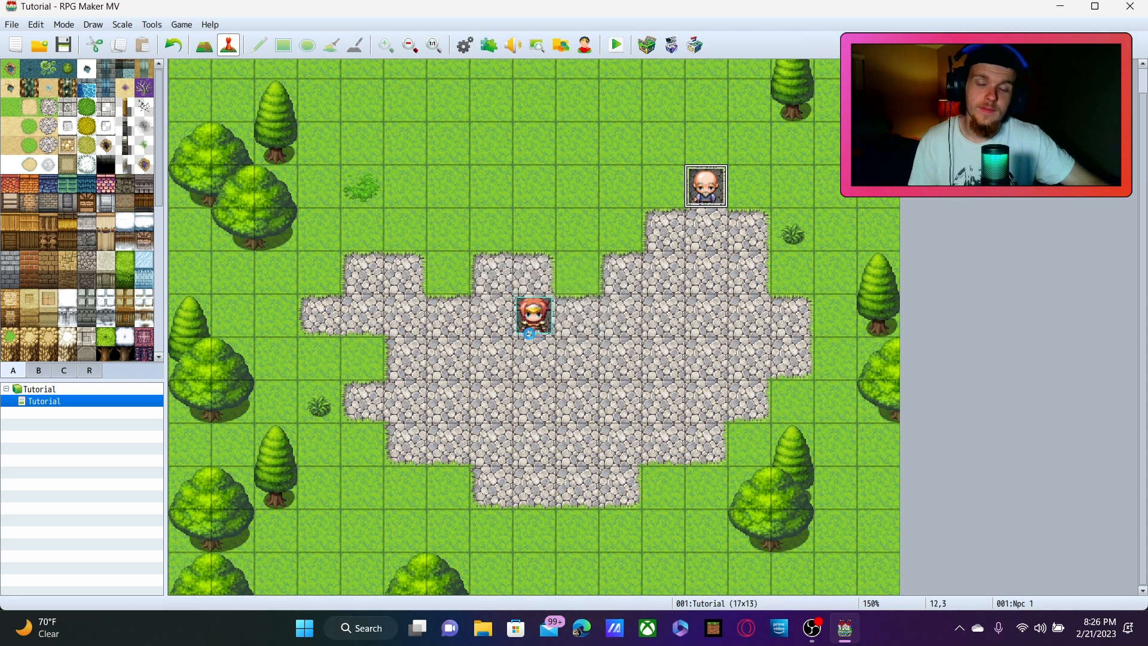
left_click(615, 45)
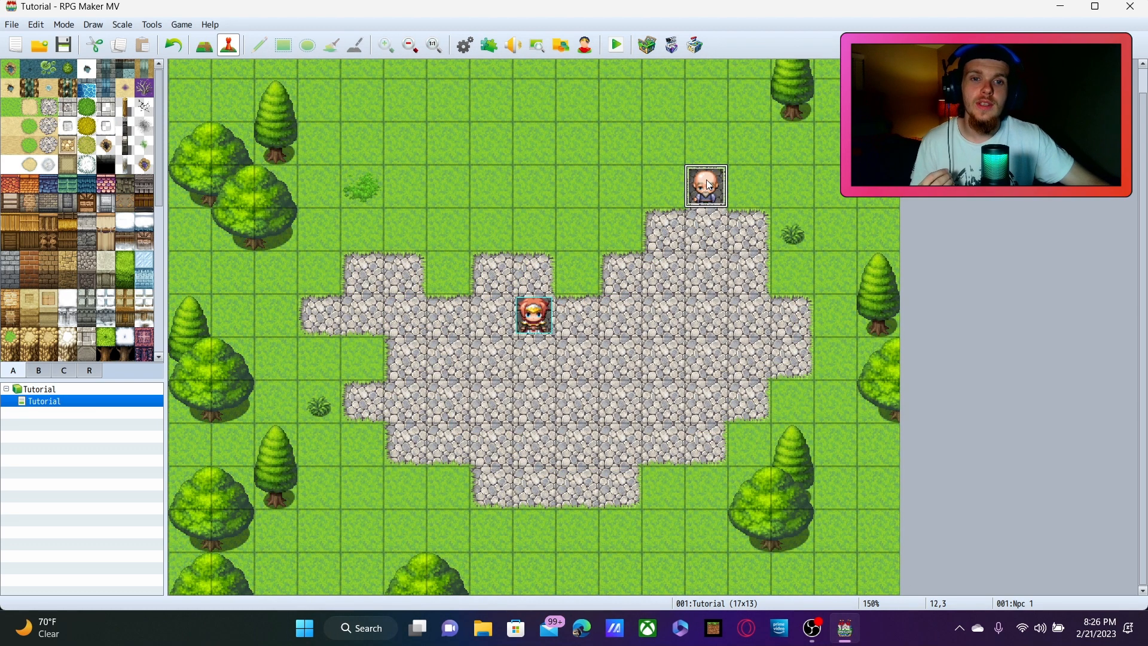
- Set movement frequency to 4: Higher, playtest it, and reopen the old man's event
double_click(704, 184)
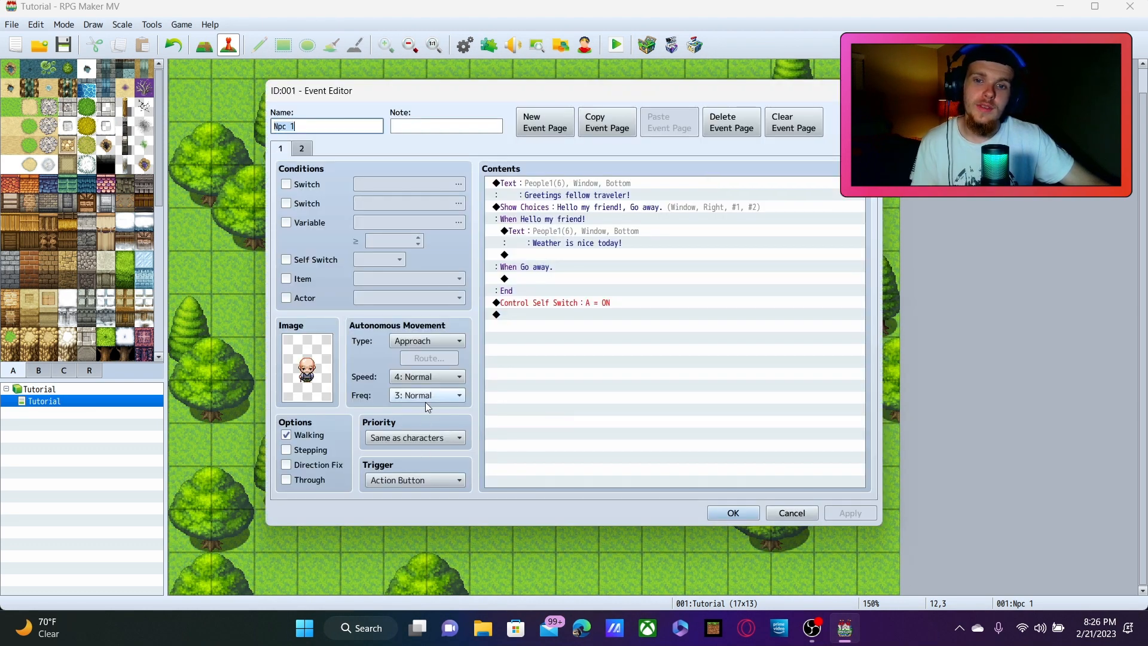
left_click(427, 395)
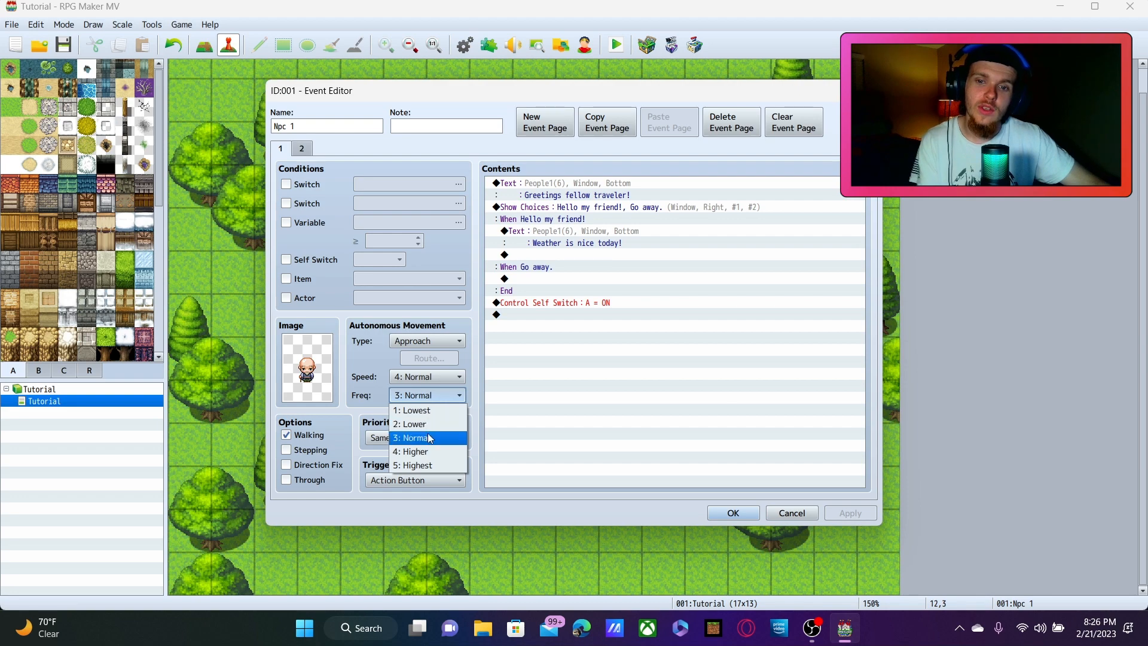
left_click(414, 451)
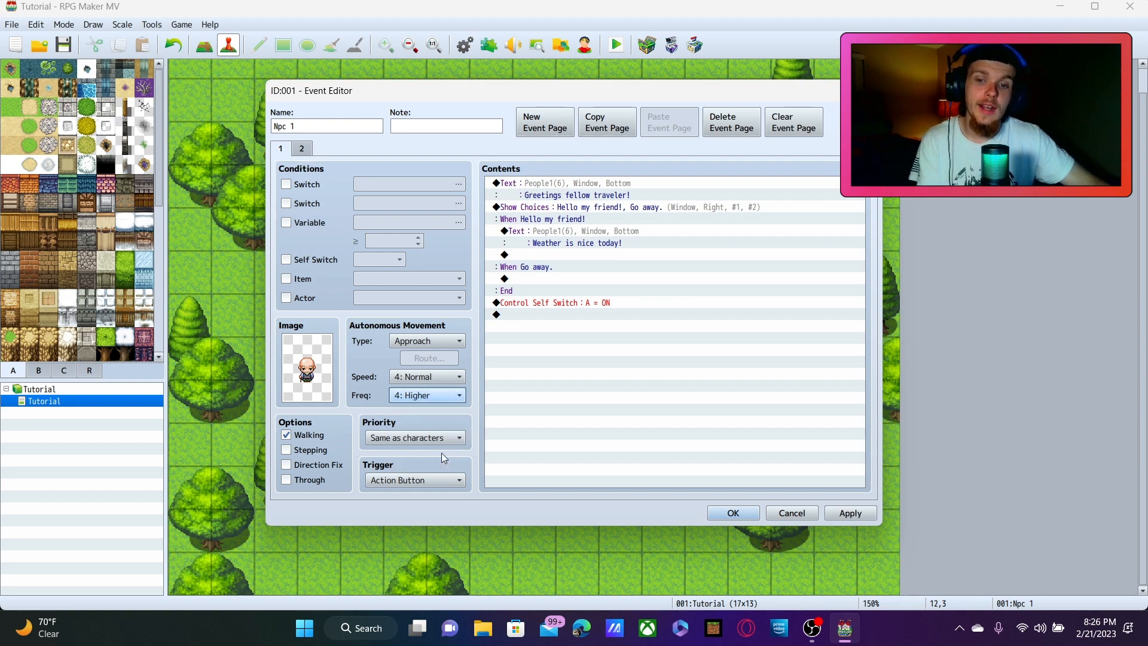
left_click(732, 512)
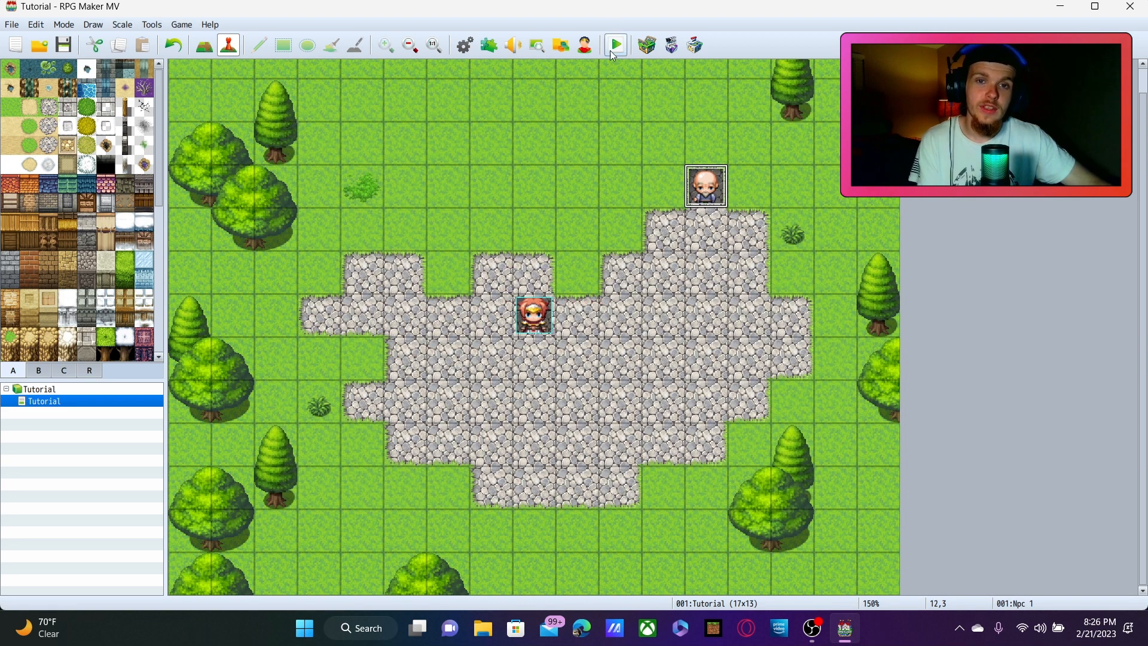
left_click(614, 45)
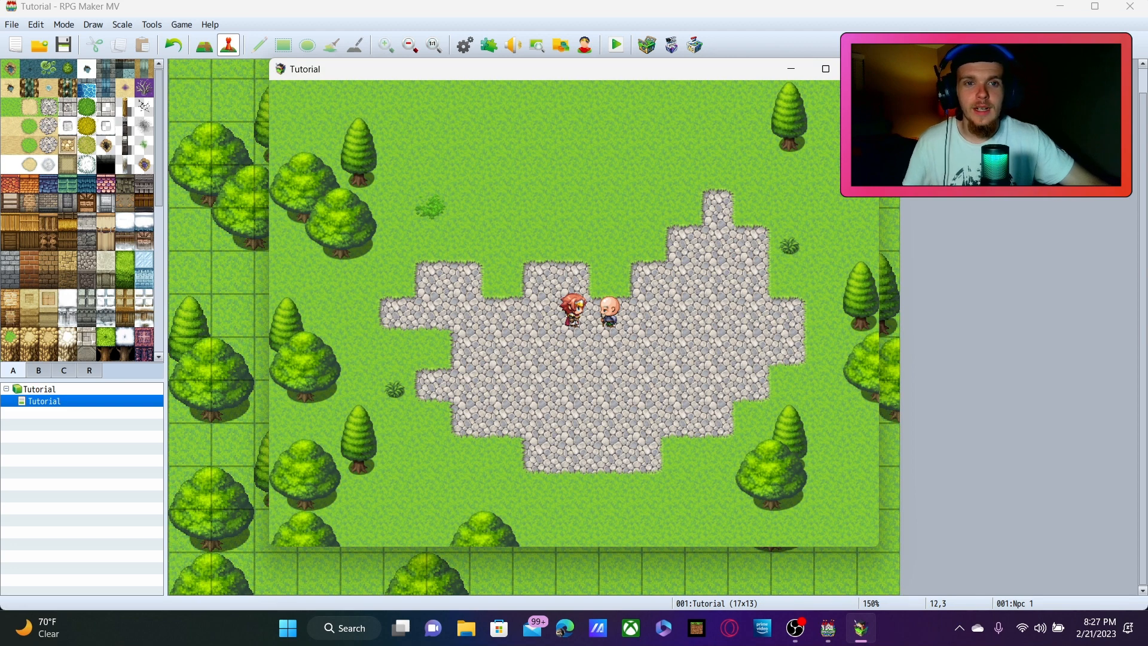
double_click(606, 308)
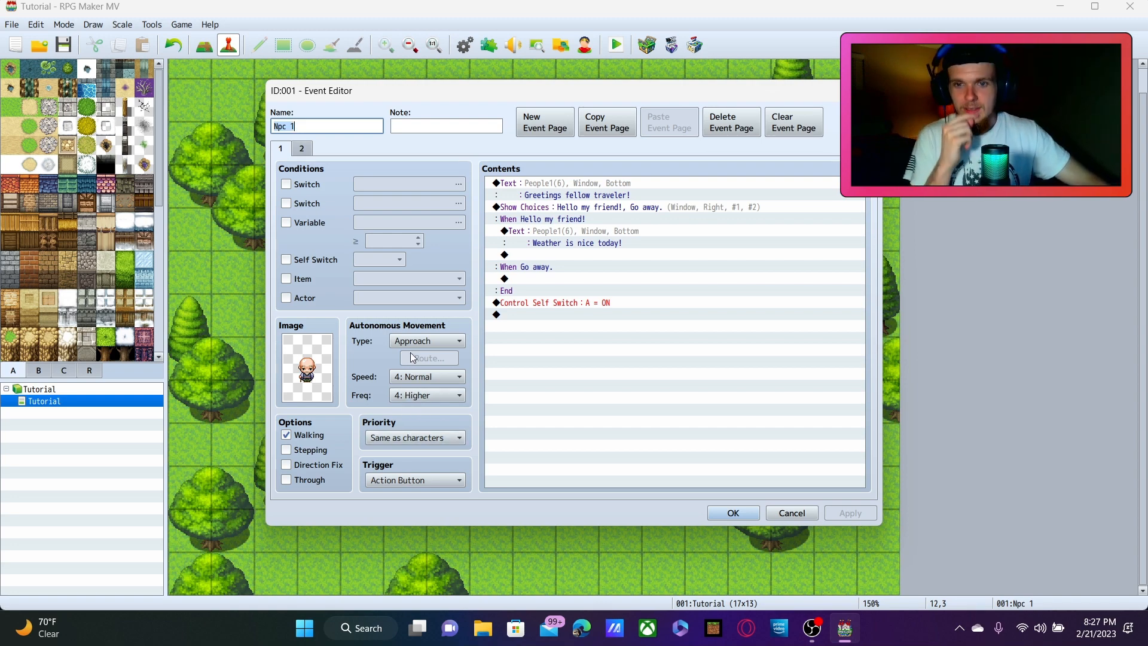
- Switch the old man's movement type to Custom and open its route
left_click(427, 340)
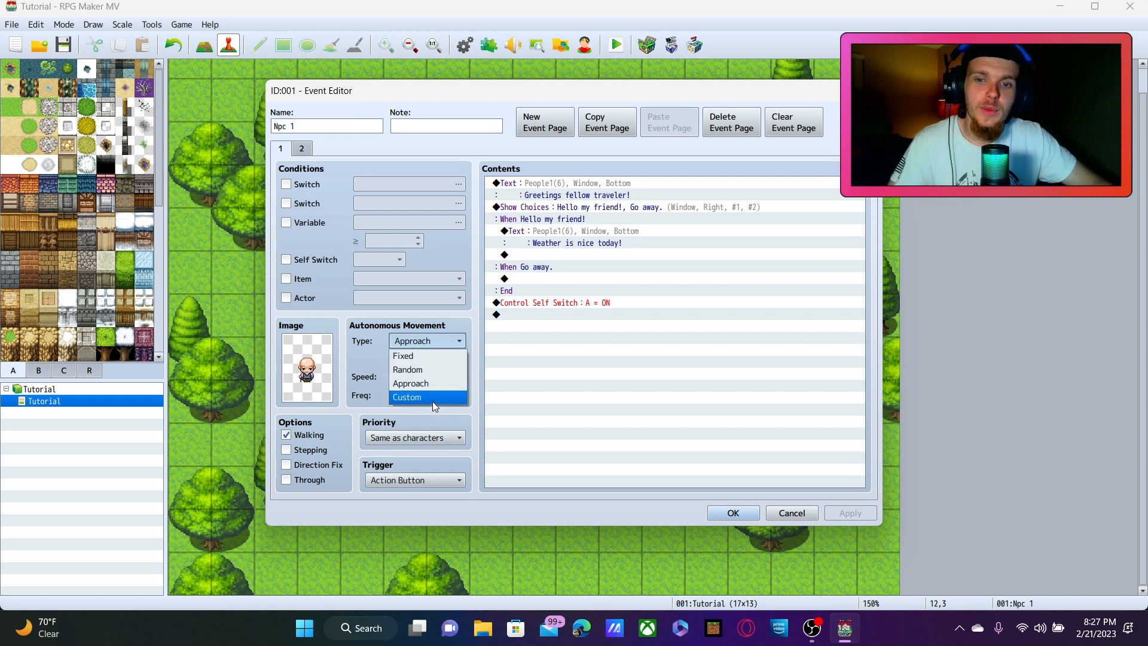
left_click(407, 397)
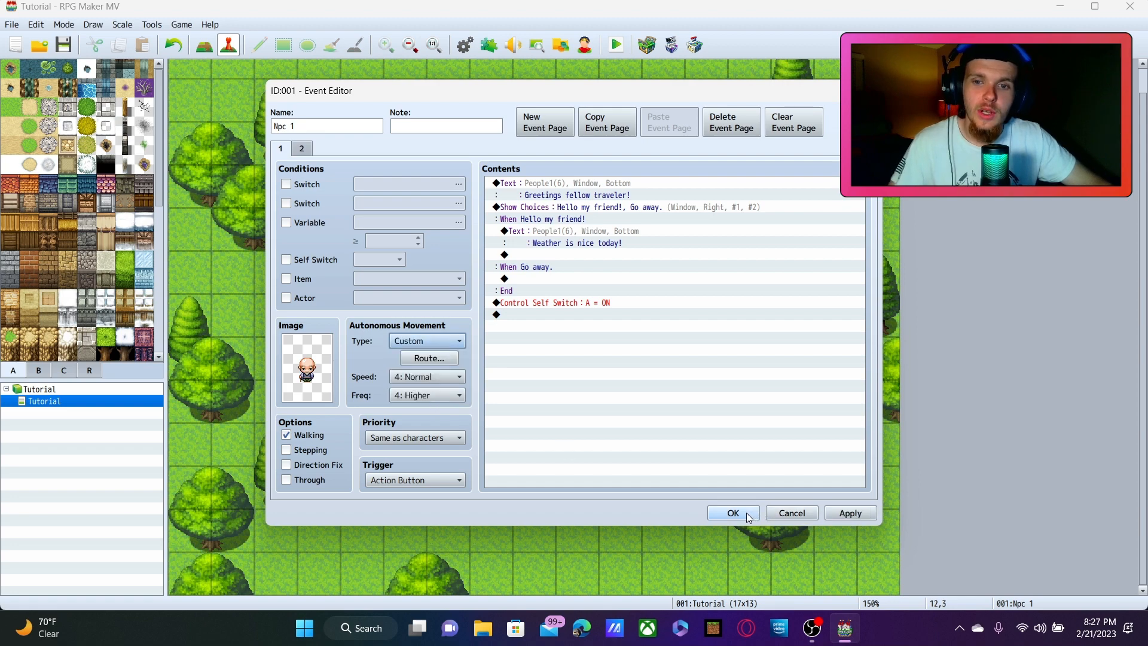
mouse_move(428, 326)
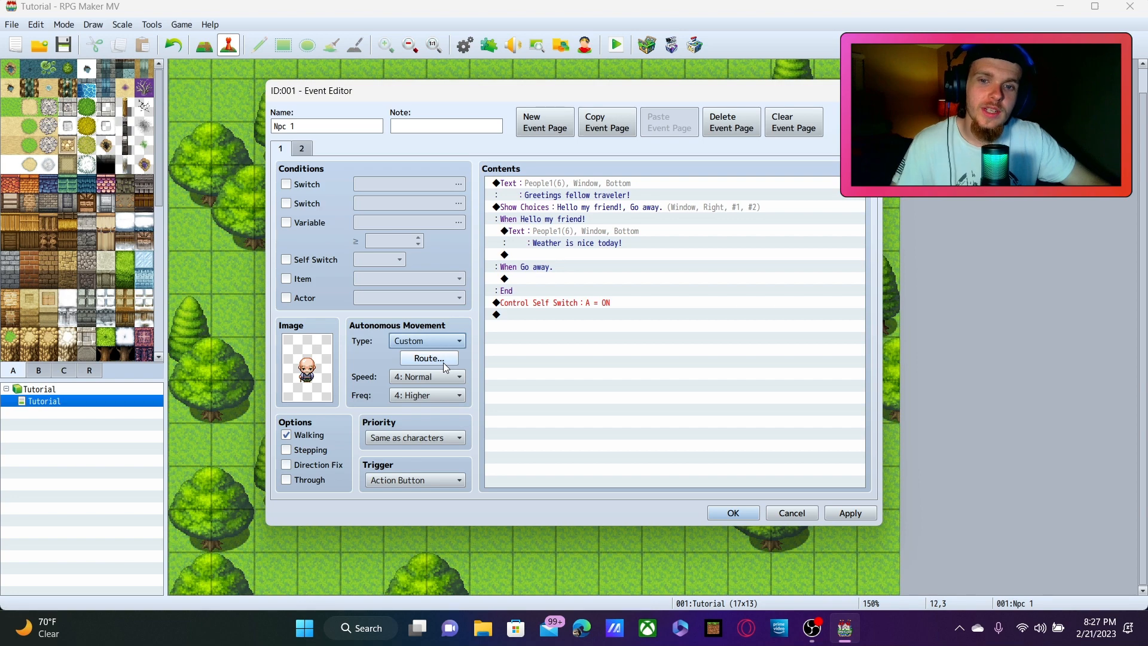
left_click(428, 358)
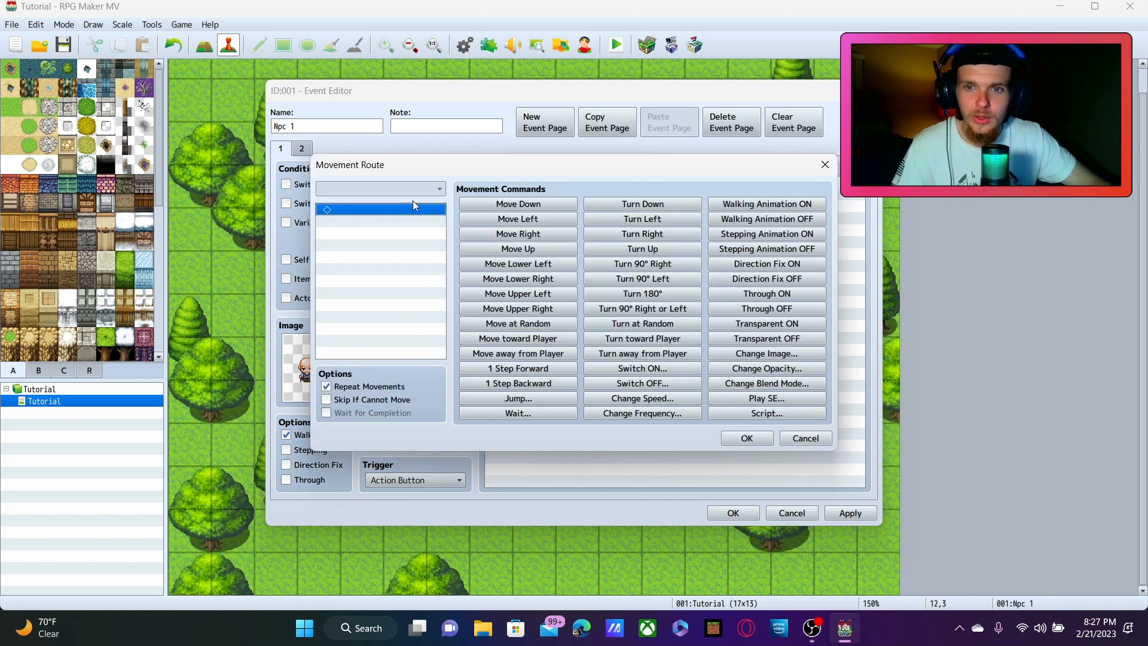
mouse_move(518, 203)
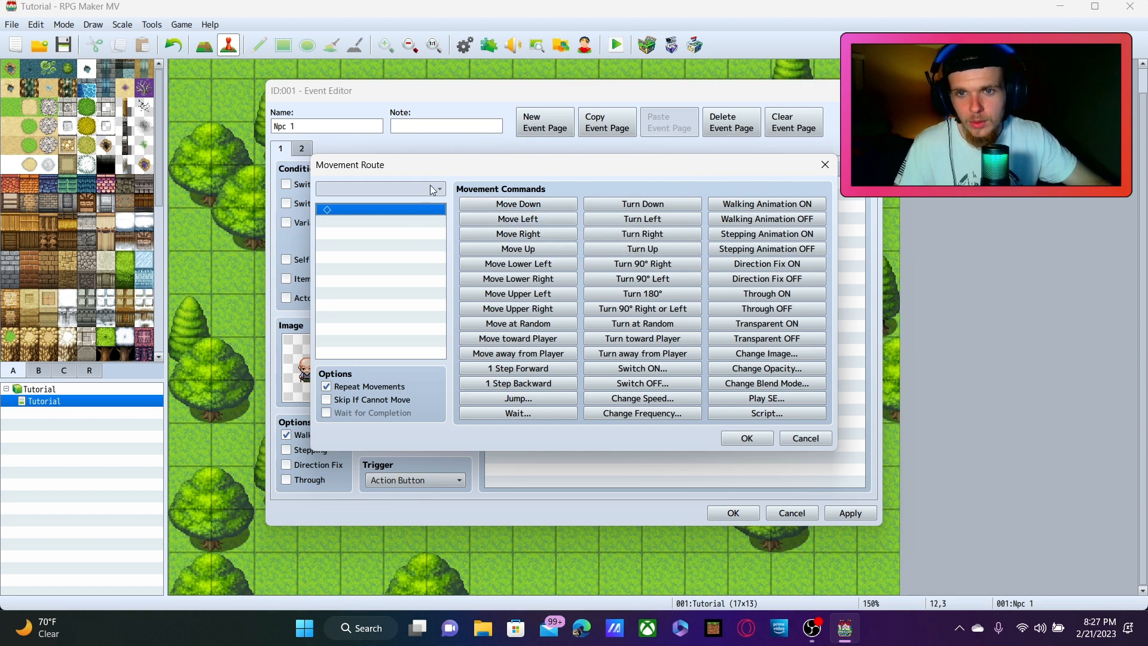
- Build the route: Move Down ×3, Move Left ×2, Turn Down, and confirm
left_click(516, 203)
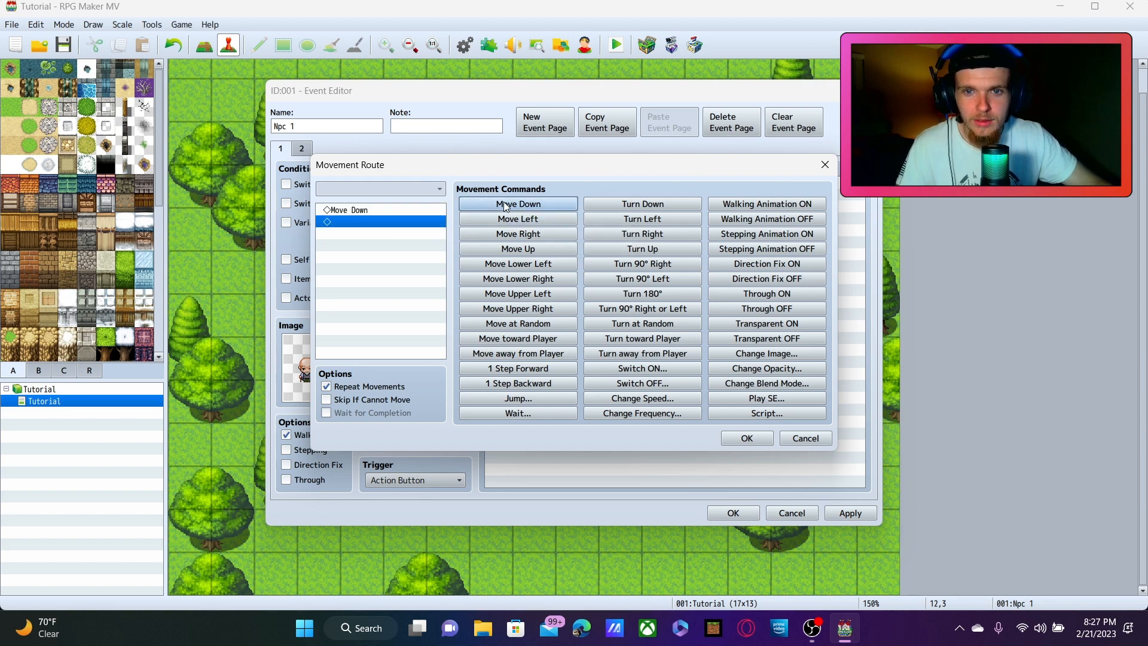
left_click(517, 203)
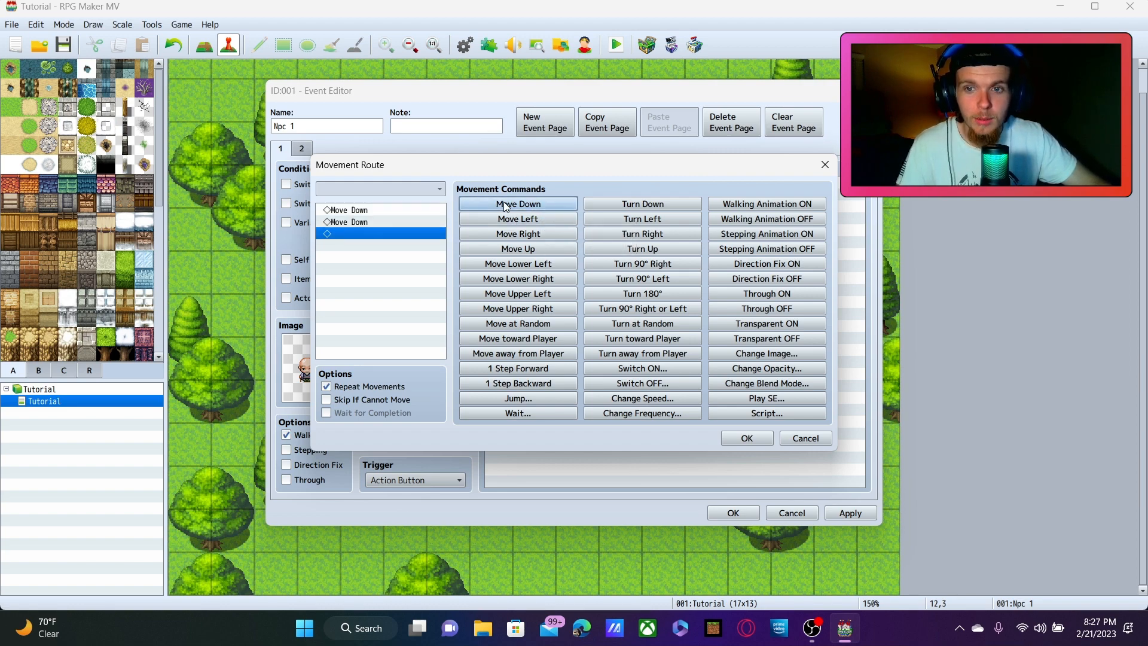
left_click(516, 203)
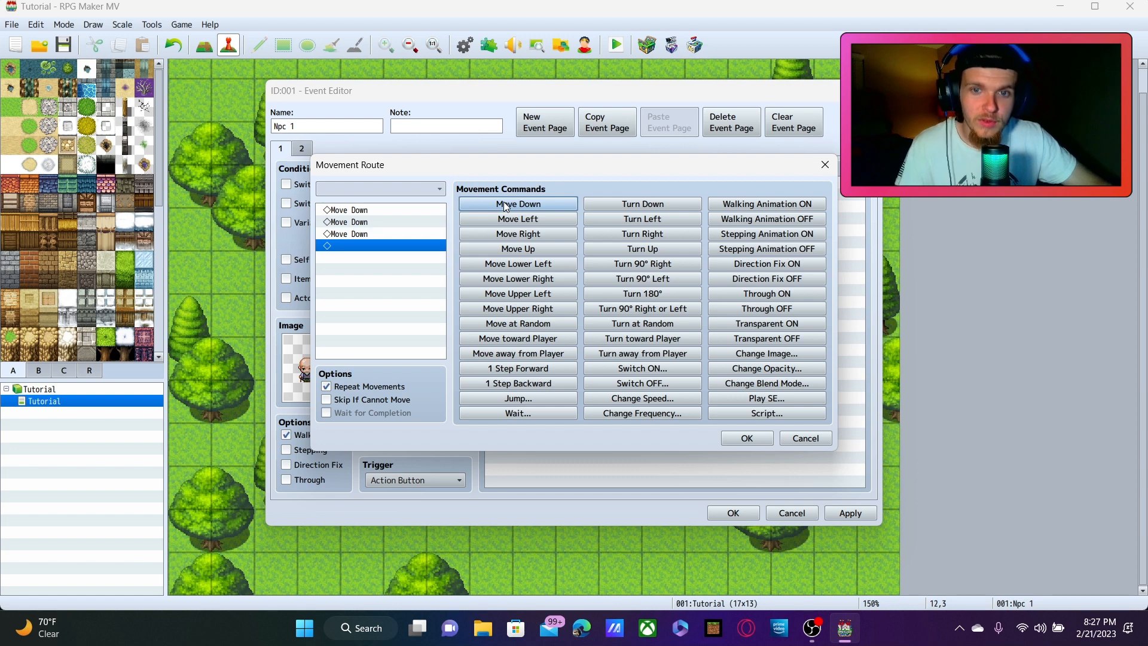
left_click(516, 218)
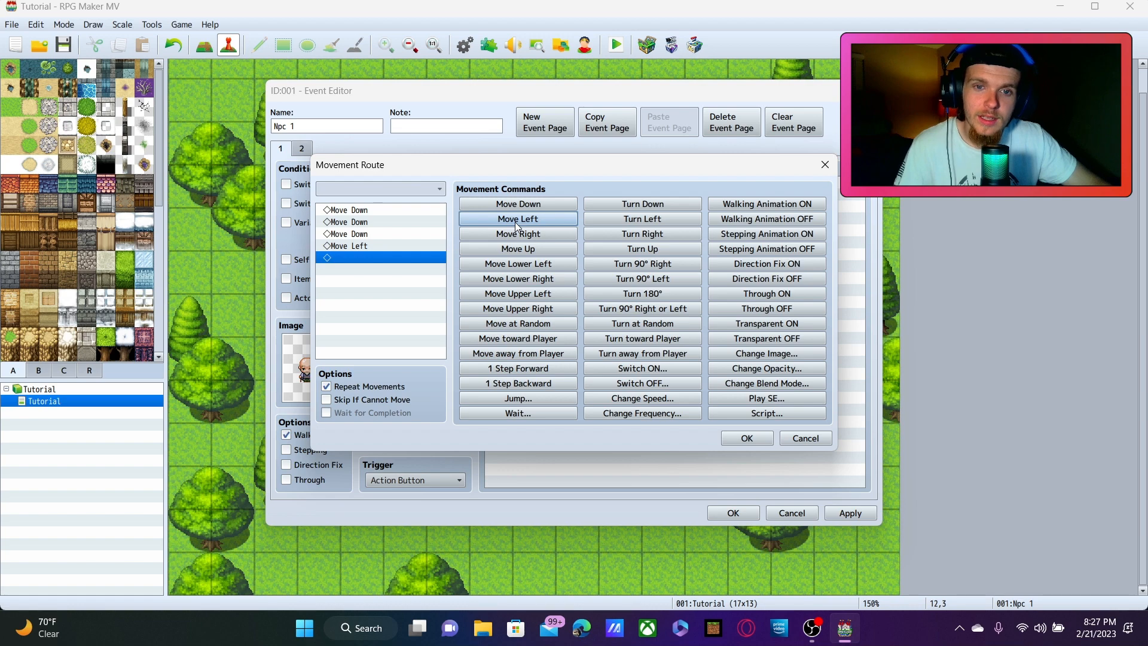
left_click(516, 218)
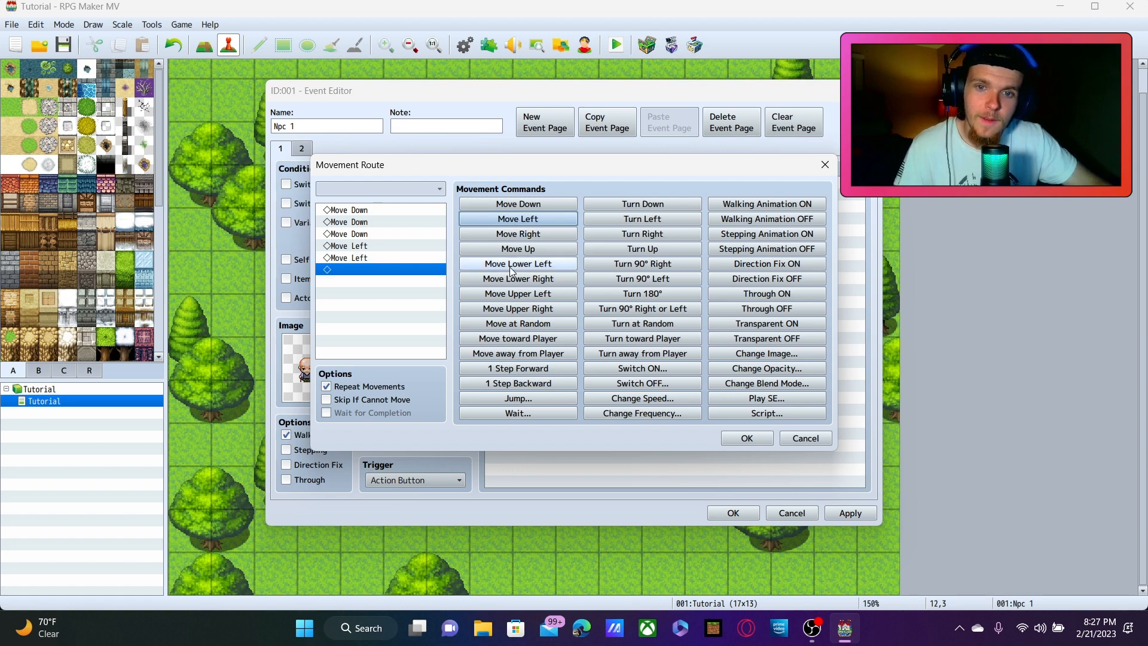
left_click(642, 203)
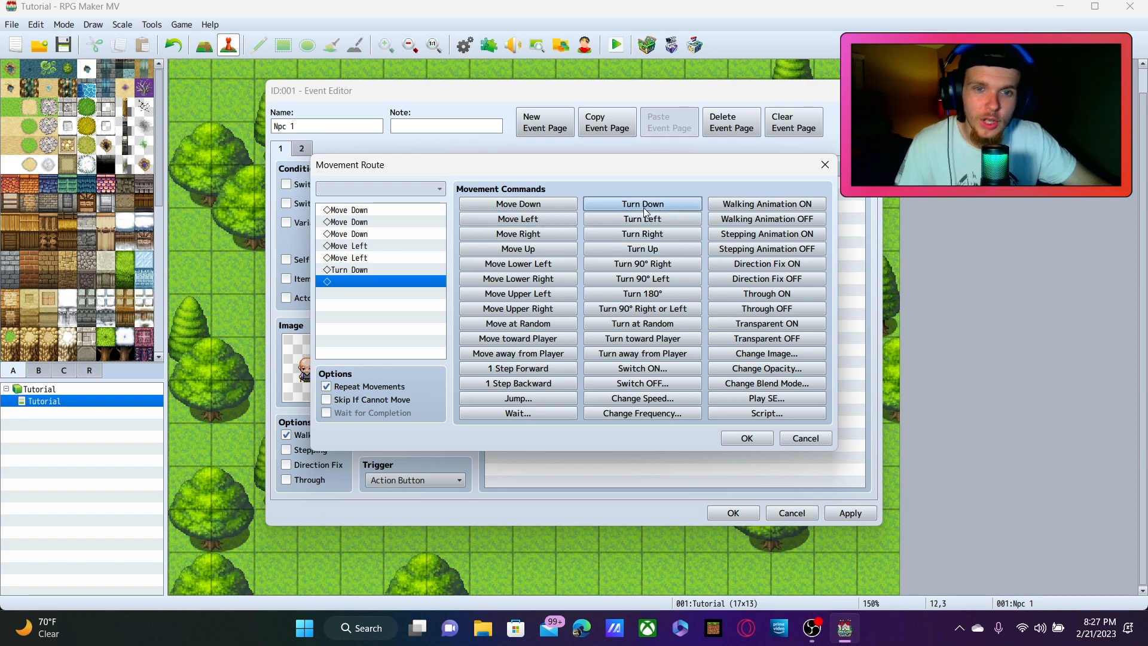
mouse_move(517, 278)
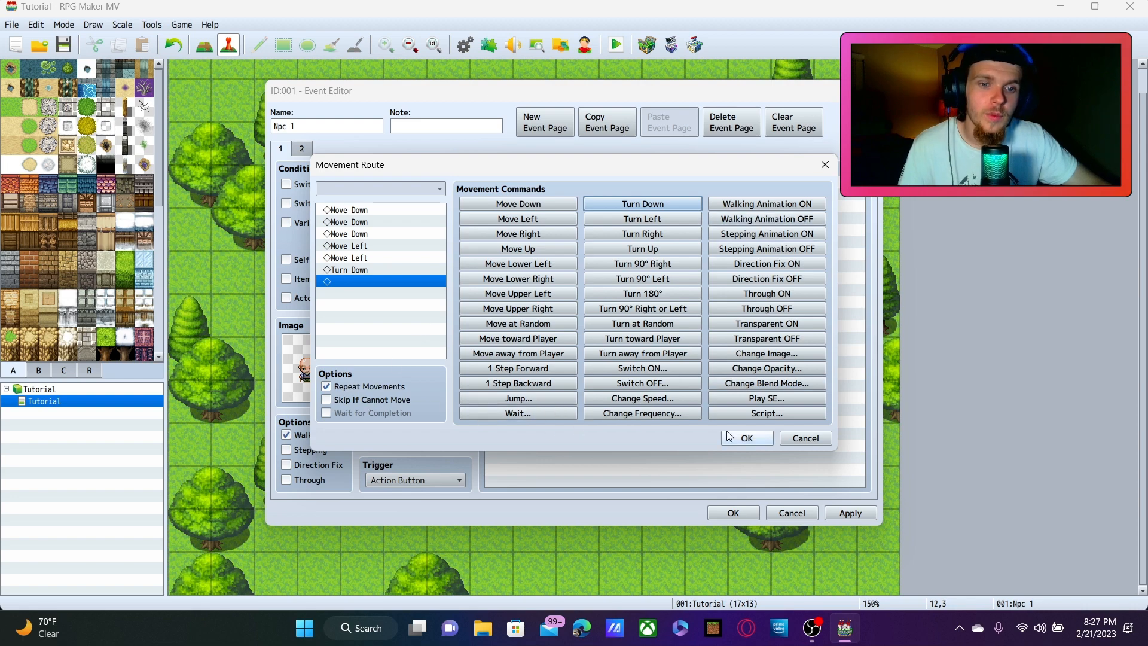
left_click(746, 438)
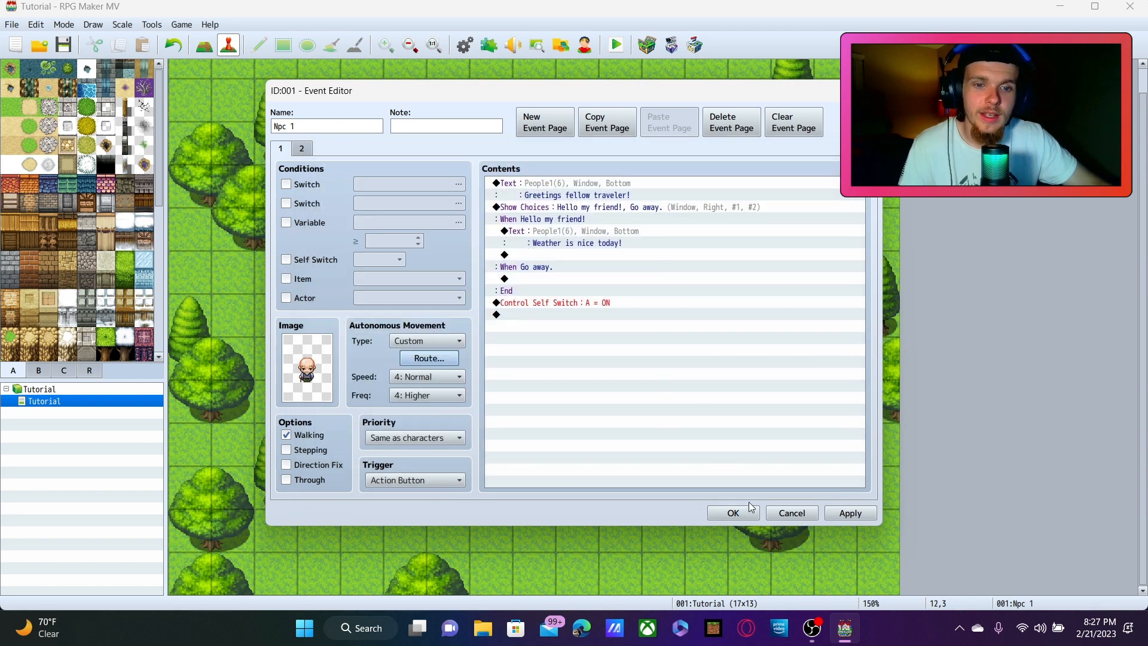
left_click(732, 512)
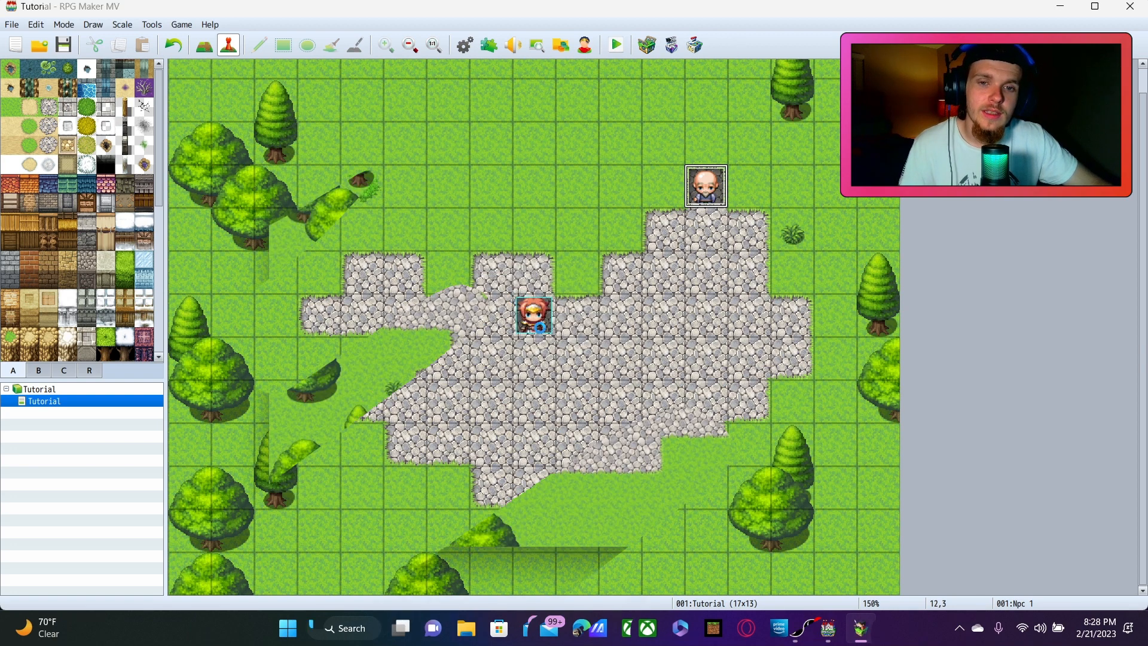
left_click(614, 44)
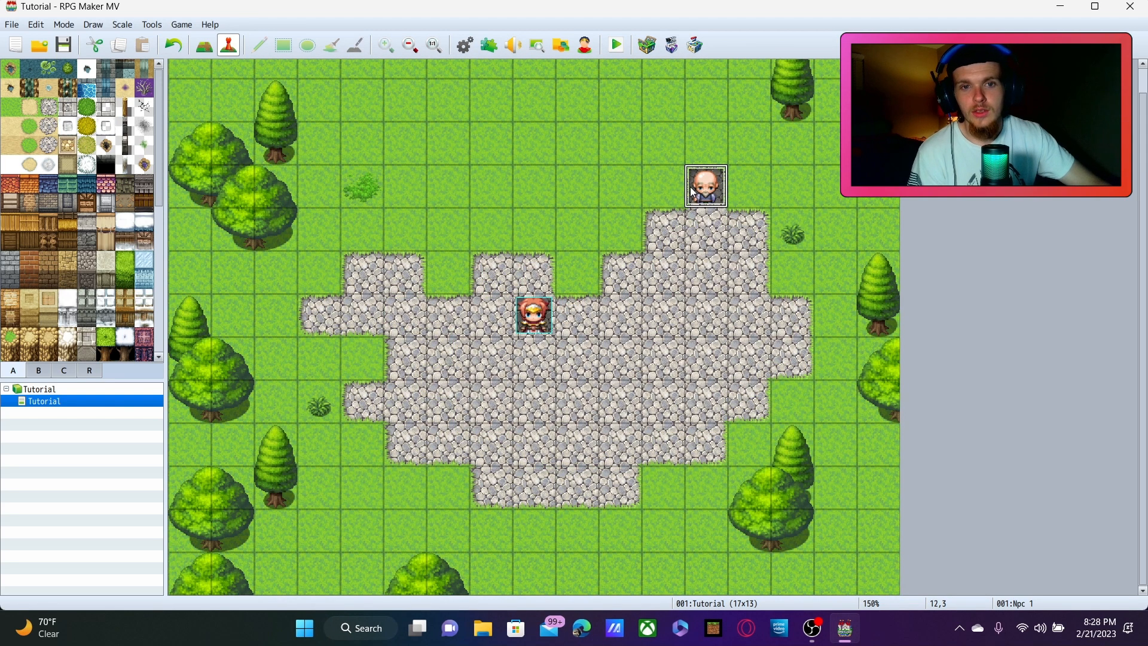
- Uncheck Repeat Movements on the old man's route, then save and playtest
double_click(704, 185)
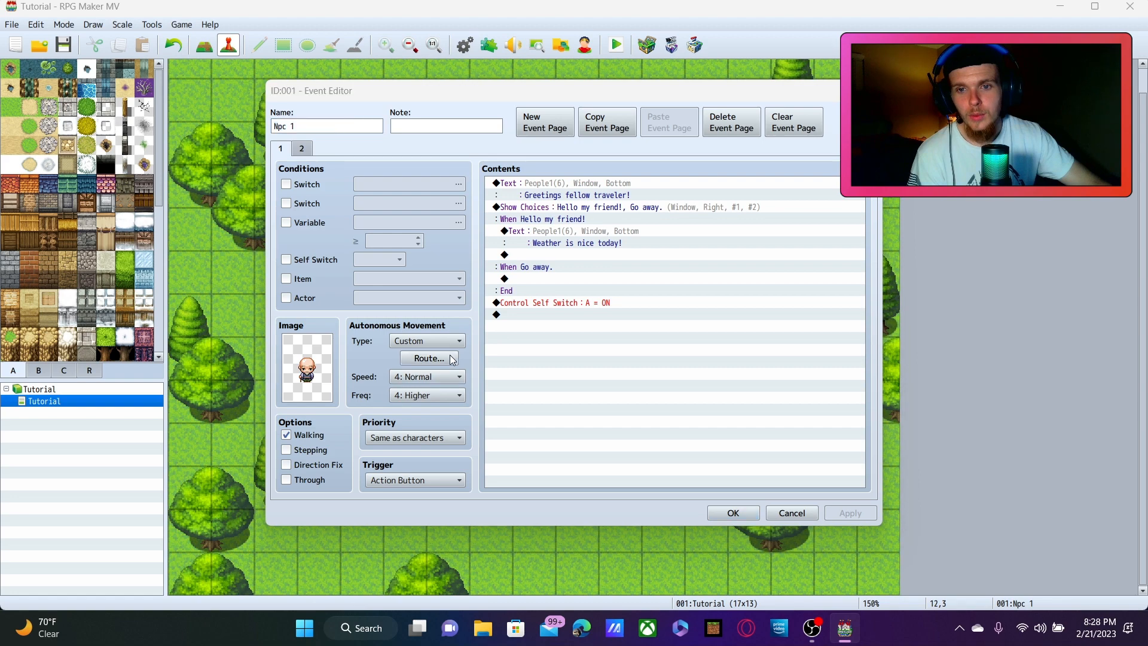
left_click(427, 358)
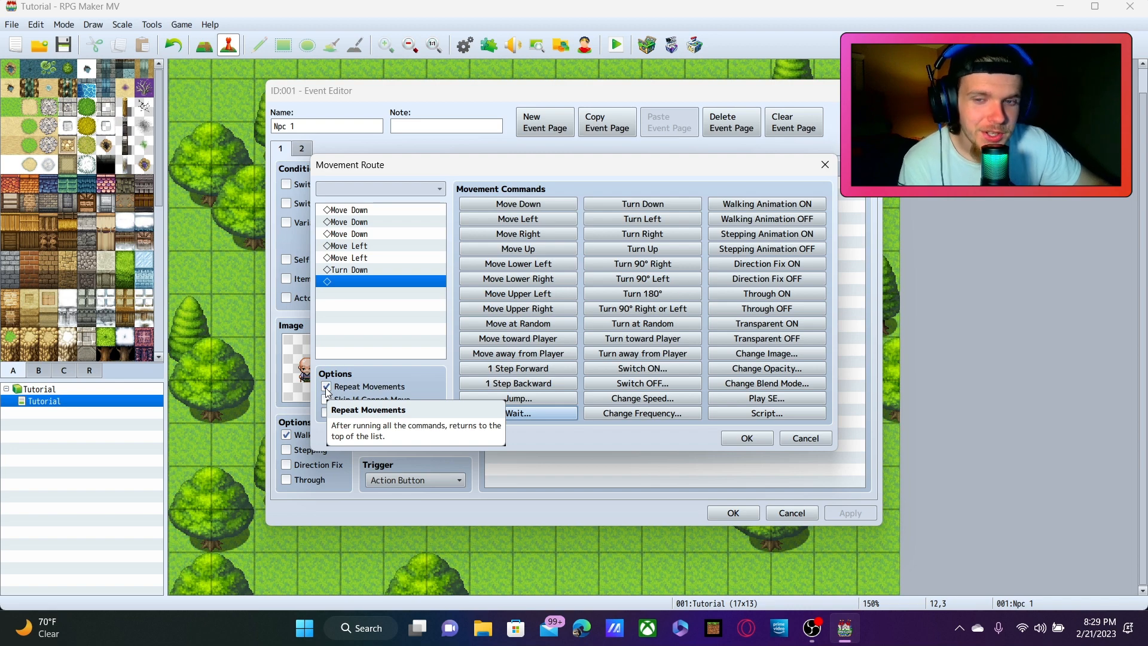
left_click(327, 387)
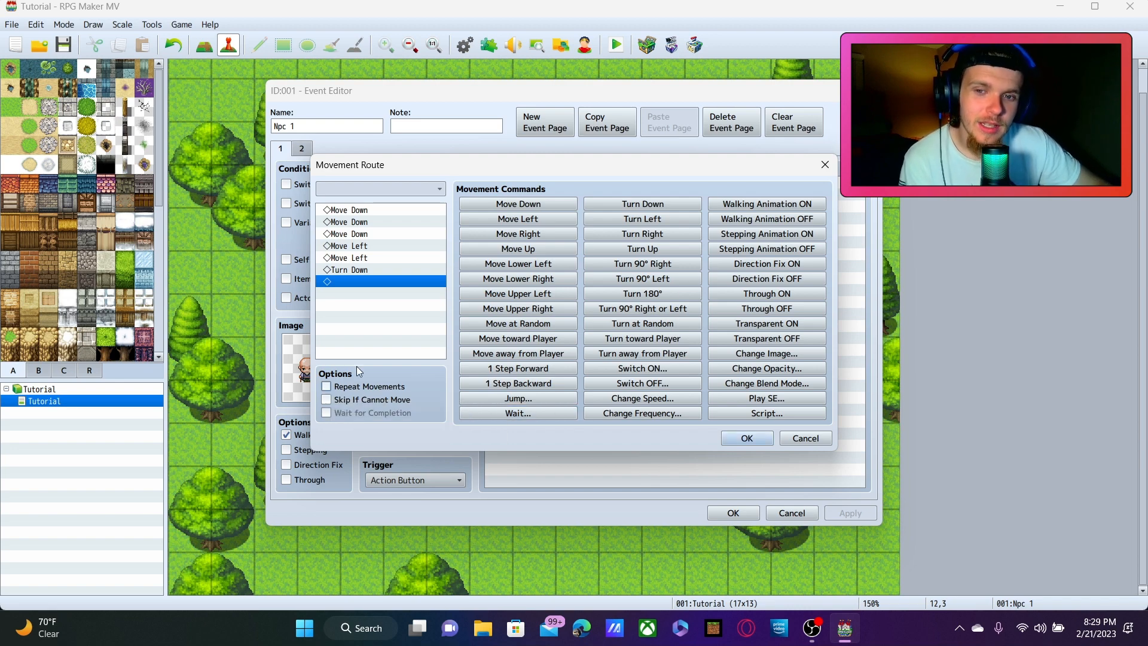
left_click(747, 438)
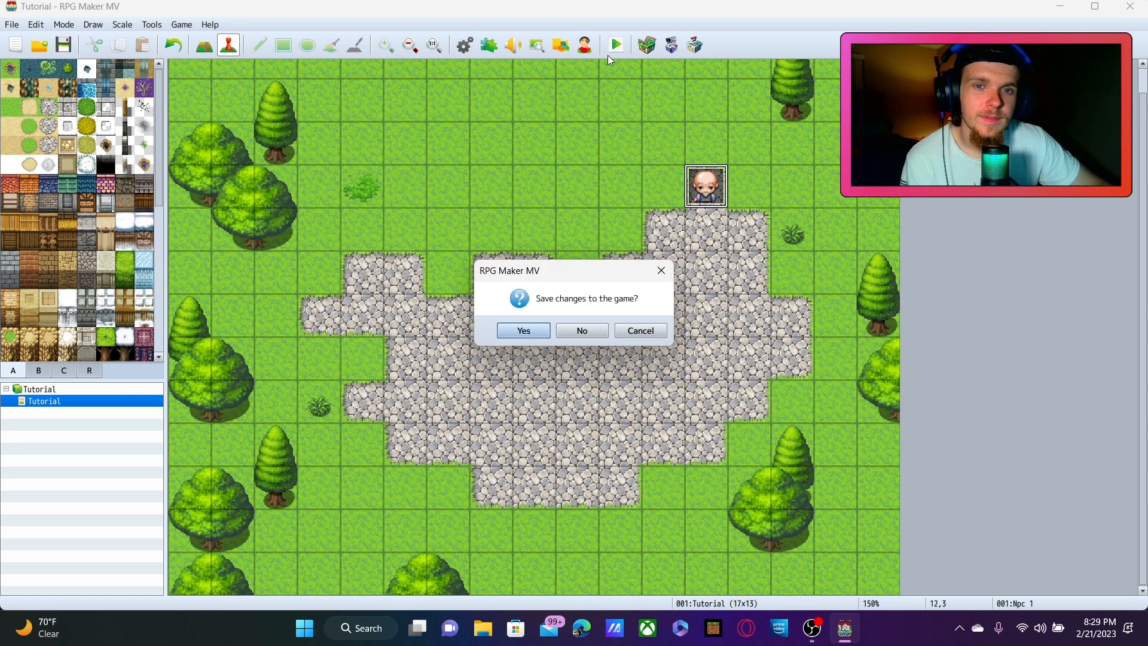
left_click(522, 330)
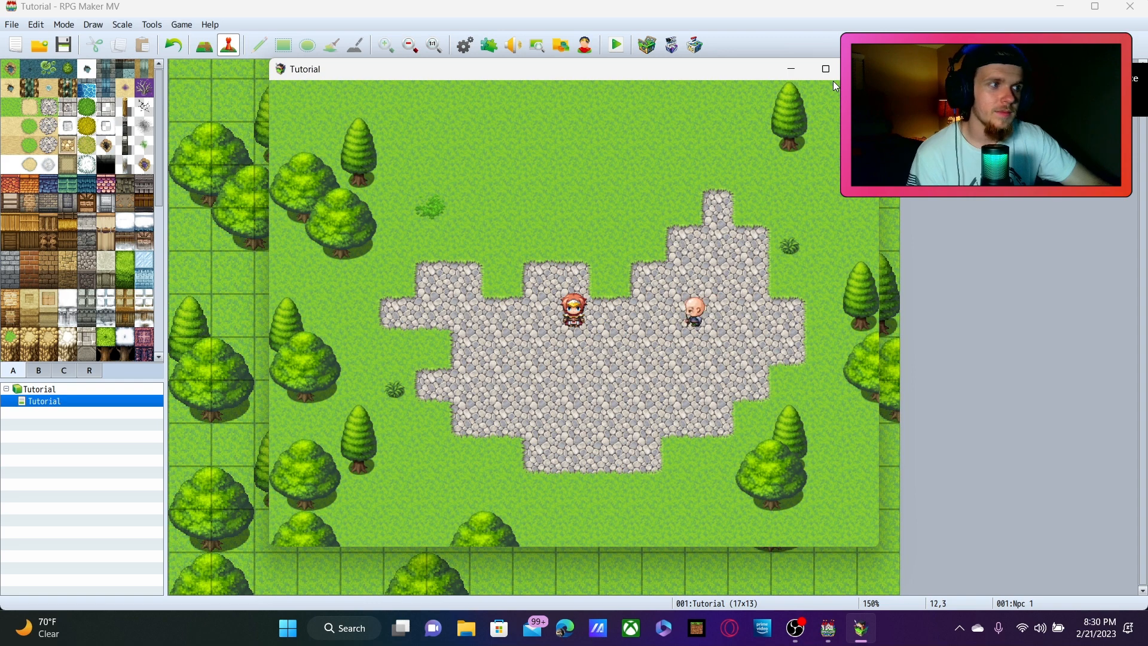
left_click(613, 45)
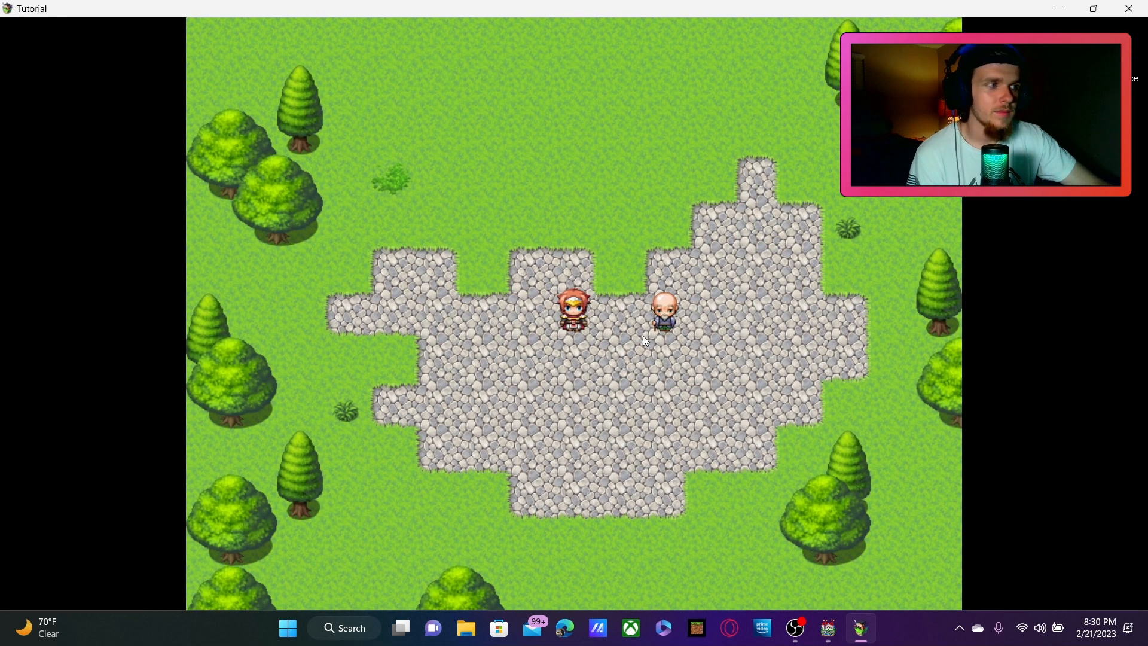